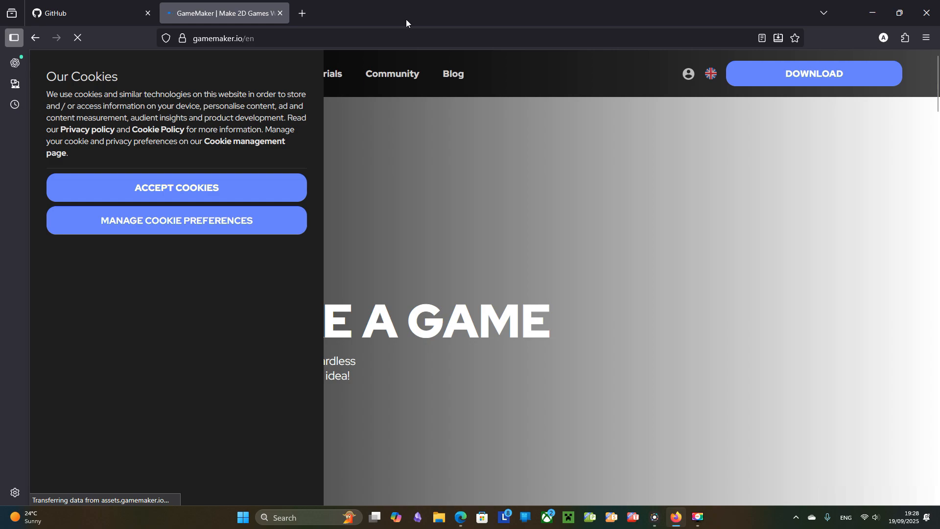
Go to gamemaker.io's DOWNLOAD page and accept the cookie banner.
{"action": "left_click", "coordinate": [813, 73]}
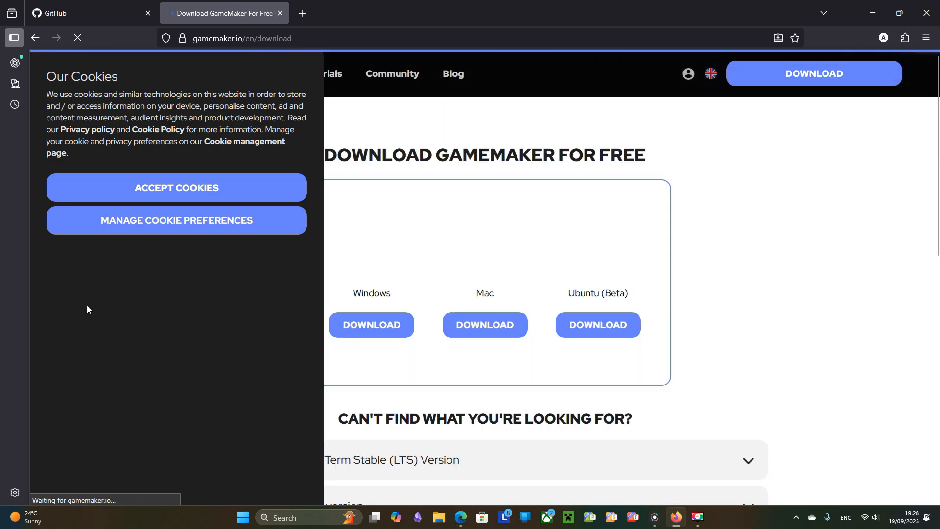
{"action": "left_click", "coordinate": [176, 187]}
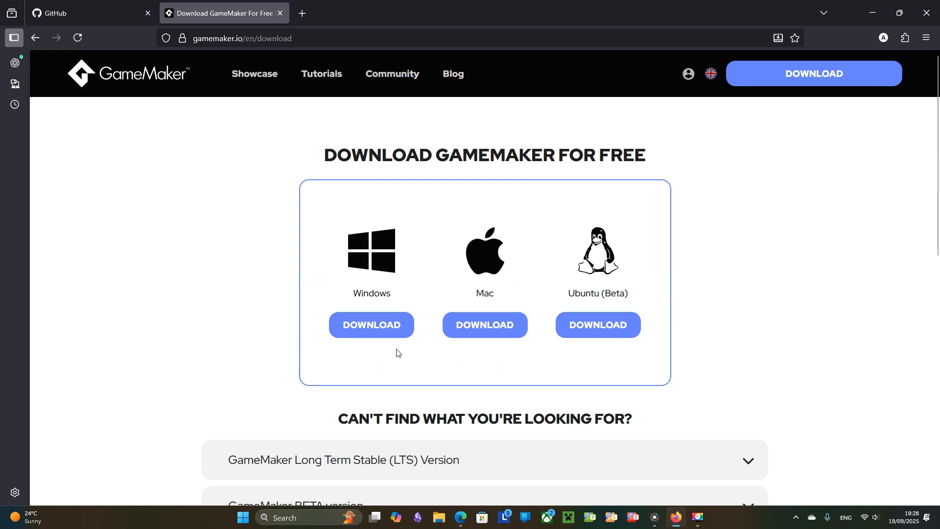
{"action": "left_click", "coordinate": [707, 517]}
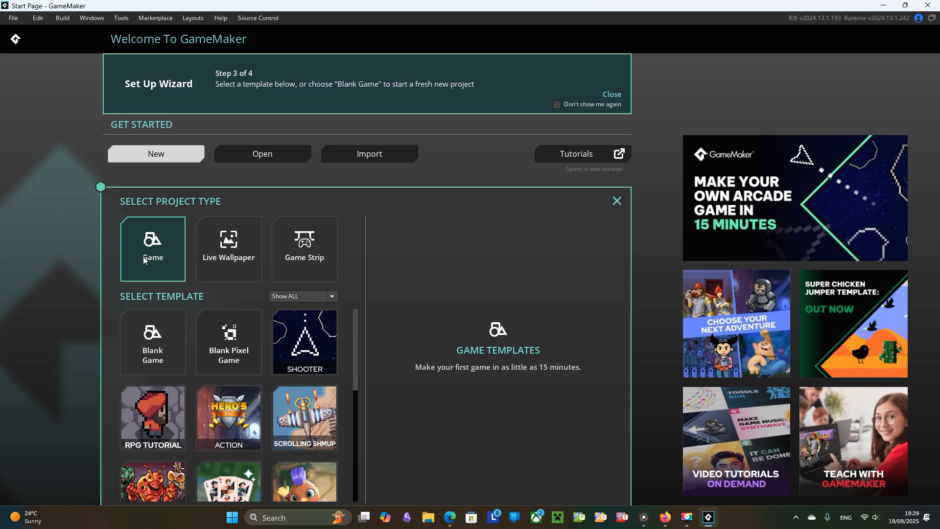
Create a Game from the Blank Pixel Game template, keeping the name my_first_game.
{"action": "left_click", "coordinate": [228, 342]}
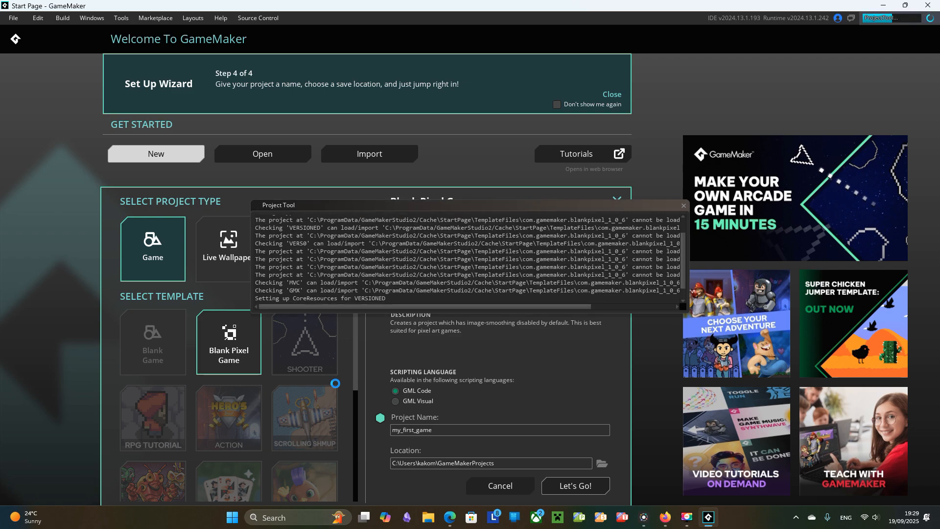
{"action": "left_click", "coordinate": [574, 486]}
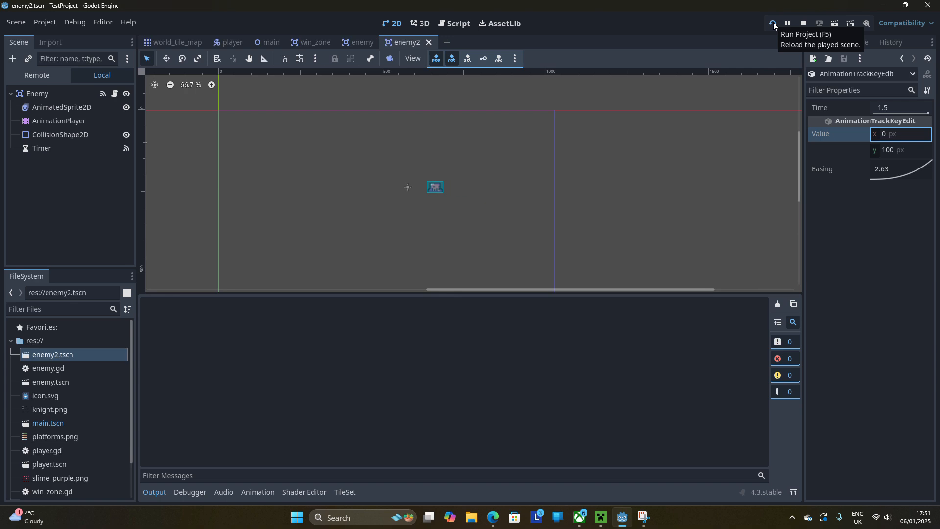
Launch TestProject from Godot's Run Project (F5) toolbar button.
{"action": "left_click", "coordinate": [773, 23]}
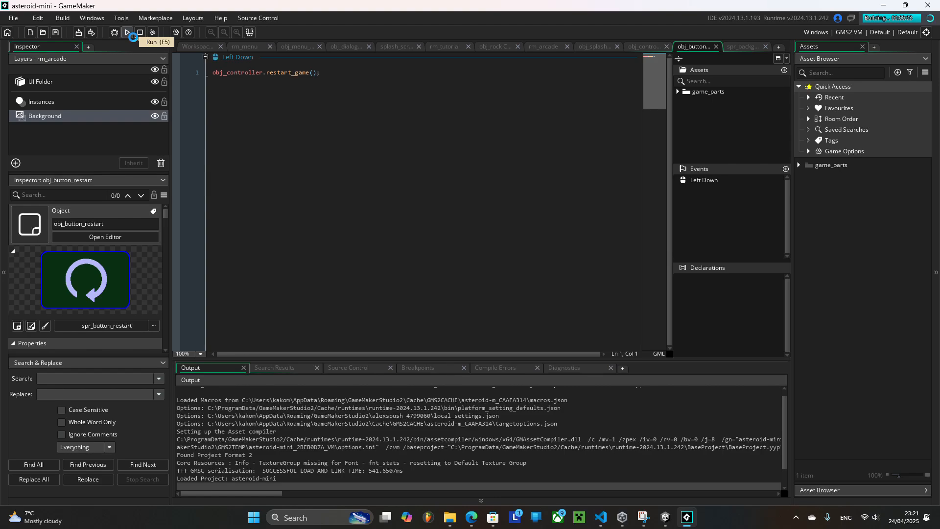
Run the asteroid-mini project using GameMaker's Run (F5) toolbar button.
{"action": "left_click", "coordinate": [126, 32]}
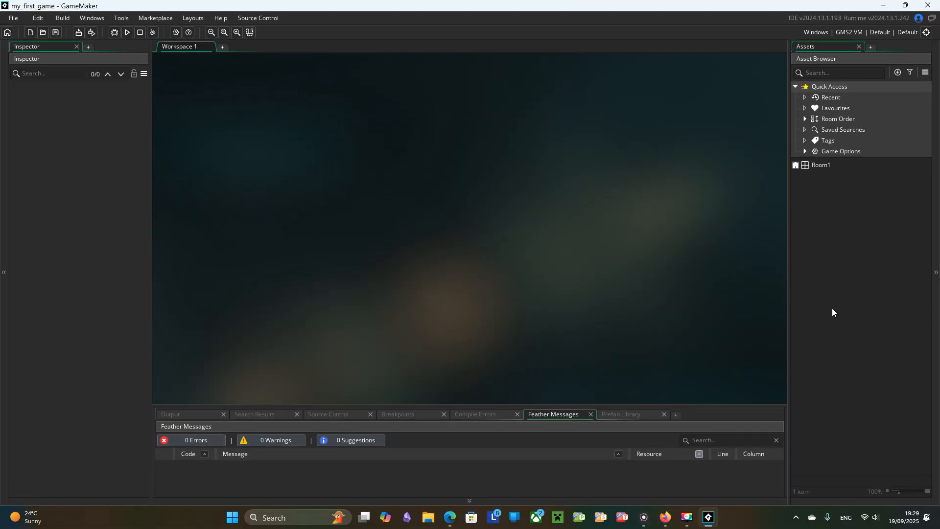
Open Room1 in the room editor and set Width 640, Height 350.
{"action": "double_click", "coordinate": [821, 165]}
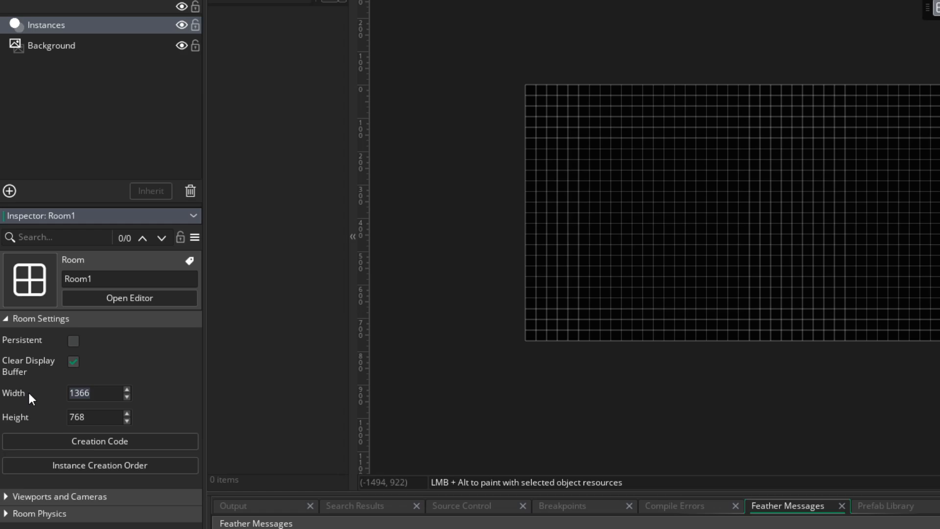
{"action": "type", "text": "64"}
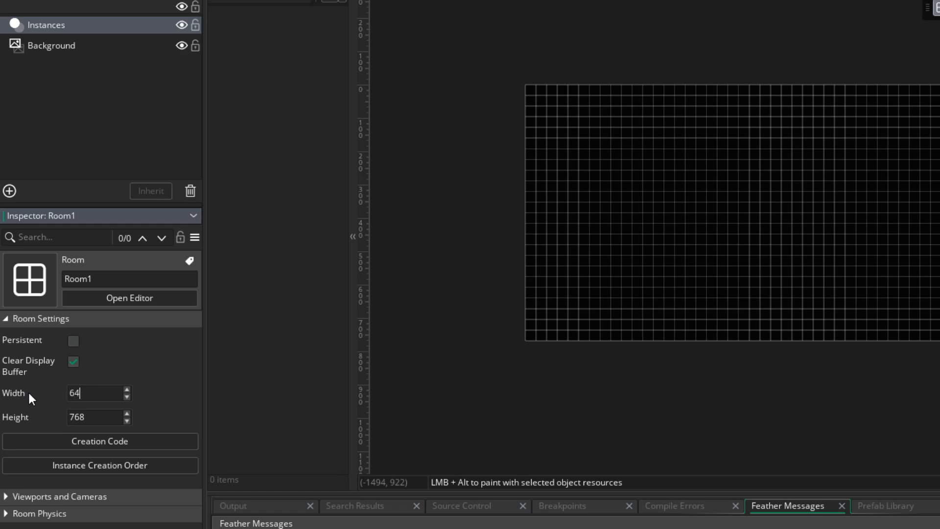
{"action": "type", "text": "350"}
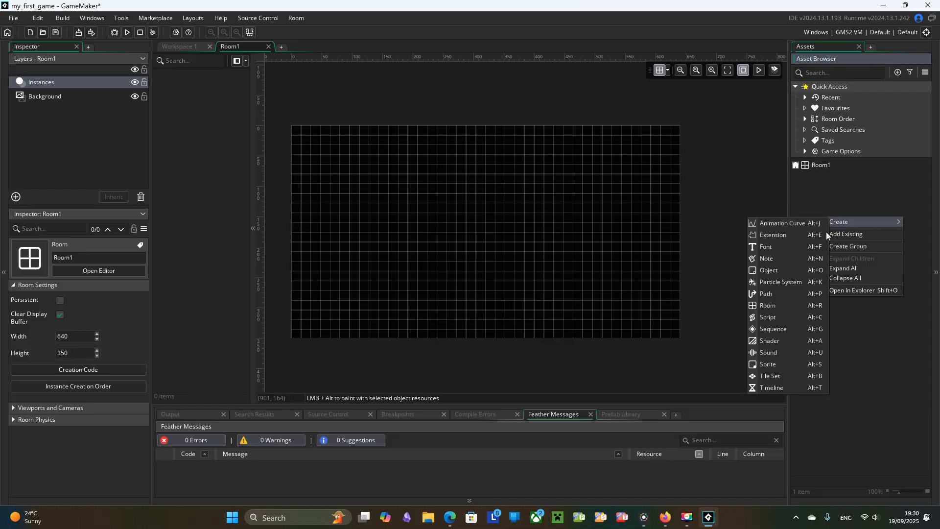
Create an asset group and add an object inside it named obj_player.
{"action": "left_click", "coordinate": [770, 269]}
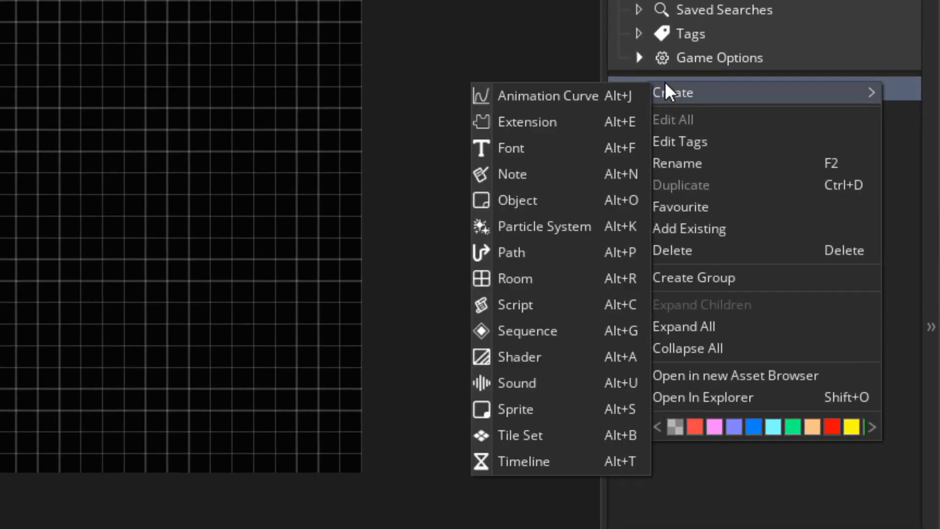
{"action": "left_click", "coordinate": [517, 200]}
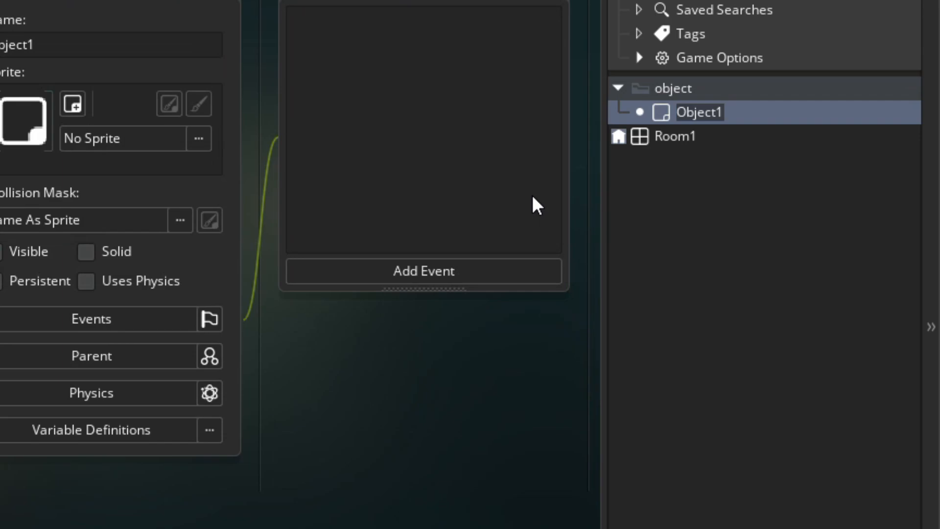
{"action": "type", "text": "obj_player"}
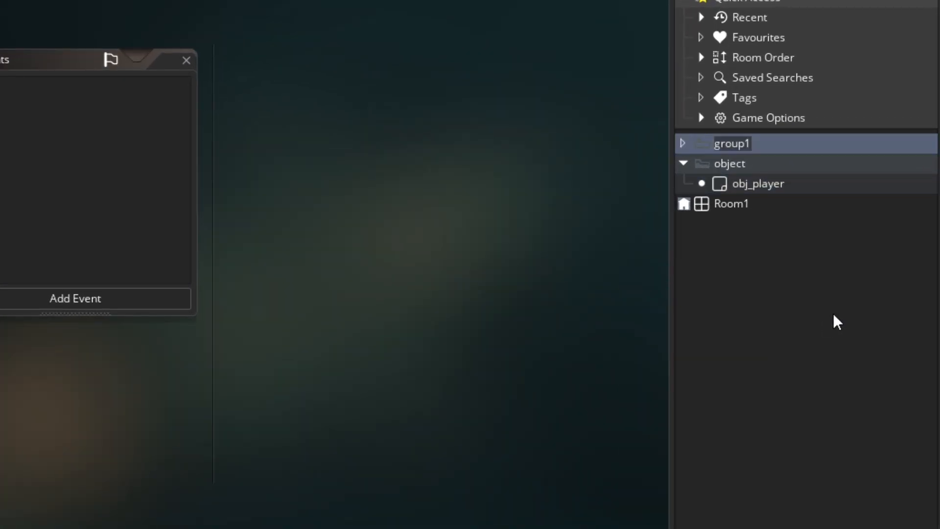
Create sprite spr_player in a sprites group and import the duck image from my_game.
{"action": "right_click", "coordinate": [729, 182]}
{"action": "type", "text": "spr_"}
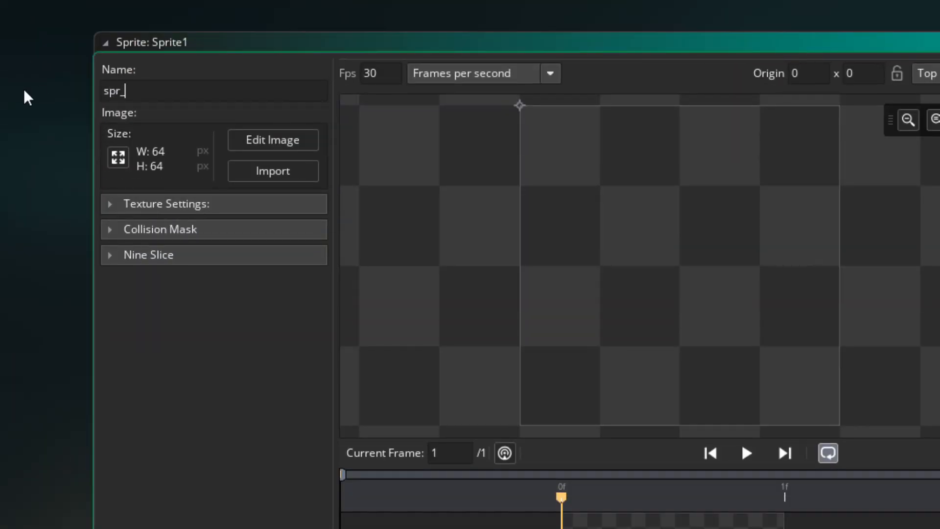
{"action": "type", "text": "player"}
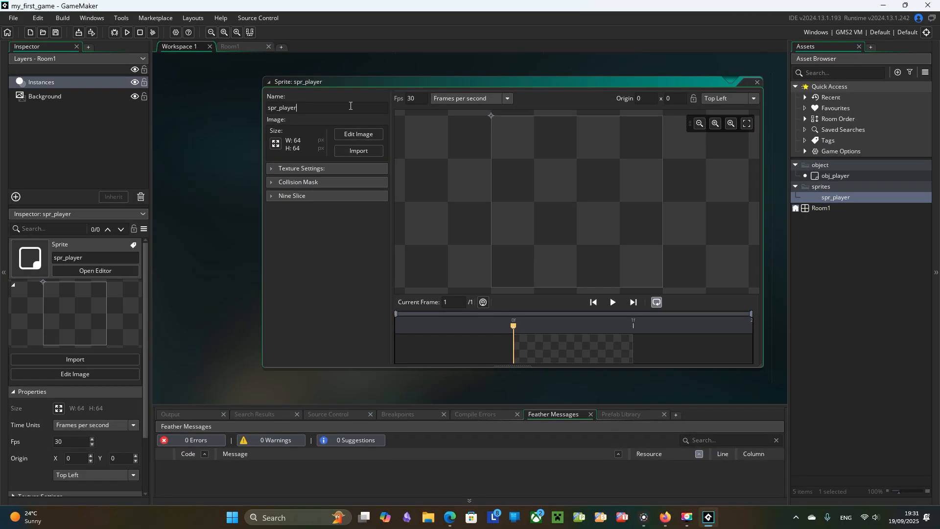
{"action": "mouse_move", "coordinate": [358, 134]}
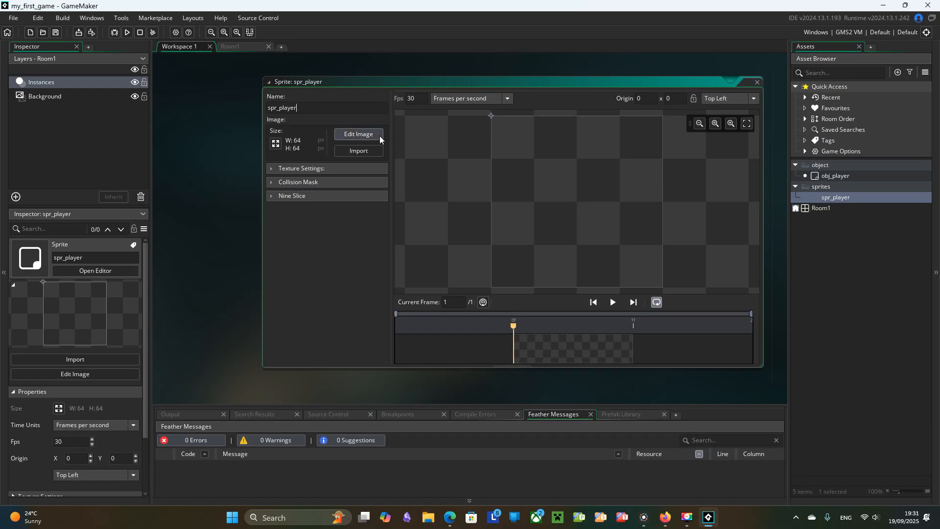
{"action": "left_click", "coordinate": [358, 133]}
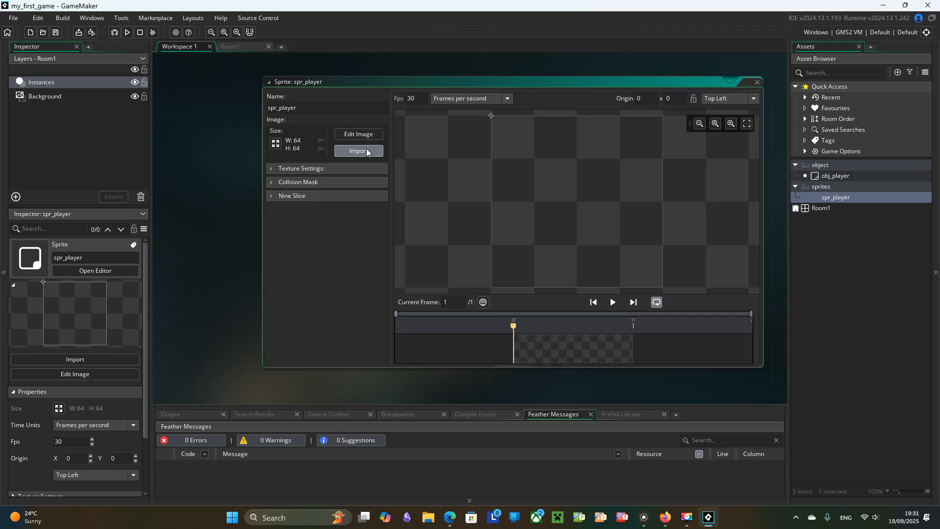
{"action": "left_click", "coordinate": [358, 151]}
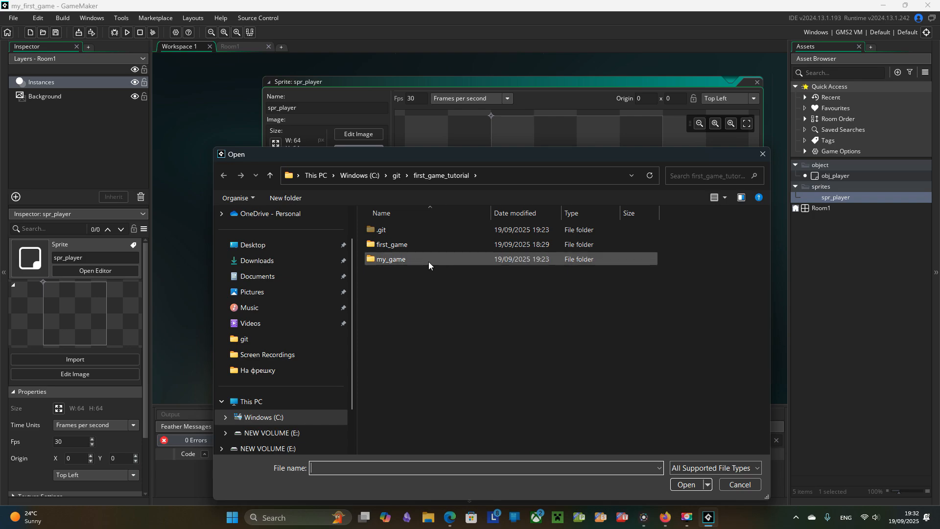
{"action": "double_click", "coordinate": [391, 259]}
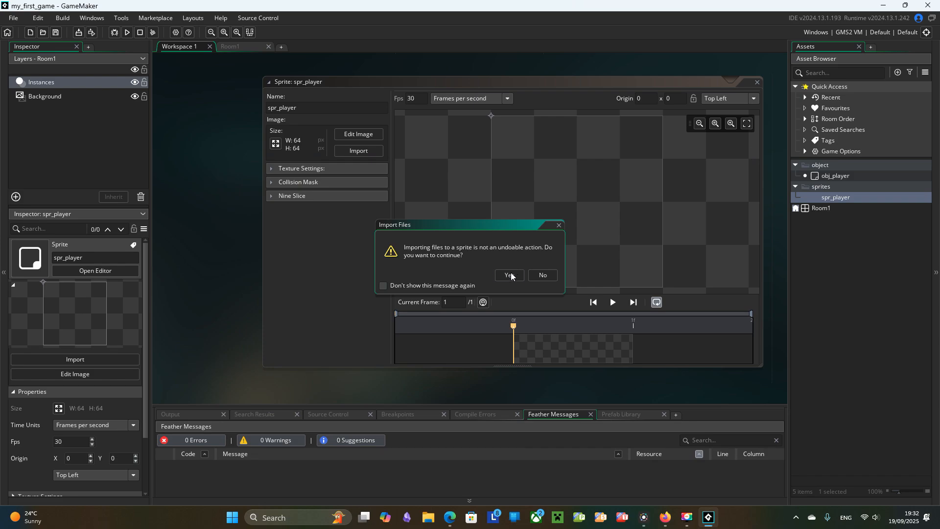
{"action": "left_click", "coordinate": [507, 275]}
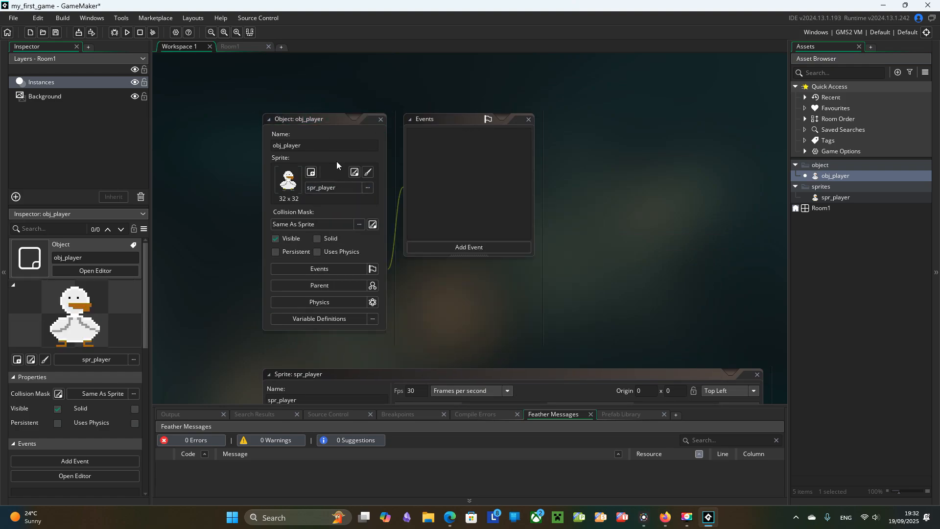
Place an obj_player instance in Room1, run the game to see the duck, then close it.
{"action": "left_click", "coordinate": [231, 47]}
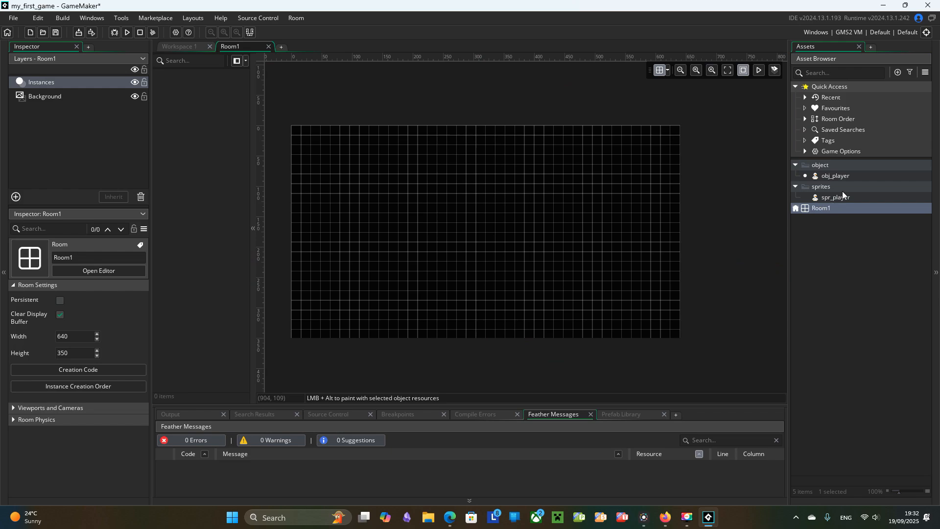
{"action": "left_click", "coordinate": [475, 233]}
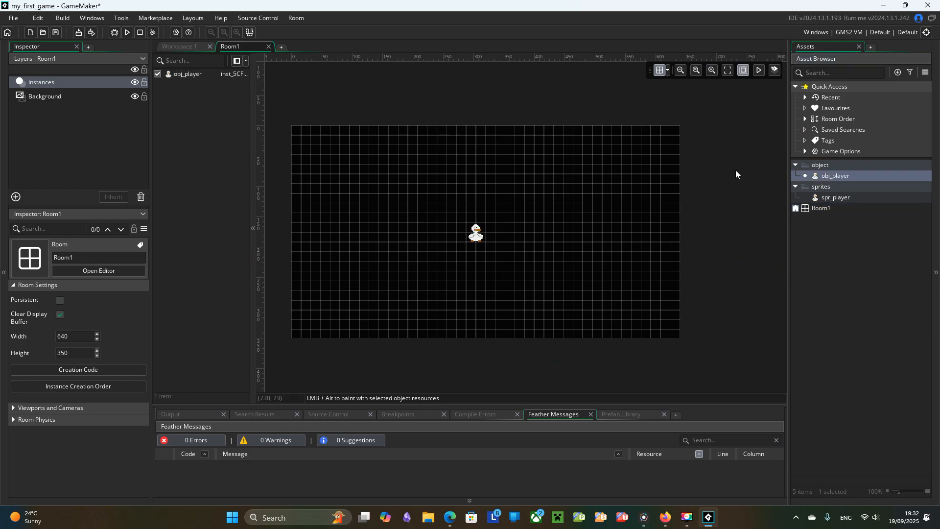
{"action": "mouse_move", "coordinate": [317, 130]}
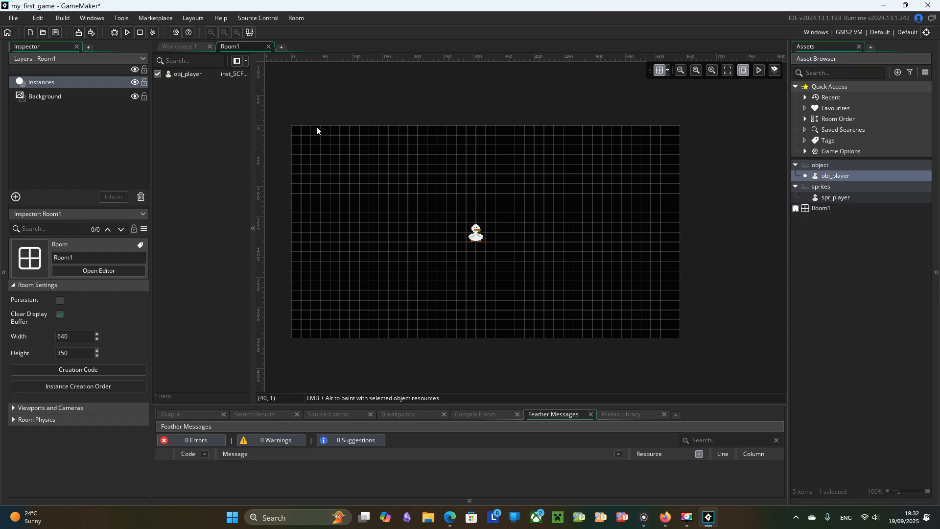
{"action": "left_click", "coordinate": [125, 32]}
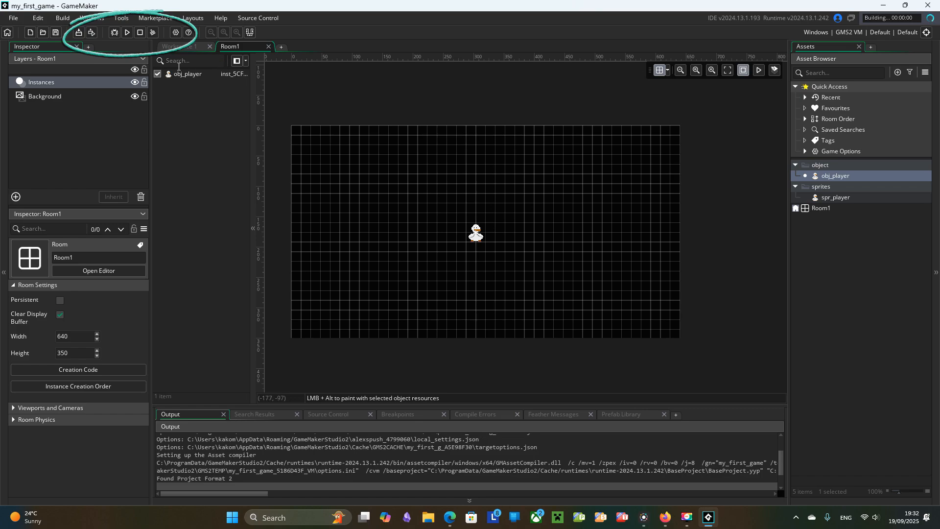
{"action": "left_click", "coordinate": [126, 32]}
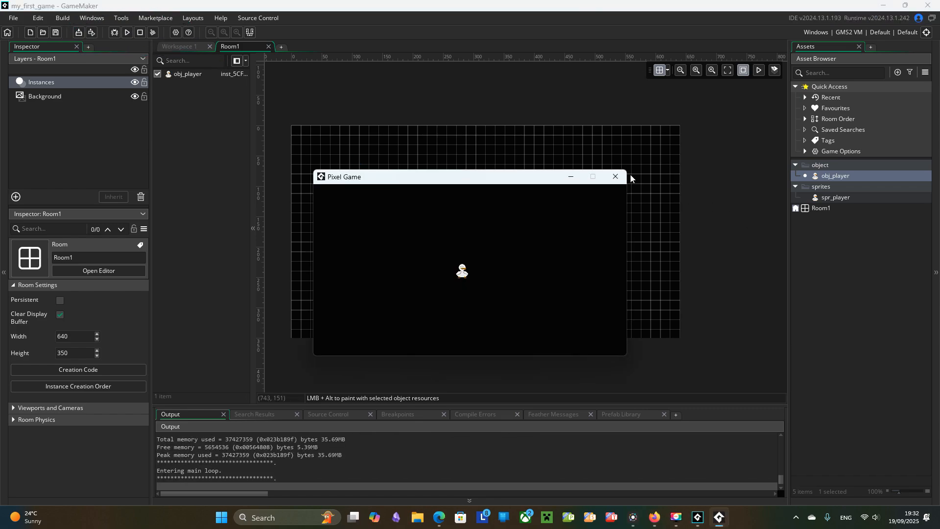
{"action": "left_click", "coordinate": [615, 176]}
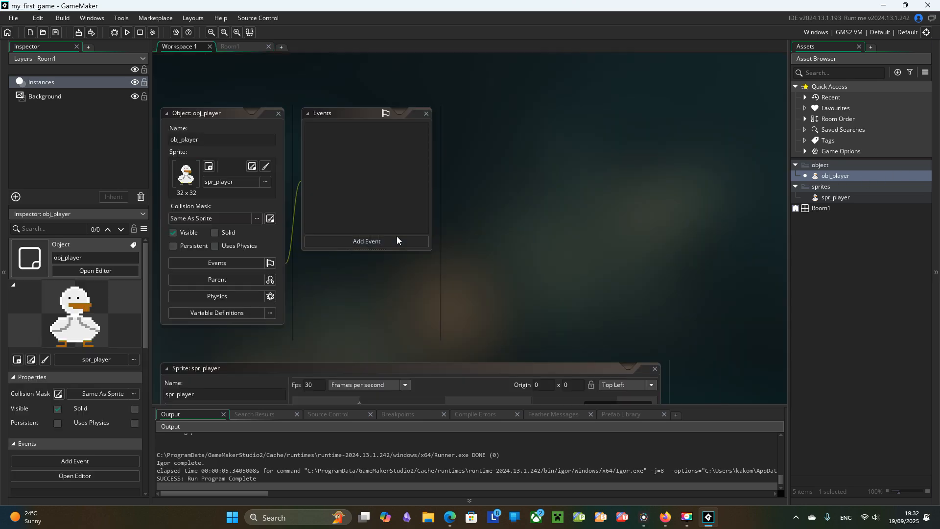
Add an obj_player event with GML Code, ticking 'Don't ask again for this project'.
{"action": "left_click", "coordinate": [366, 241]}
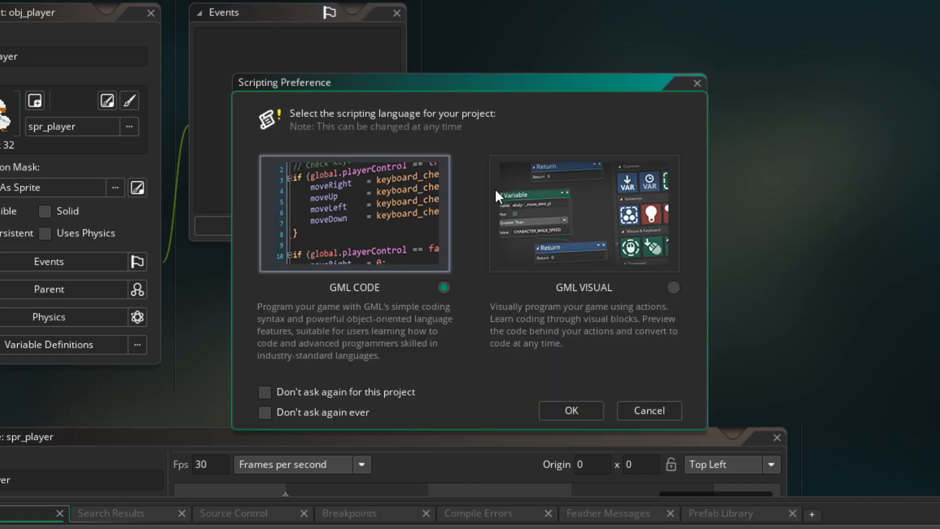
{"action": "mouse_move", "coordinate": [361, 204]}
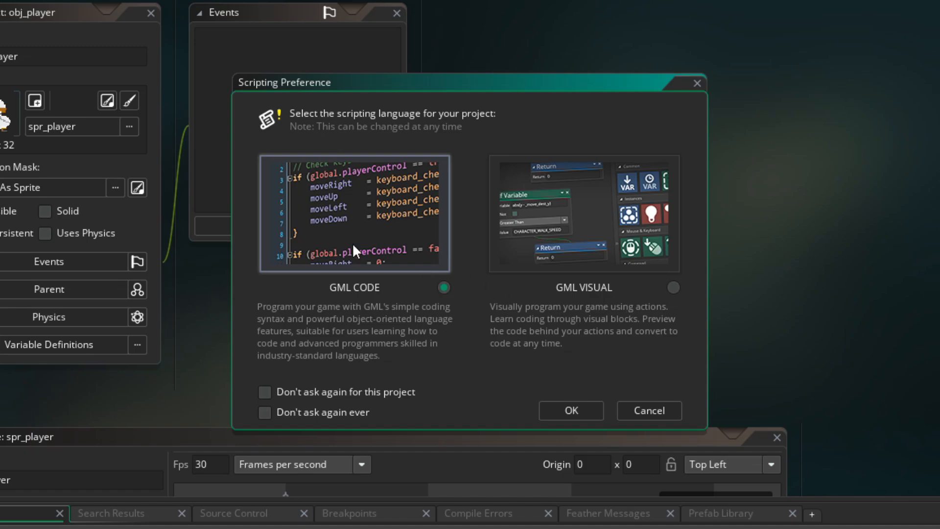
{"action": "left_click", "coordinate": [264, 392]}
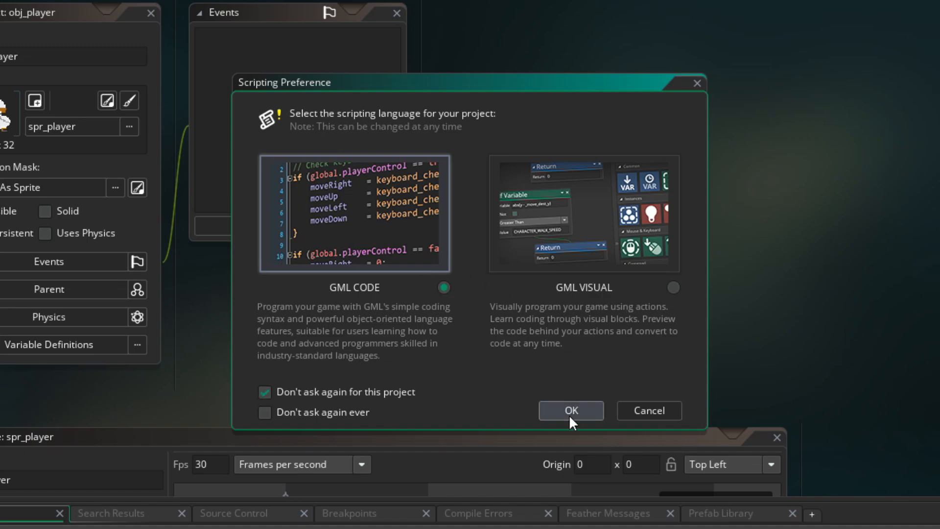
{"action": "left_click", "coordinate": [570, 411]}
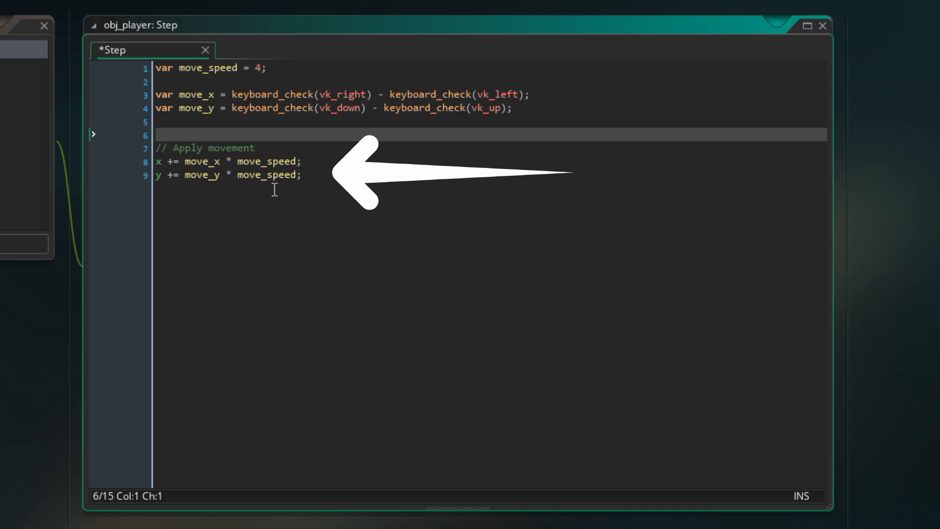
Insert a point_distance if block dividing move_x and move_y by their length.
{"action": "left_click", "coordinate": [126, 32]}
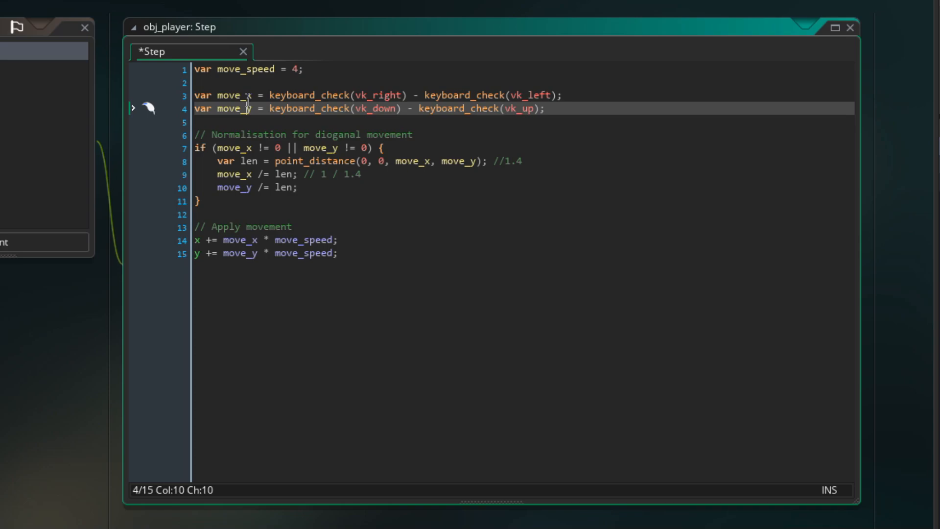
{"action": "left_click", "coordinate": [126, 33]}
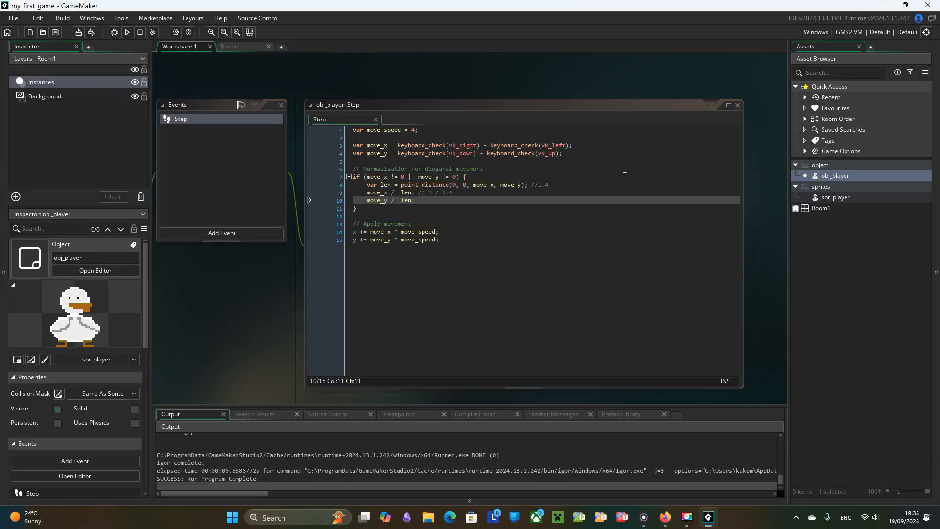
{"action": "mouse_move", "coordinate": [860, 206]}
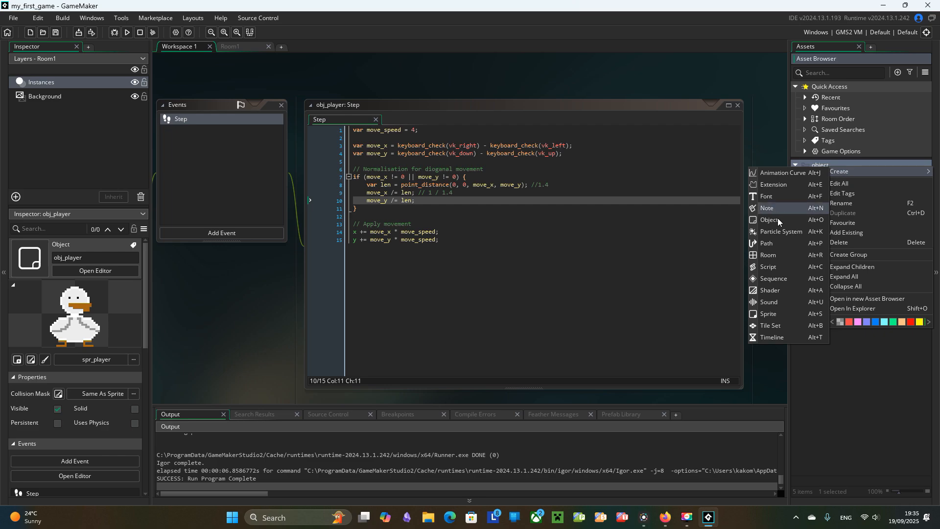
Create obj_coin and a 32x32 yellow spr_coin sprite from an imported image.
{"action": "left_click", "coordinate": [770, 219]}
{"action": "type", "text": "obj_coin"}
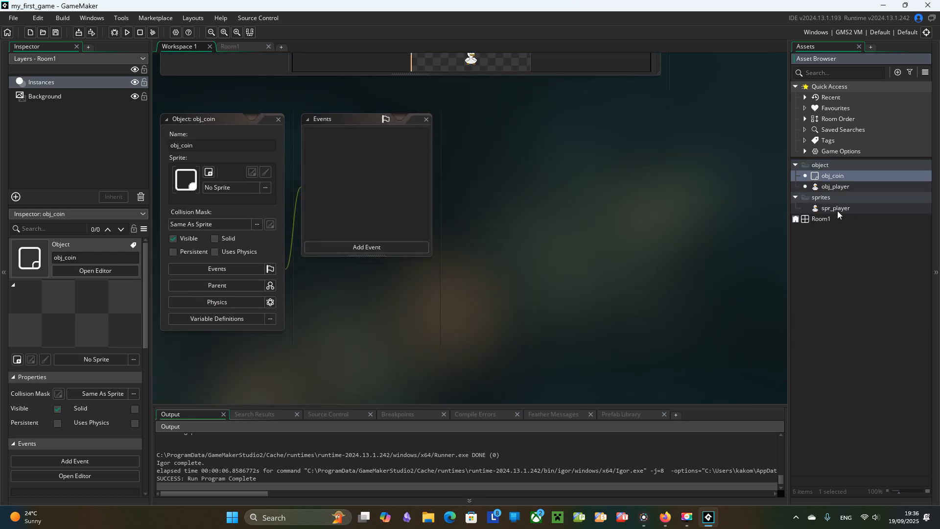
{"action": "right_click", "coordinate": [833, 200]}
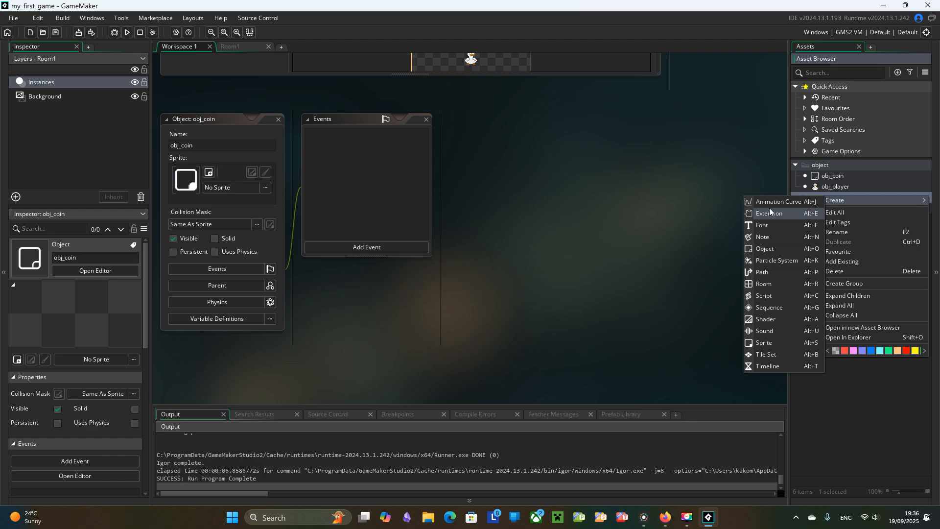
{"action": "left_click", "coordinate": [764, 342]}
{"action": "type", "text": "spr_coin"}
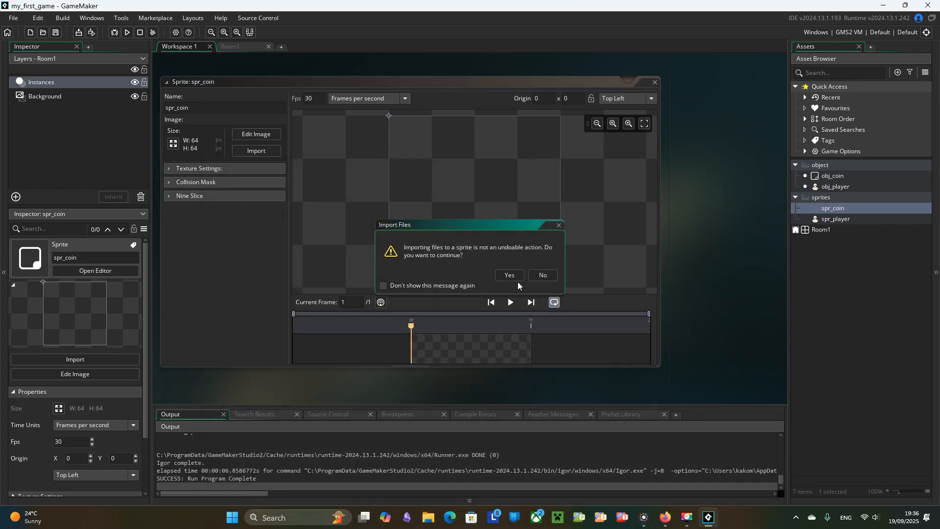
{"action": "left_click", "coordinate": [509, 275]}
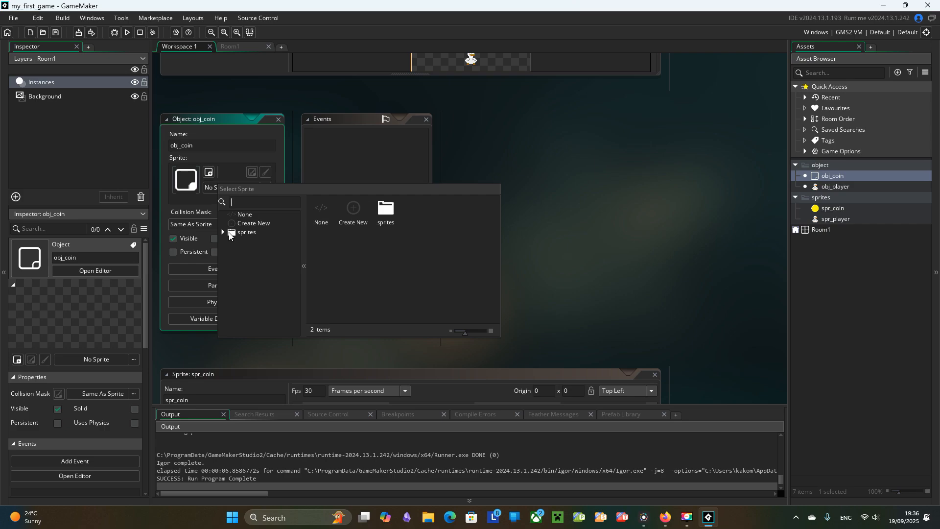
{"action": "left_click", "coordinate": [231, 232]}
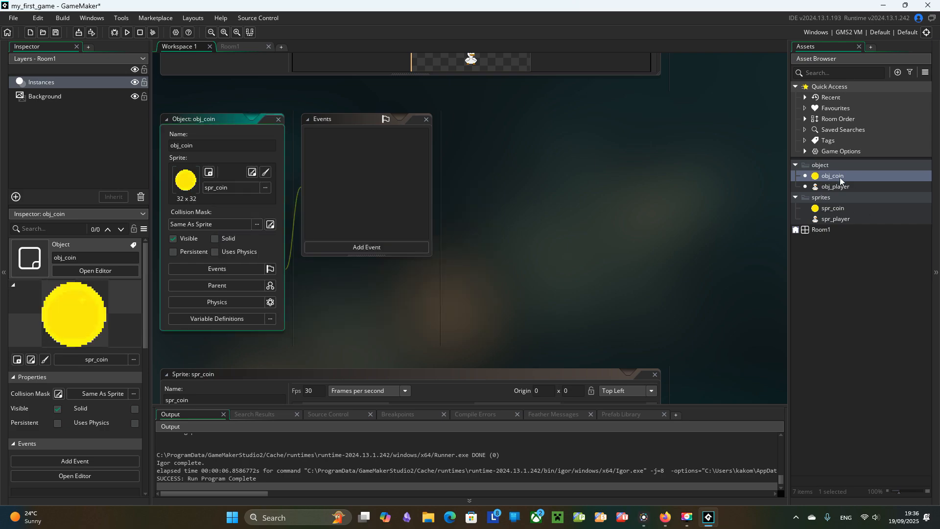
Place an obj_coin instance in Room1 and test-run the game showing coin and duck.
{"action": "left_click", "coordinate": [229, 46]}
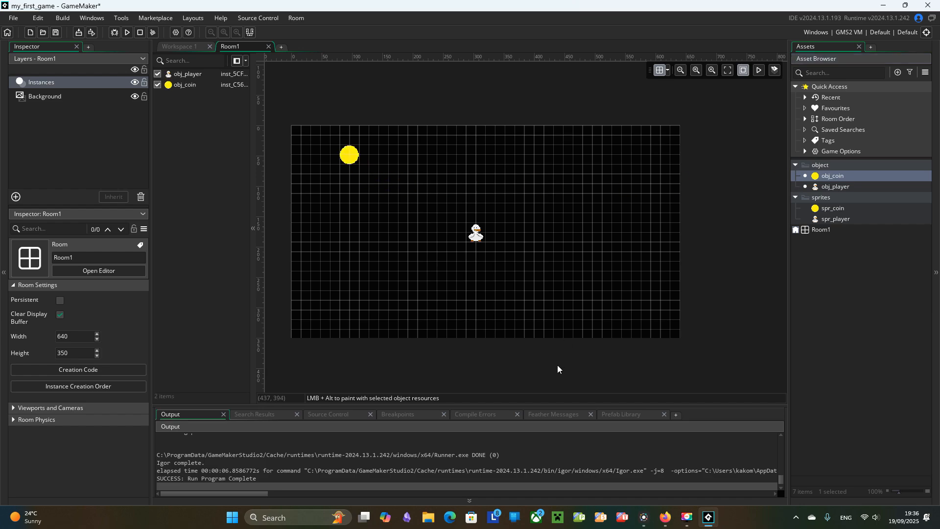
{"action": "left_click", "coordinate": [126, 32]}
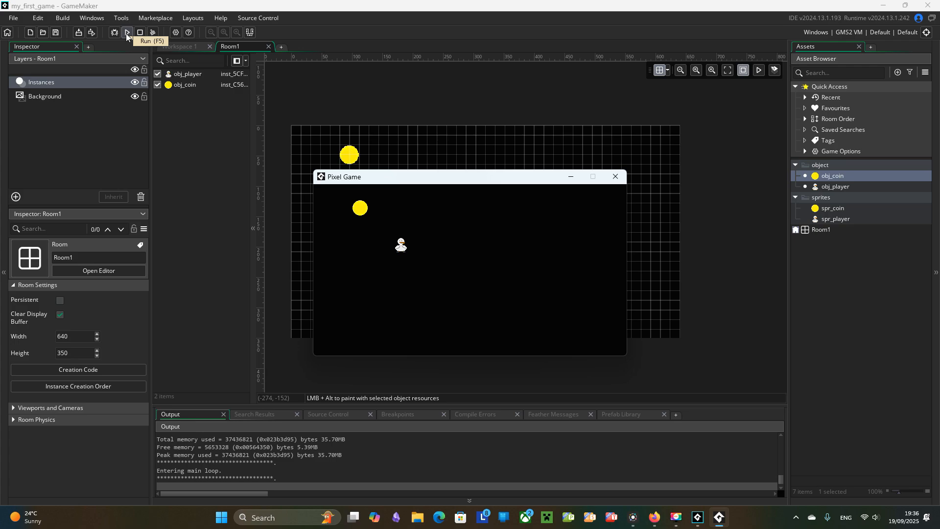
{"action": "left_click", "coordinate": [614, 176]}
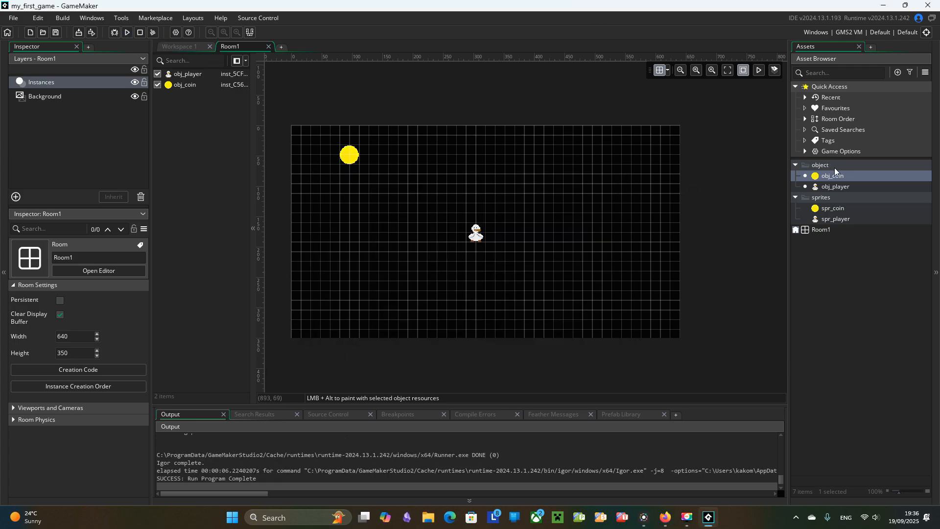
Create obj_game_controller and drop an instance of it into Room1.
{"action": "right_click", "coordinate": [832, 175]}
{"action": "type", "text": "obj_game_controller"}
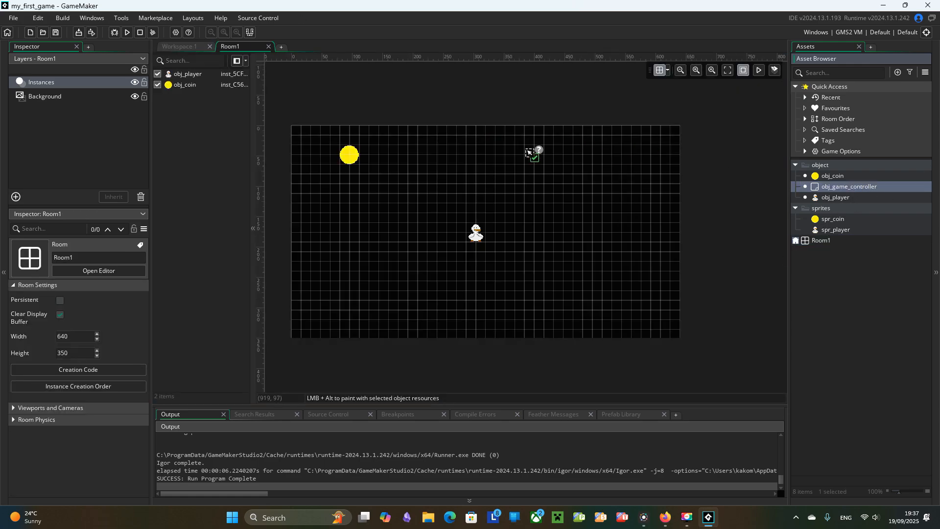
{"action": "left_click", "coordinate": [533, 151]}
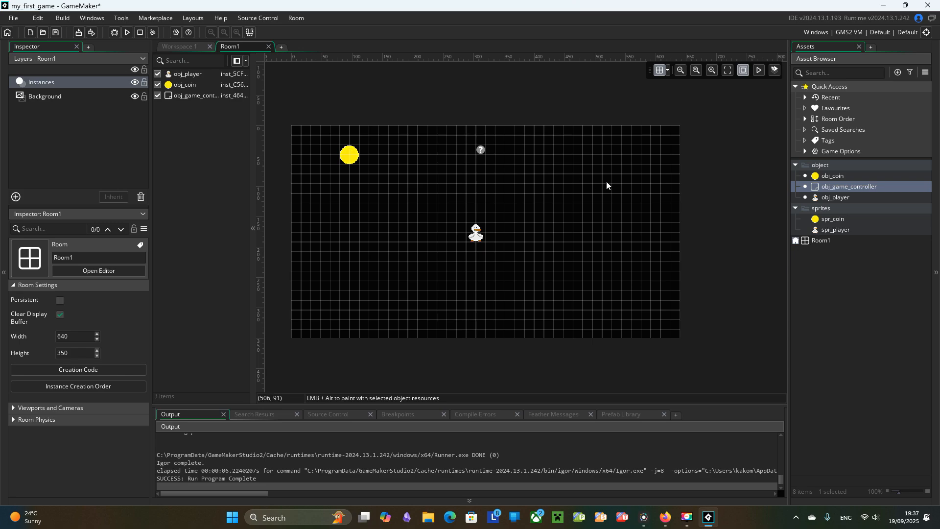
{"action": "mouse_move", "coordinate": [728, 195]}
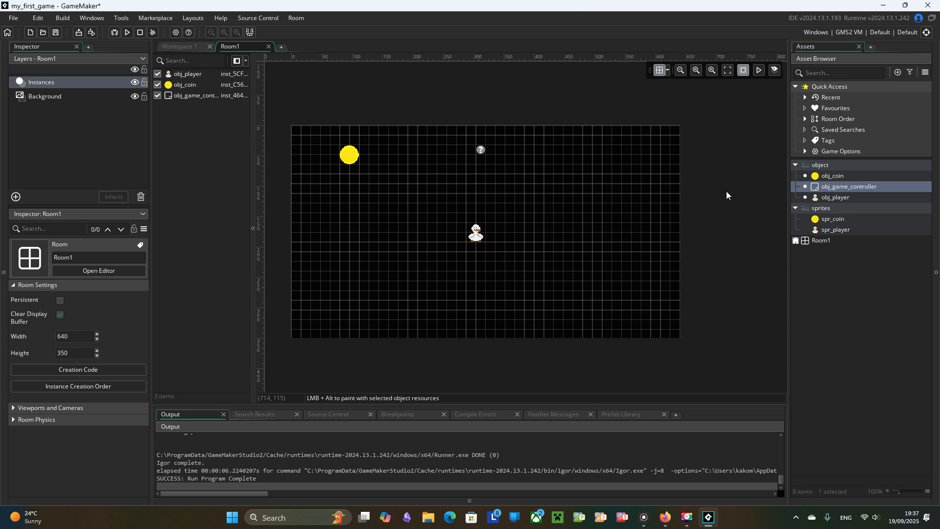
{"action": "mouse_move", "coordinate": [727, 190]}
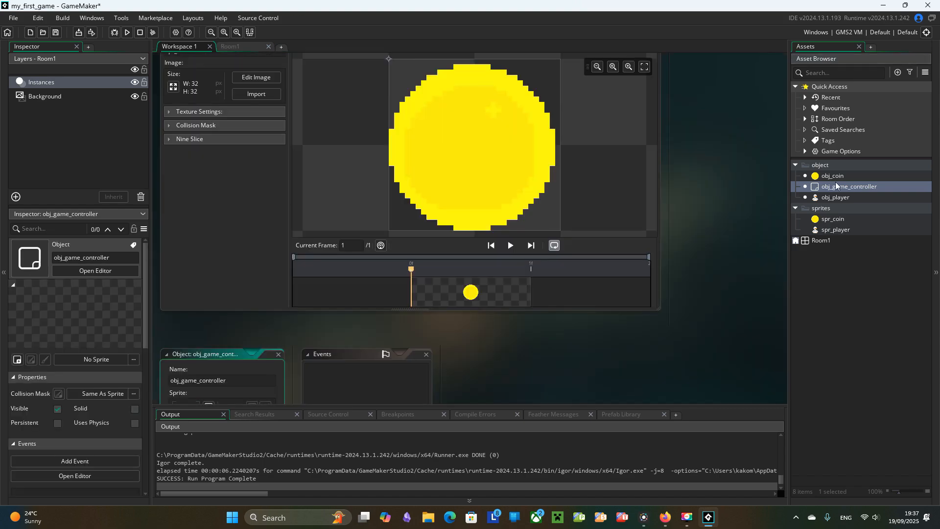
Add a Create event setting collected_coins = 0 and a Draw event drawing "Collected coins: " text.
{"action": "left_click", "coordinate": [366, 247]}
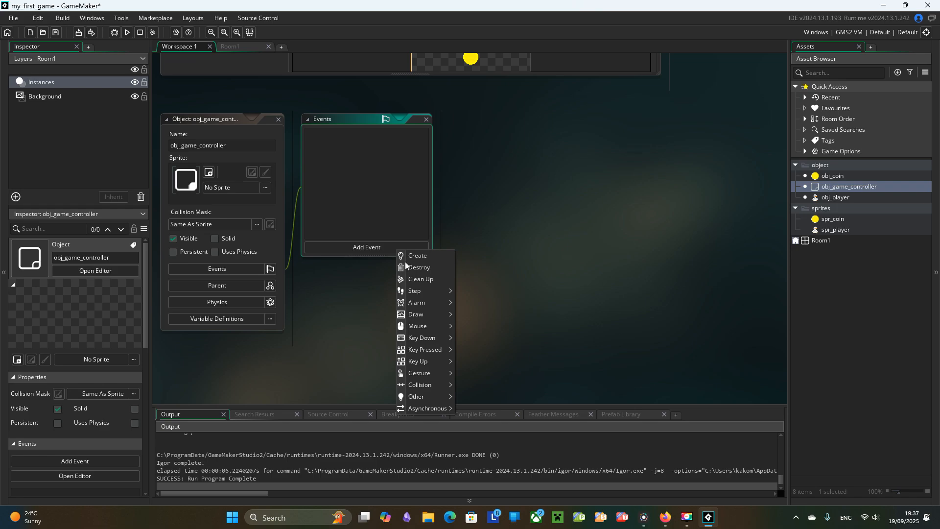
{"action": "left_click", "coordinate": [417, 254]}
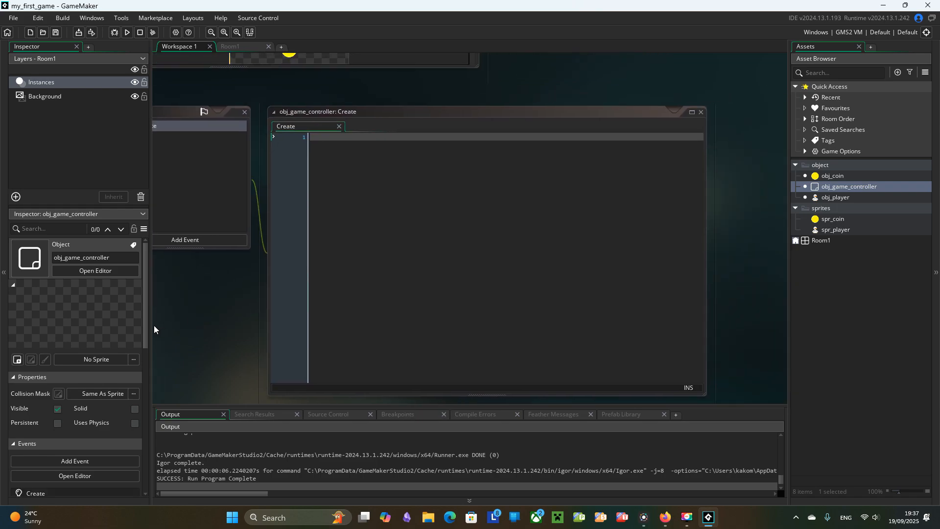
{"action": "type", "text": "collected_co"}
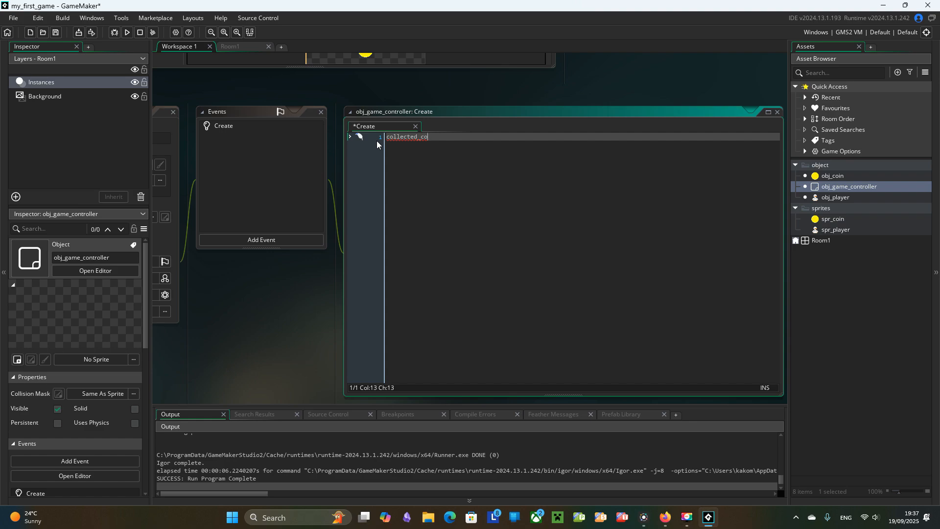
{"action": "type", "text": "ins ="}
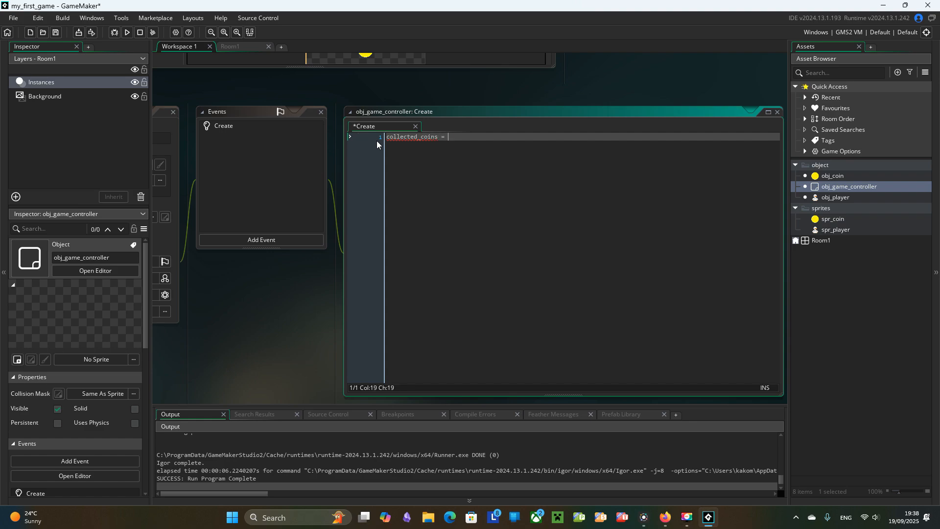
{"action": "type", "text": "0;"}
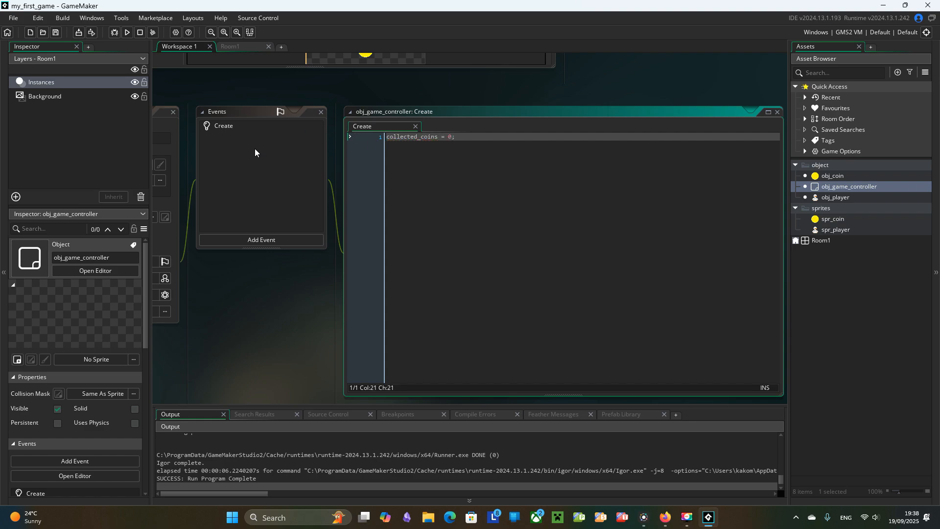
{"action": "mouse_move", "coordinate": [258, 179]}
{"action": "type", "text": "draw_text(x, y, \"collected coins"}
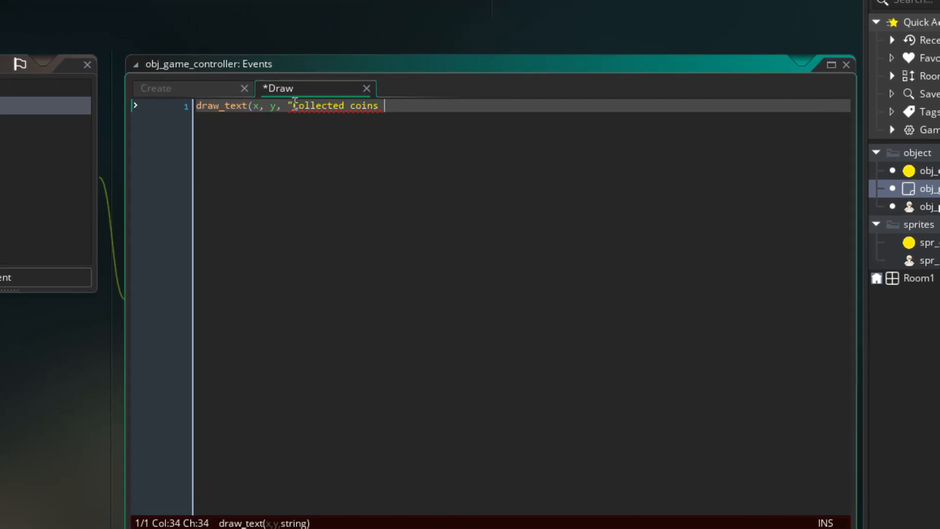
{"action": "type", "text": ": \" + string("}
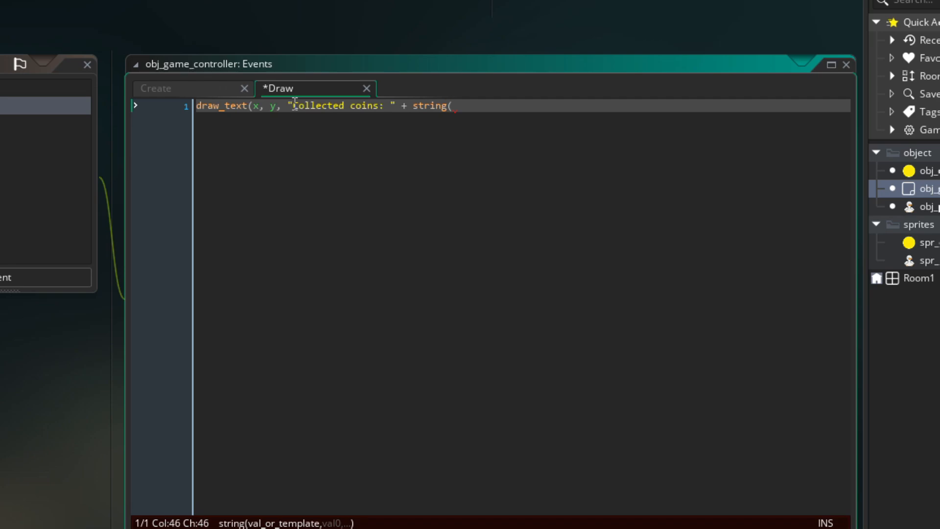
{"action": "left_click", "coordinate": [156, 88]}
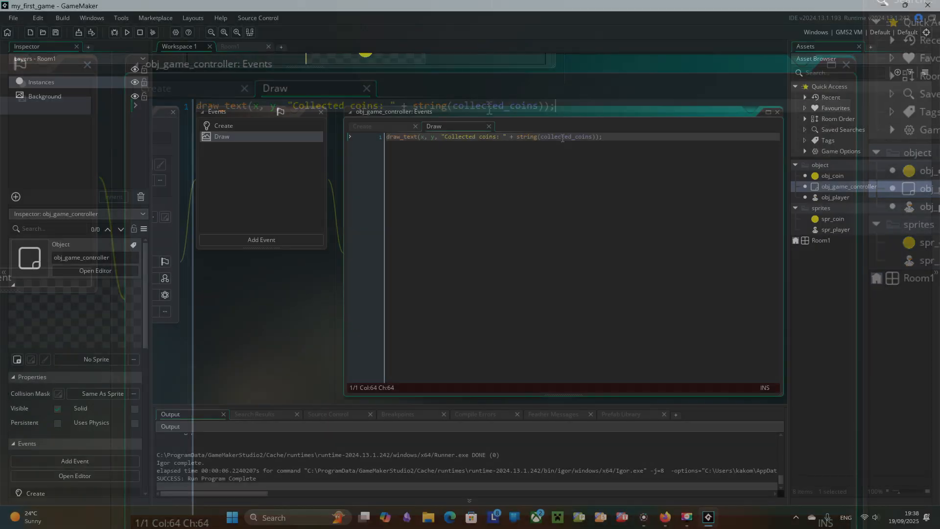
Test-run the game to confirm "Collected coins: 0" appears, then close the game window.
{"action": "left_click", "coordinate": [129, 32]}
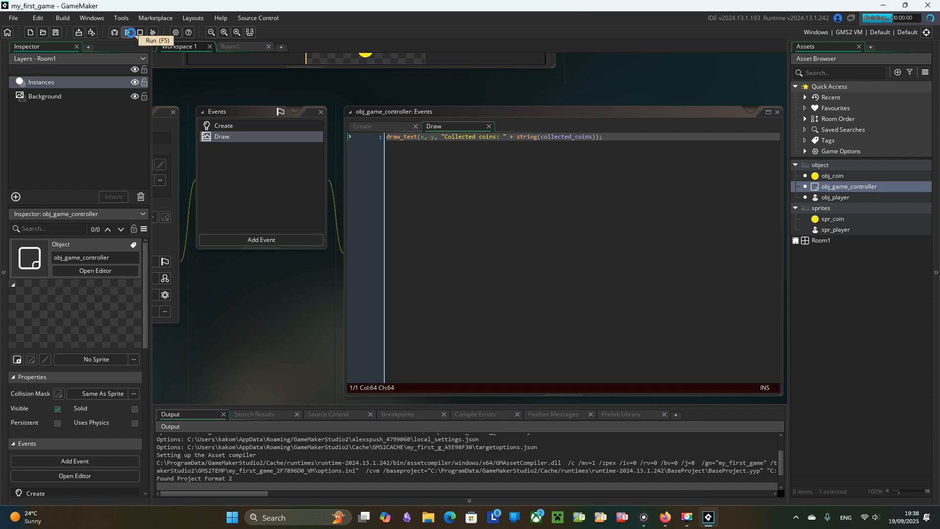
{"action": "left_click", "coordinate": [128, 32]}
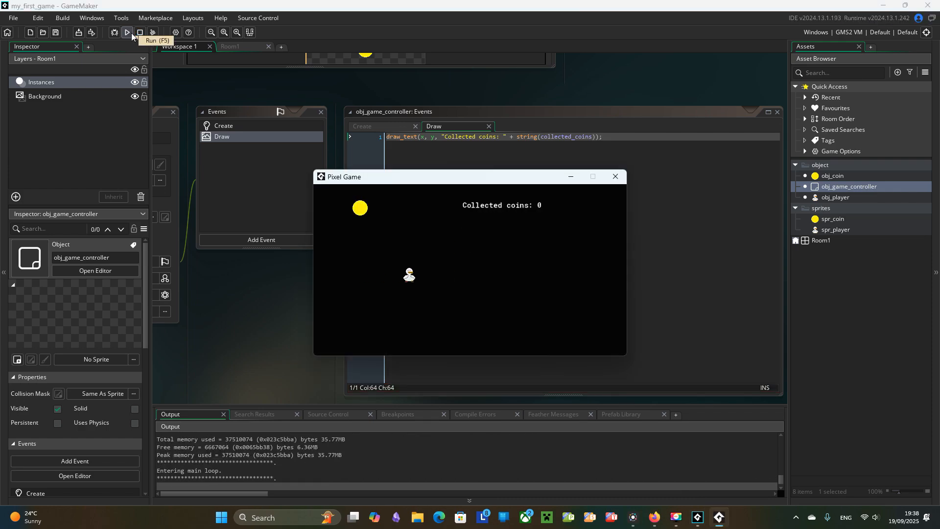
{"action": "mouse_move", "coordinate": [673, 297]}
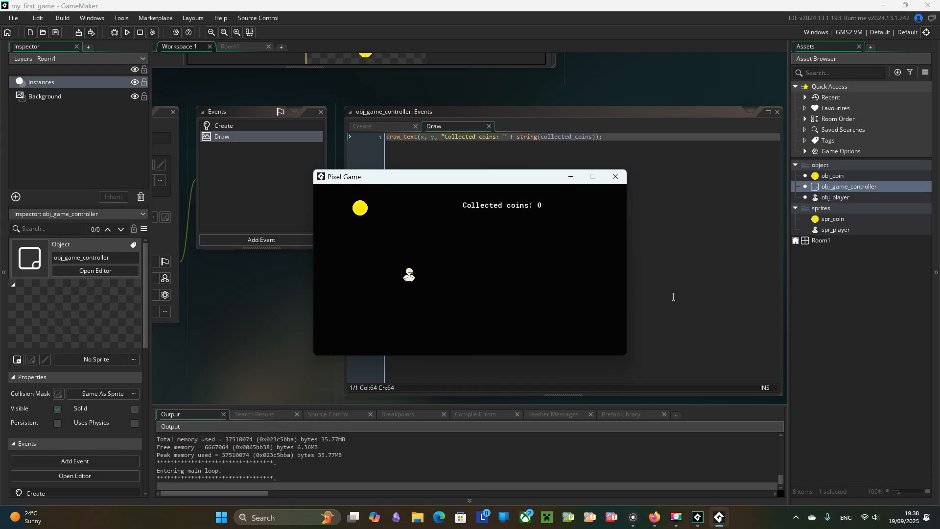
{"action": "left_click", "coordinate": [614, 176]}
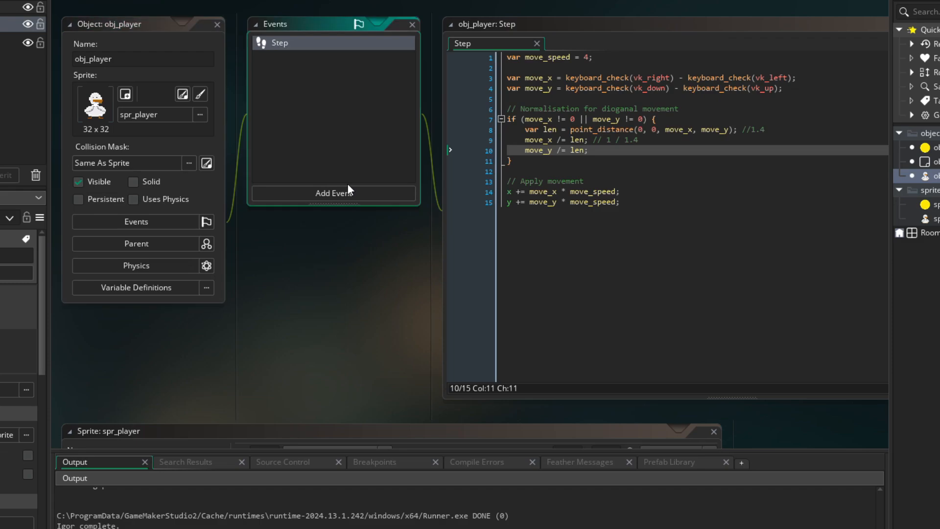
Add an obj_player collision event with obj_coin running obj_game_controller.collected_coins += 1.
{"action": "left_click", "coordinate": [333, 192]}
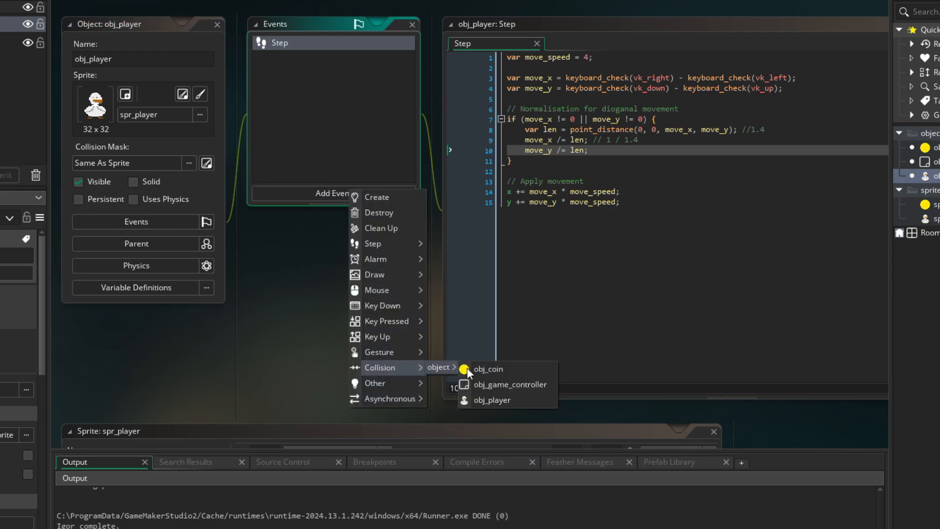
{"action": "left_click", "coordinate": [488, 368]}
{"action": "type", "text": "obj_c"}
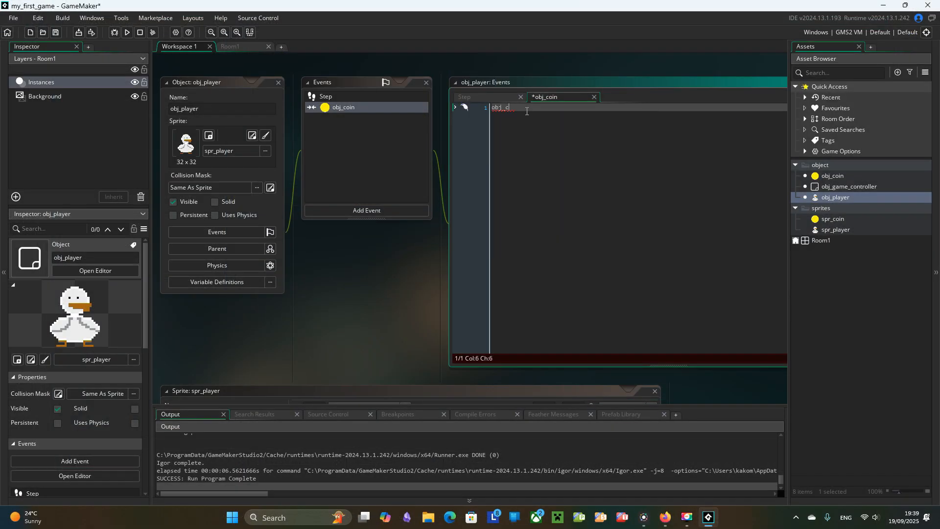
{"action": "type", "text": "obj_game_controller.coi"}
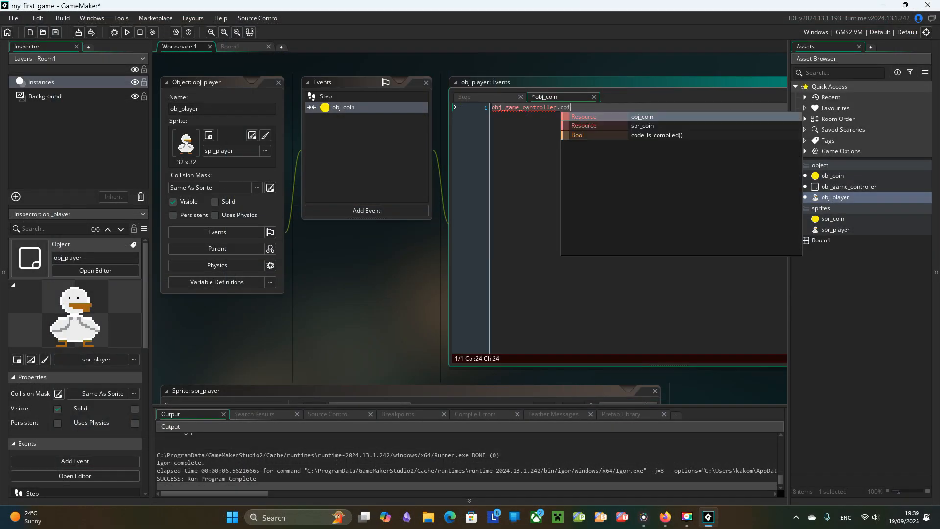
{"action": "left_click", "coordinate": [848, 186]}
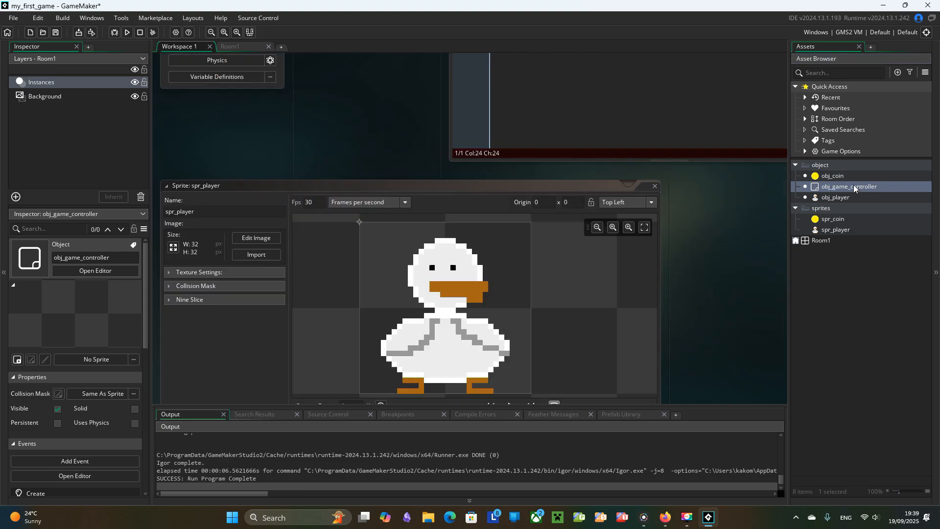
{"action": "left_click", "coordinate": [835, 197]}
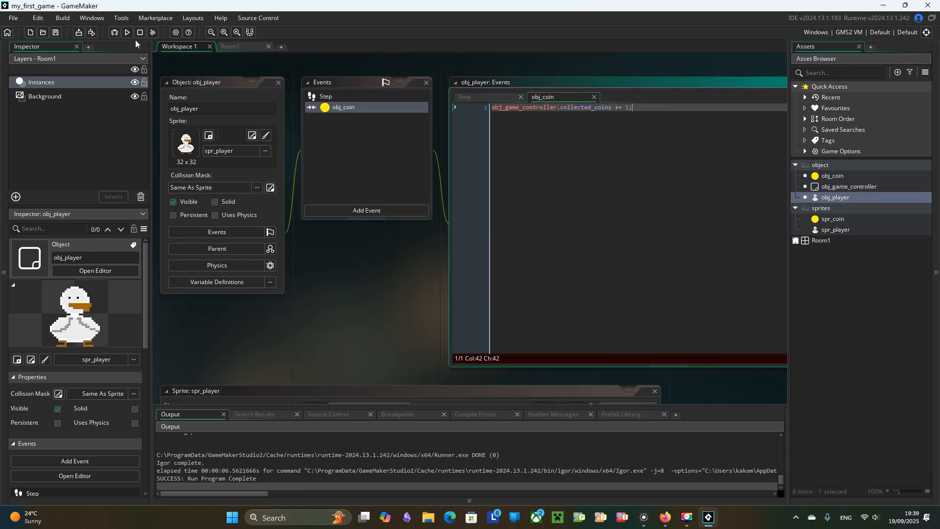
{"action": "left_click", "coordinate": [126, 32]}
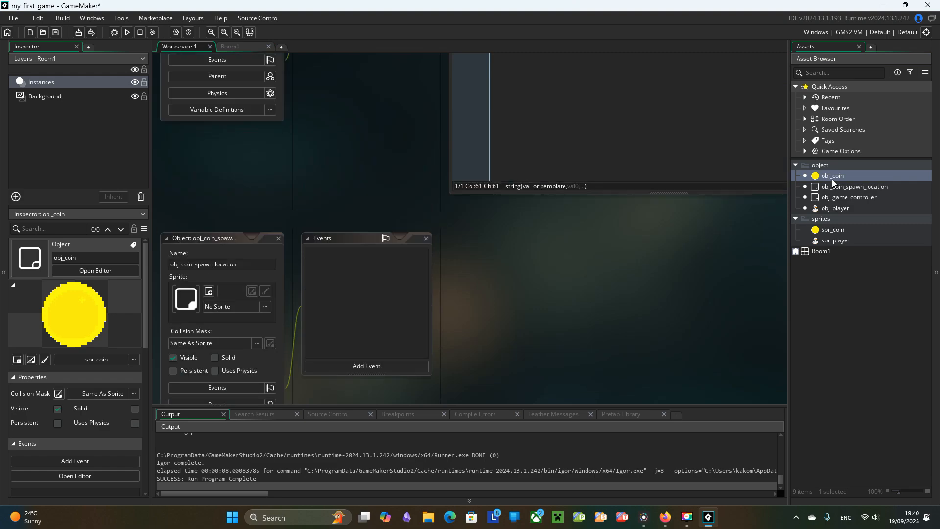
Add a Create event to obj_coin and start typing code beginning with 'rand'.
{"action": "left_click", "coordinate": [366, 247]}
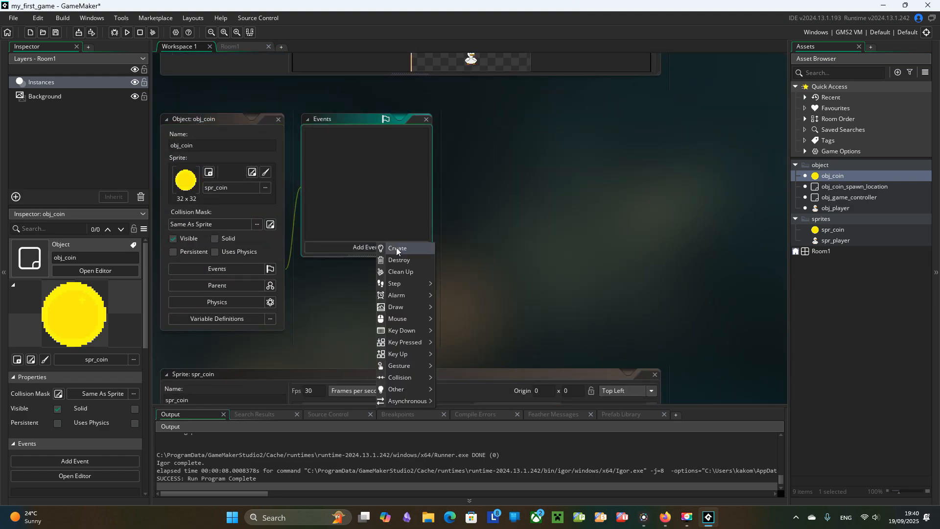
{"action": "left_click", "coordinate": [397, 248]}
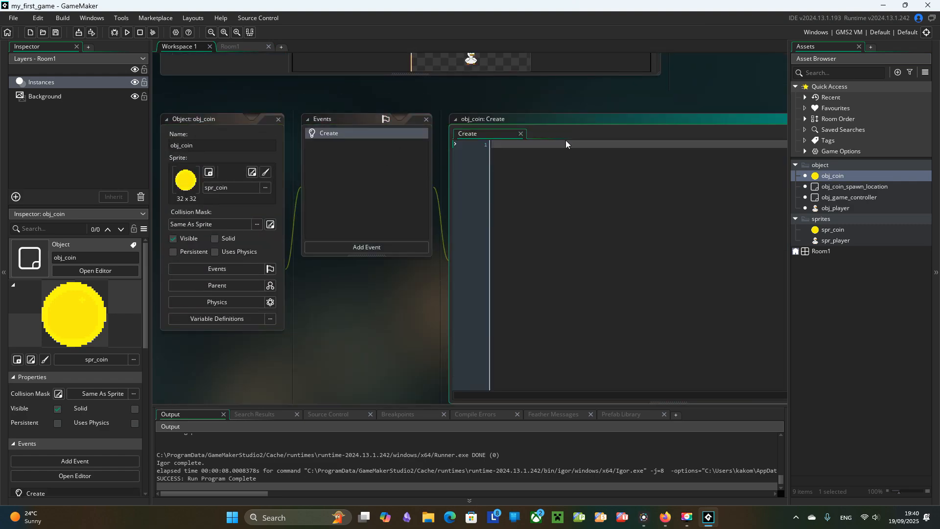
{"action": "type", "text": "rand"}
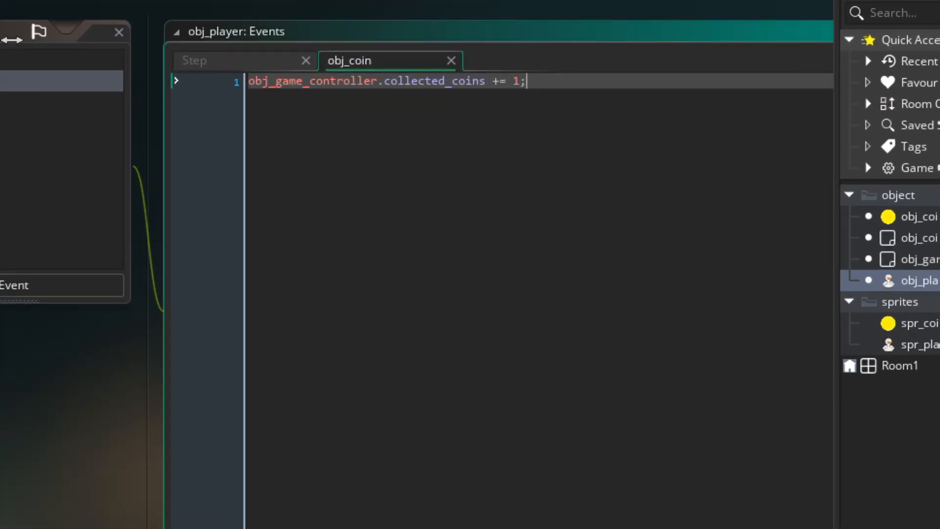
Add the line other.relocate(); to the player's coin collision code.
{"action": "key", "text": "Enter"}
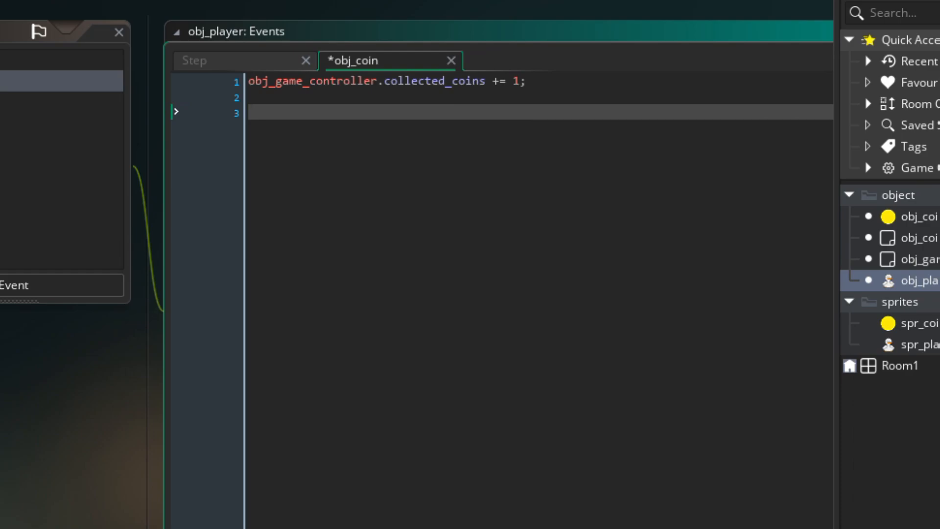
{"action": "type", "text": "o"}
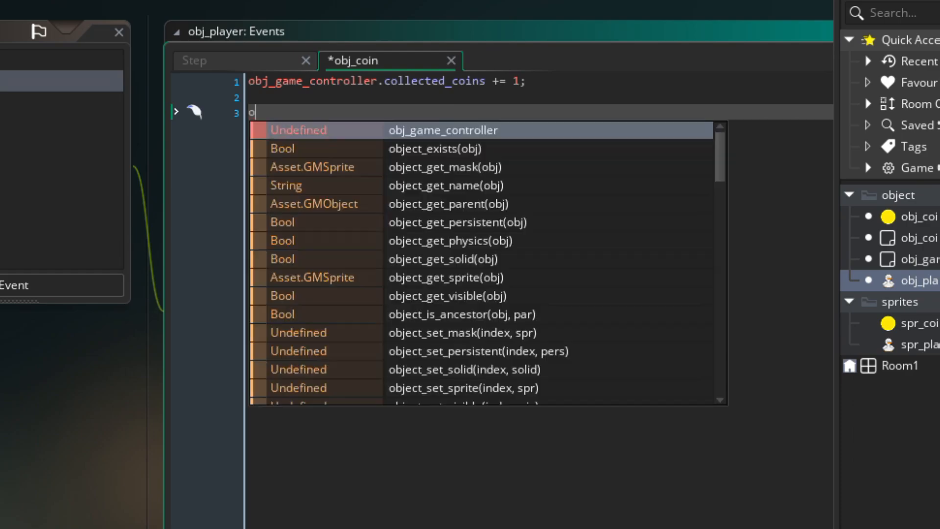
{"action": "type", "text": "ther.relocate();"}
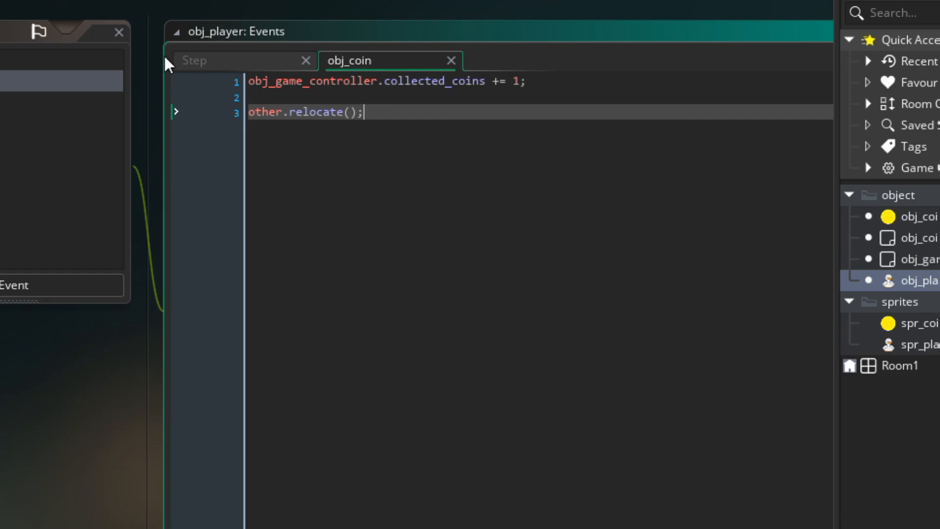
{"action": "left_click", "coordinate": [5, 14]}
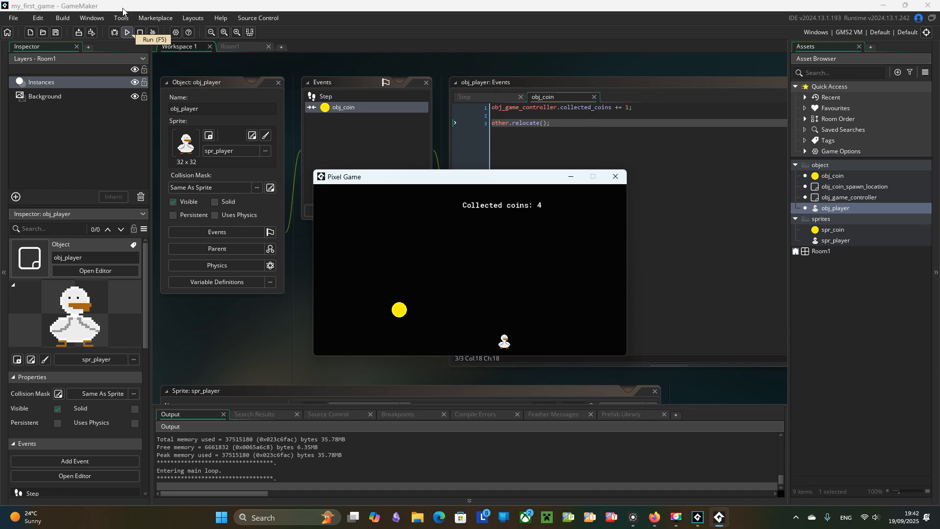
Close the test game and open obj_game_controller's Create event code.
{"action": "left_click", "coordinate": [615, 176]}
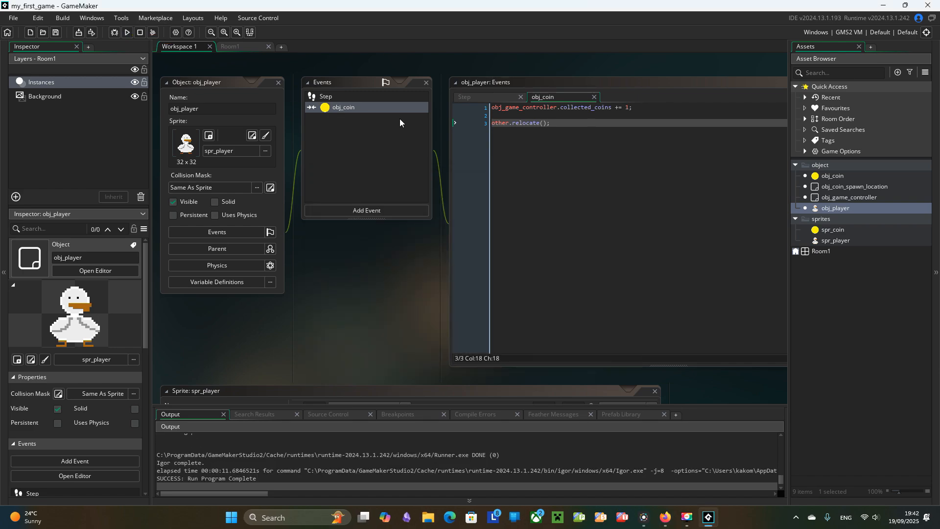
{"action": "left_click", "coordinate": [486, 97]}
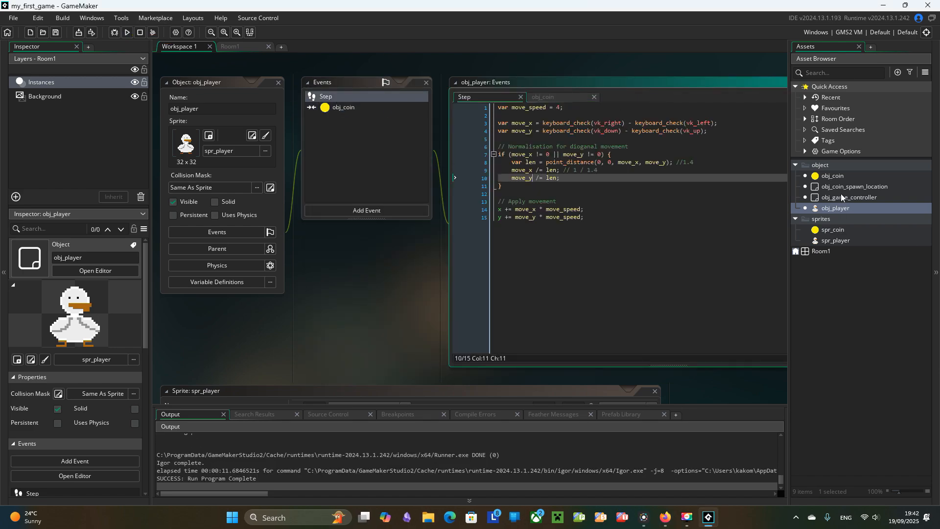
{"action": "left_click", "coordinate": [850, 197]}
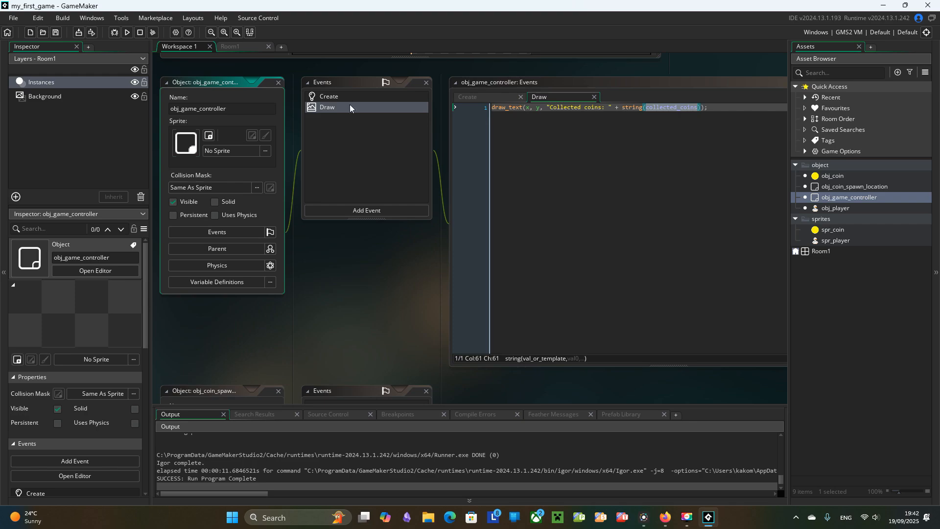
{"action": "left_click", "coordinate": [329, 96]}
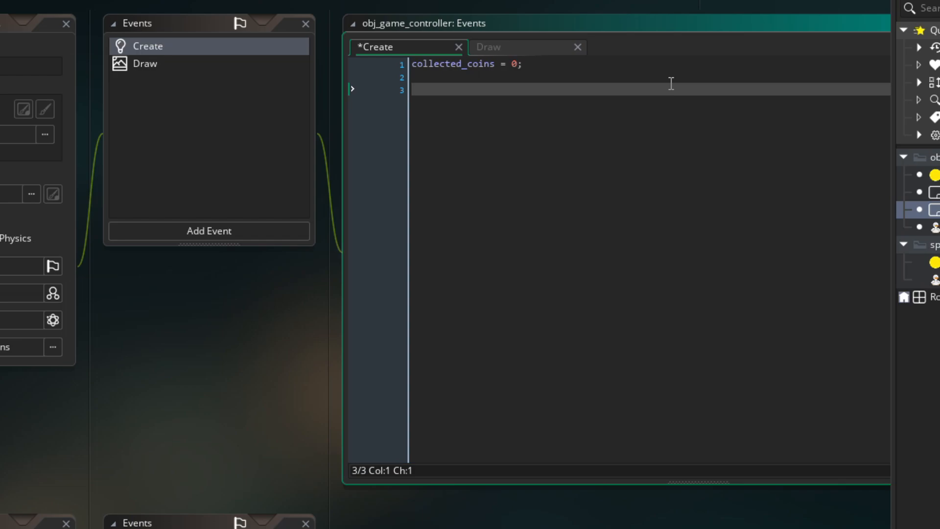
Set time_remaining = 10 and alarm[0] = room_speed * 1 in Create, adding an Alarm 0 event.
{"action": "type", "text": "time_remaining"}
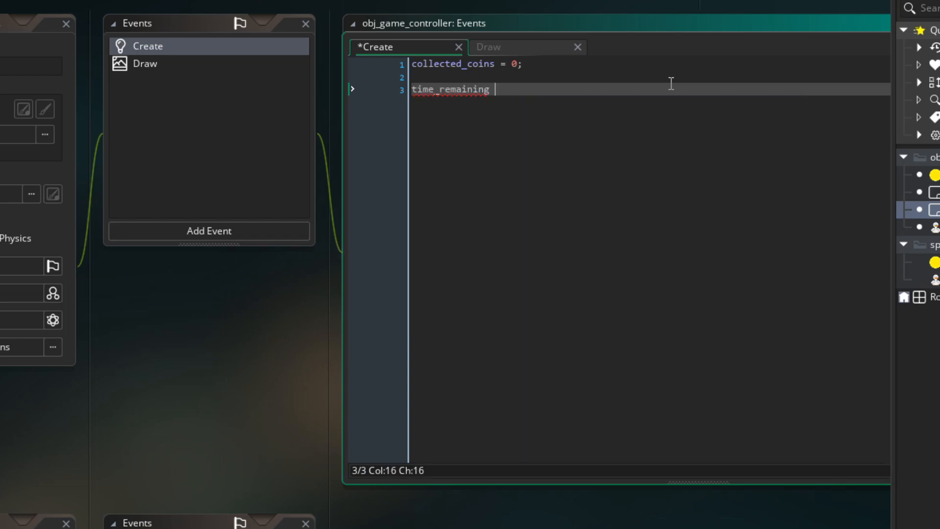
{"action": "type", "text": "= 10;"}
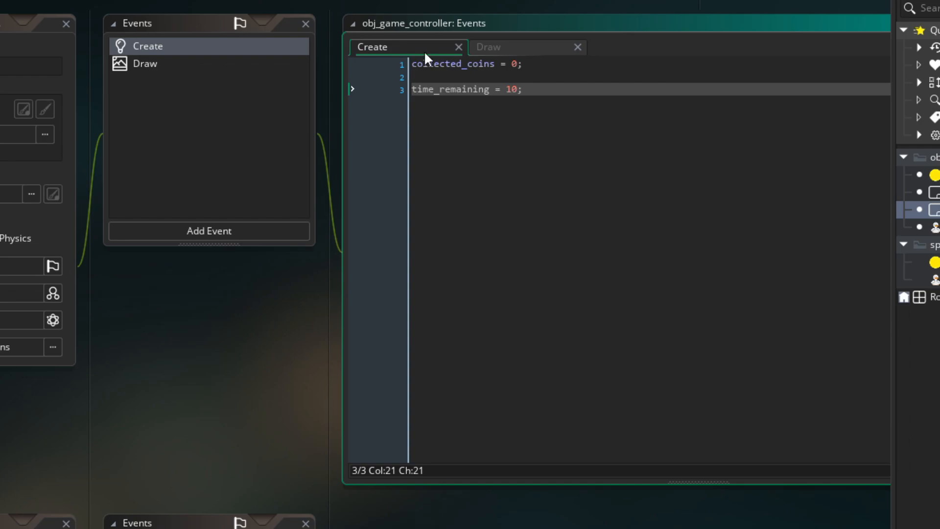
{"action": "mouse_move", "coordinate": [527, 125]}
{"action": "type", "text": "alarm[0] ="}
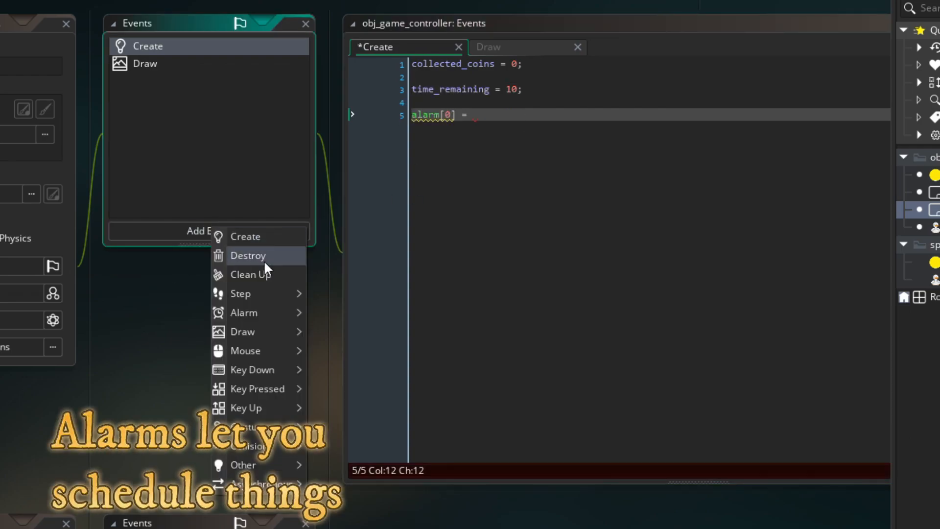
{"action": "left_click", "coordinate": [244, 312]}
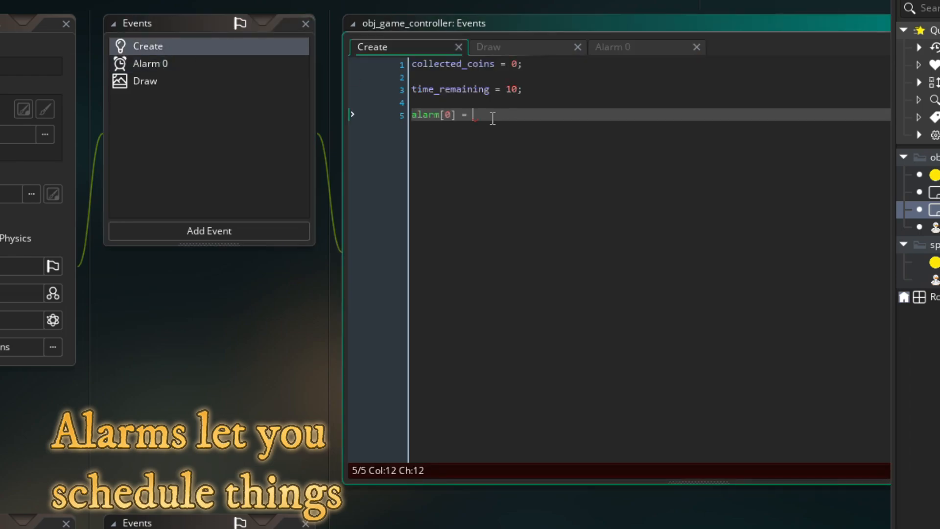
{"action": "type", "text": "r"}
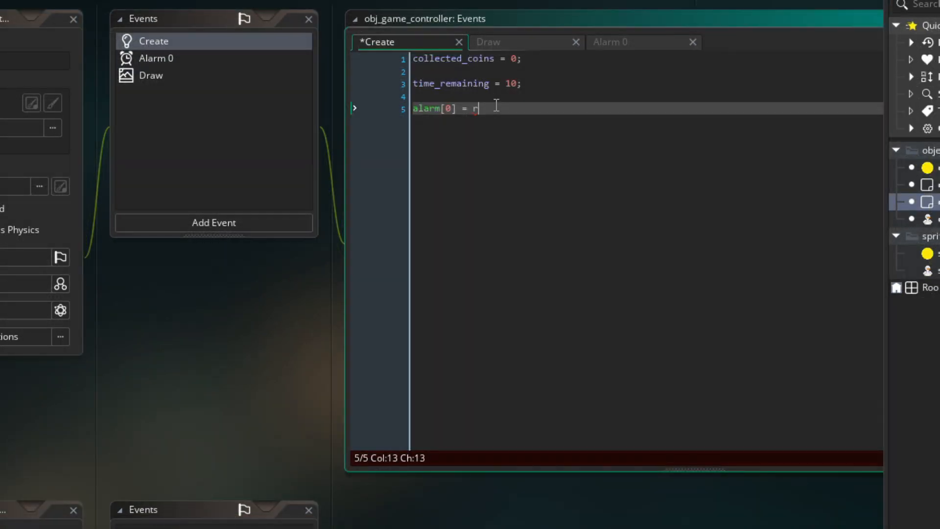
{"action": "type", "text": "oom_sp"}
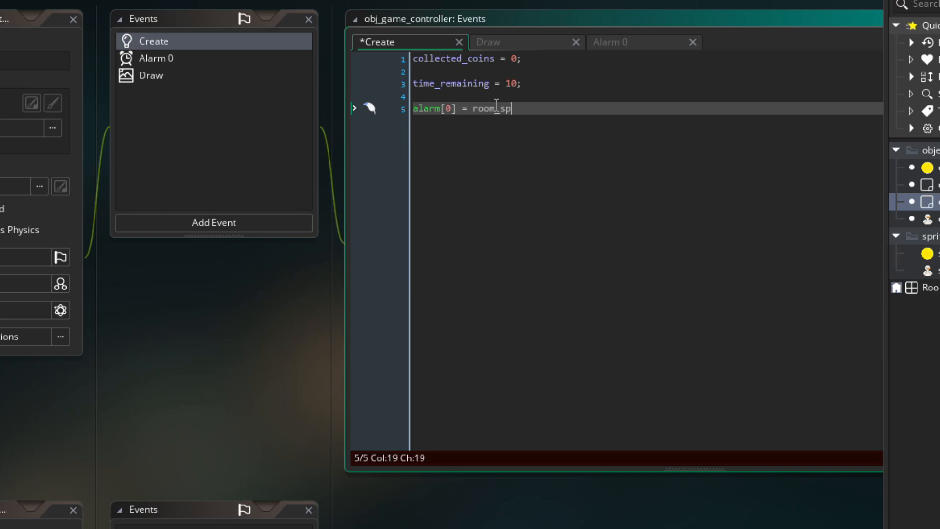
{"action": "type", "text": "eed * 1;"}
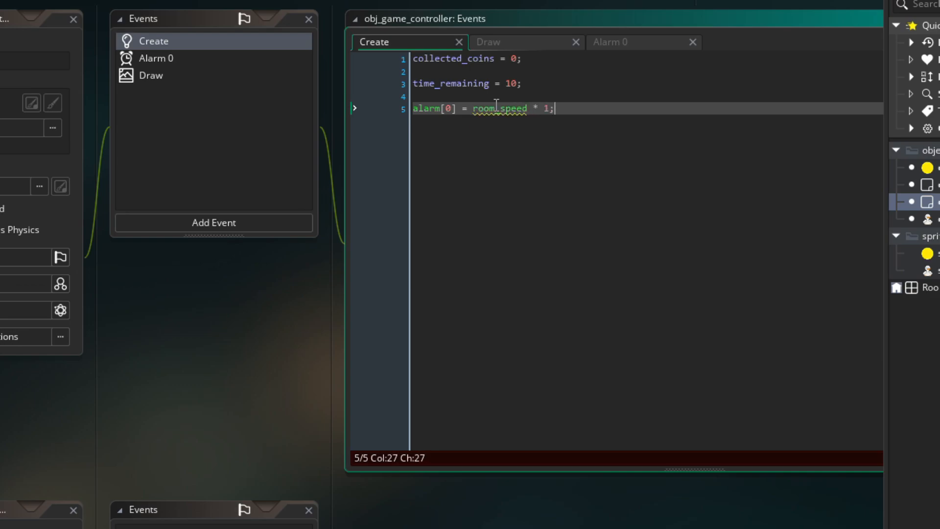
{"action": "left_click", "coordinate": [155, 58]}
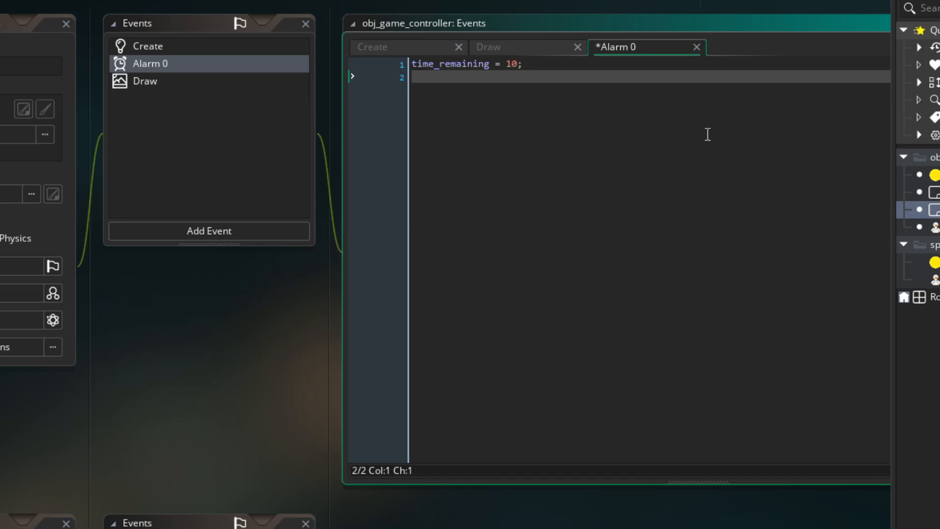
Decrement time_remaining, draw "Time remaining: " + string(time_remaining) at y + 15, and run the game.
{"action": "key", "text": "BackSpace"}
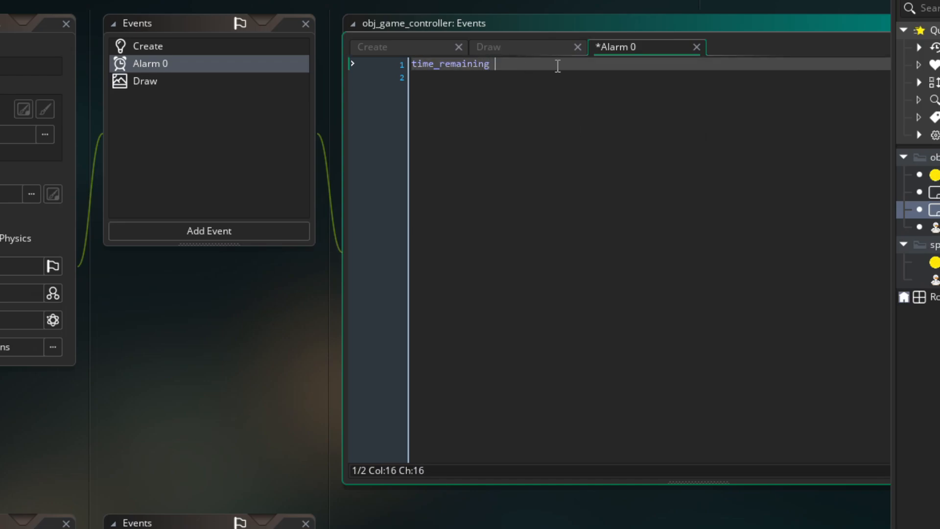
{"action": "type", "text": "-= 2"}
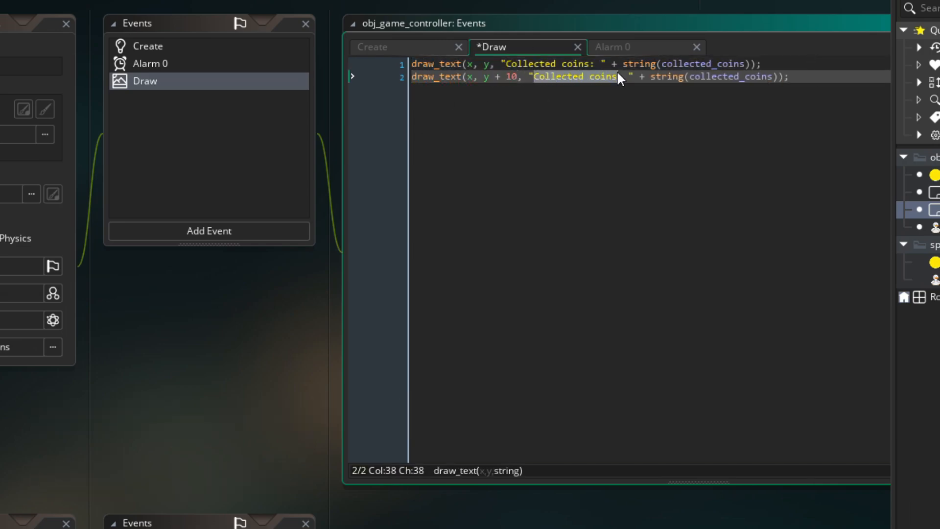
{"action": "type", "text": "Time remaining:"}
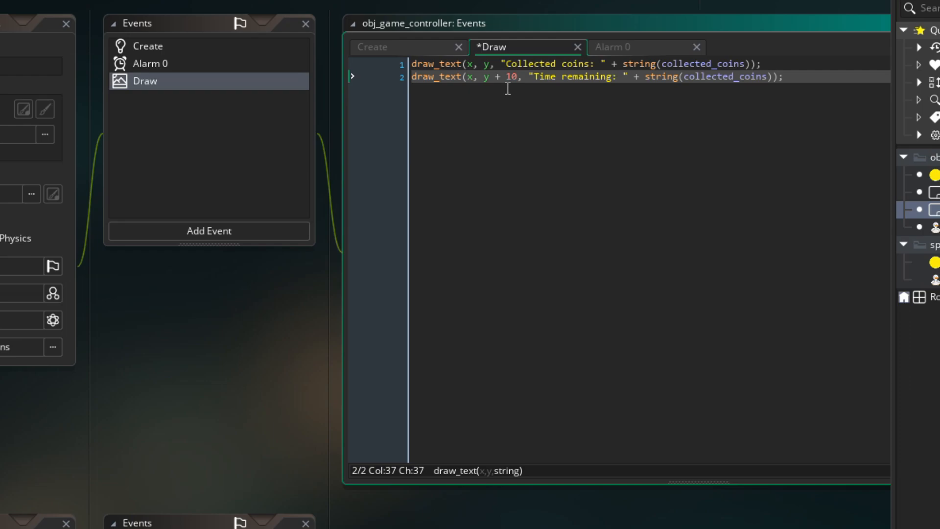
{"action": "type", "text": "5"}
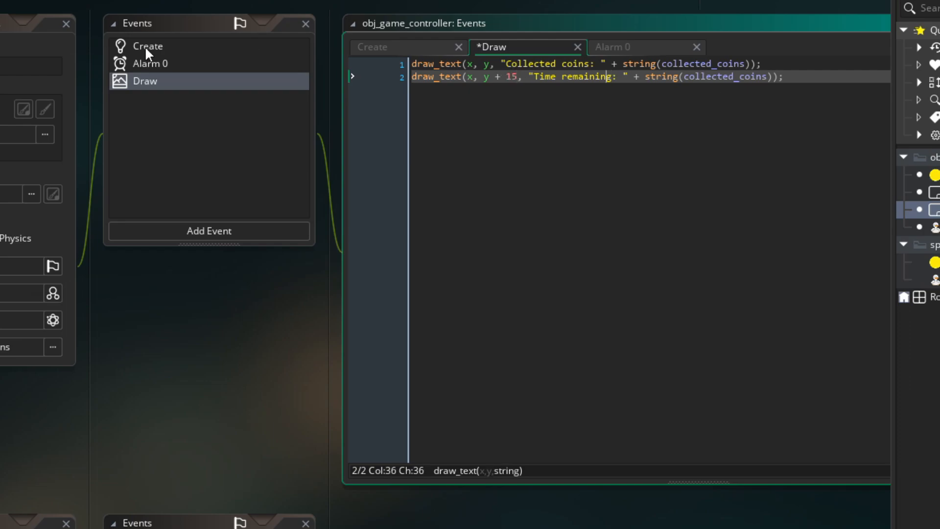
{"action": "type", "text": "time_remaining"}
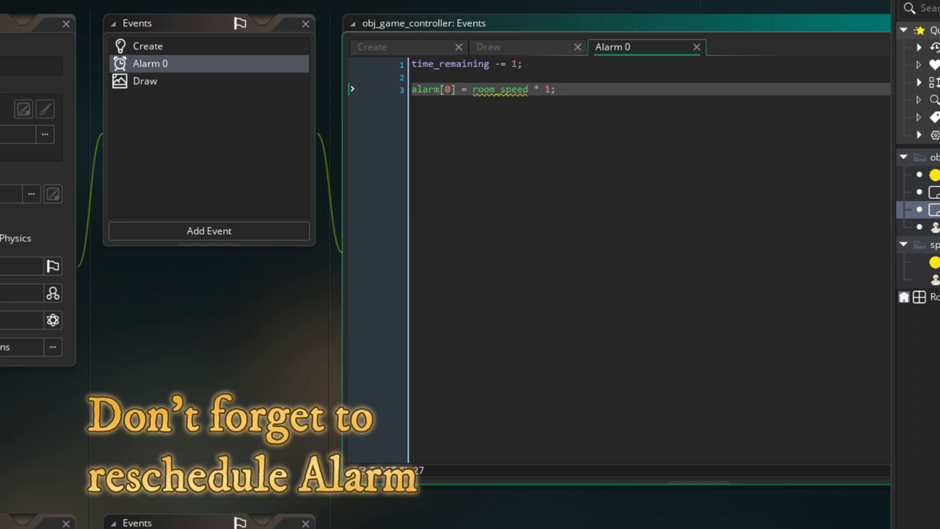
{"action": "left_click", "coordinate": [180, 66]}
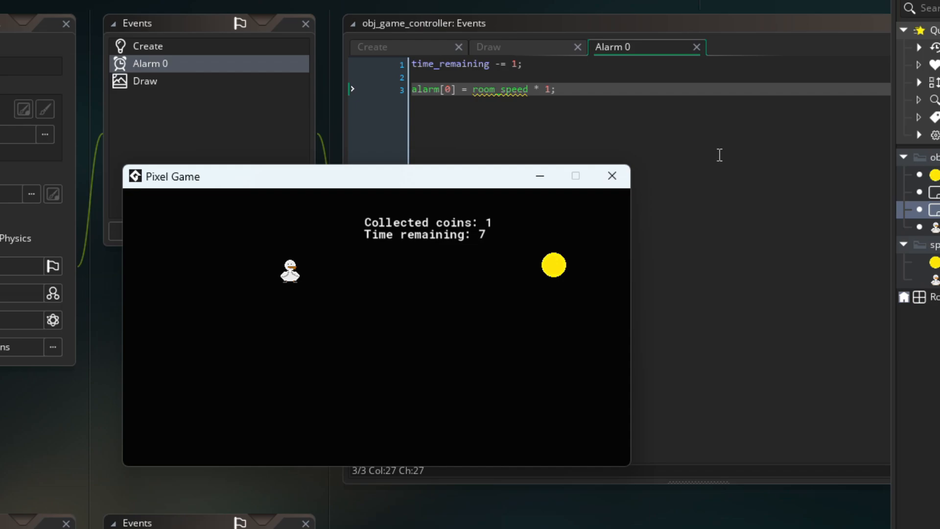
Close the Pixel Game test window to return to obj_game_controller.
{"action": "left_click", "coordinate": [611, 176]}
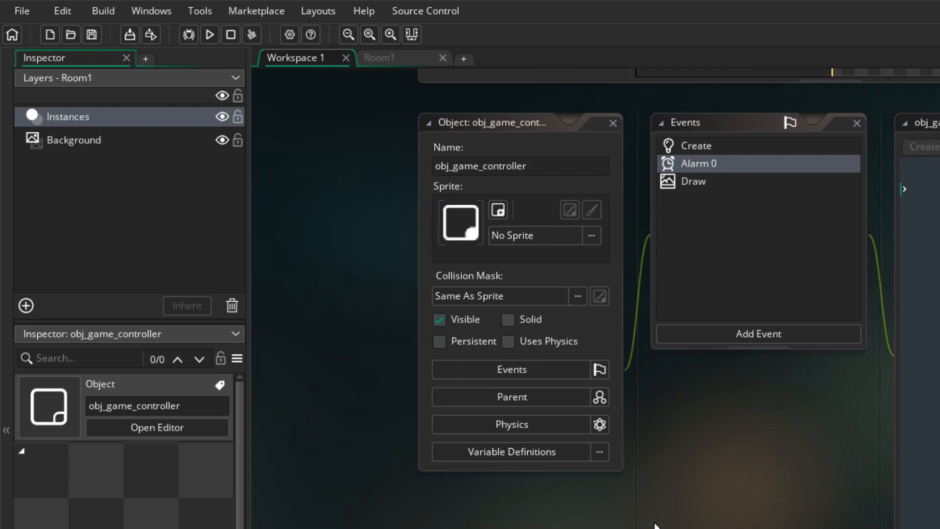
Create a UI layer in Room1 and rename it ui_layer.
{"action": "left_click", "coordinate": [378, 57]}
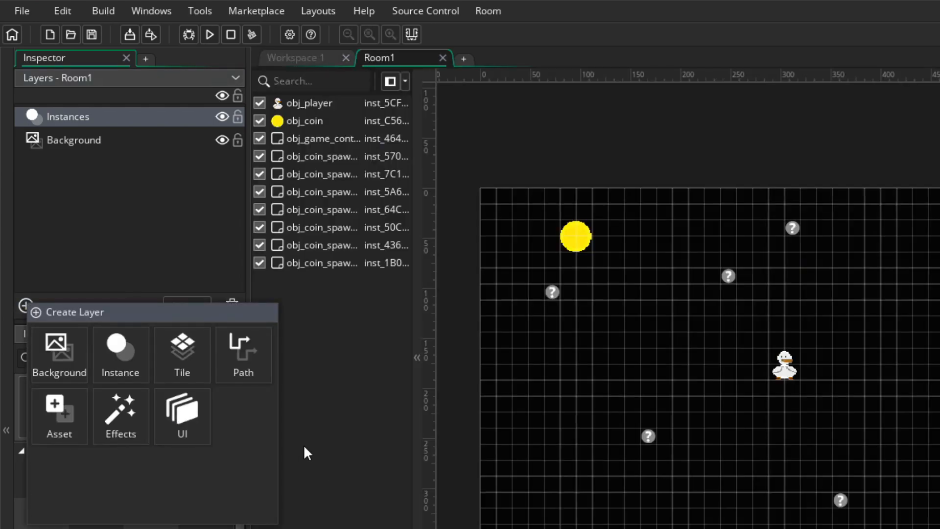
{"action": "left_click", "coordinate": [181, 416]}
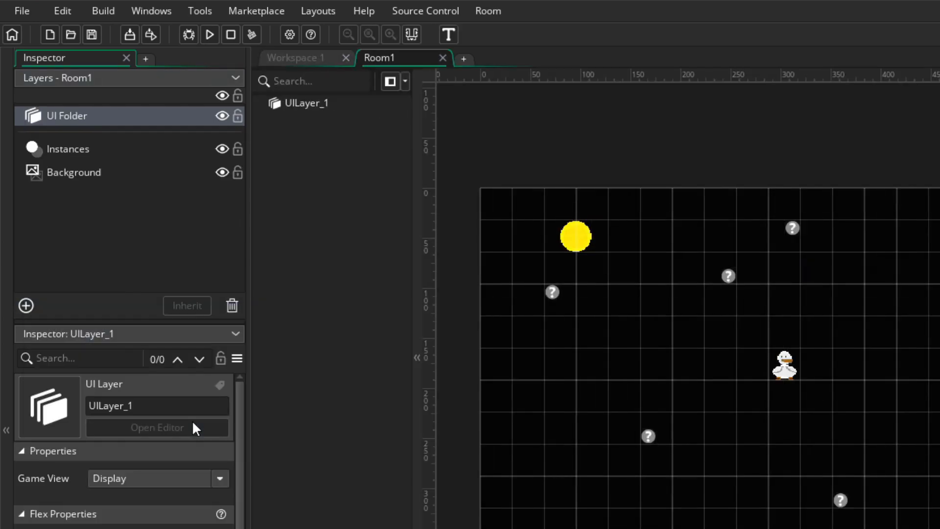
{"action": "right_click", "coordinate": [305, 102]}
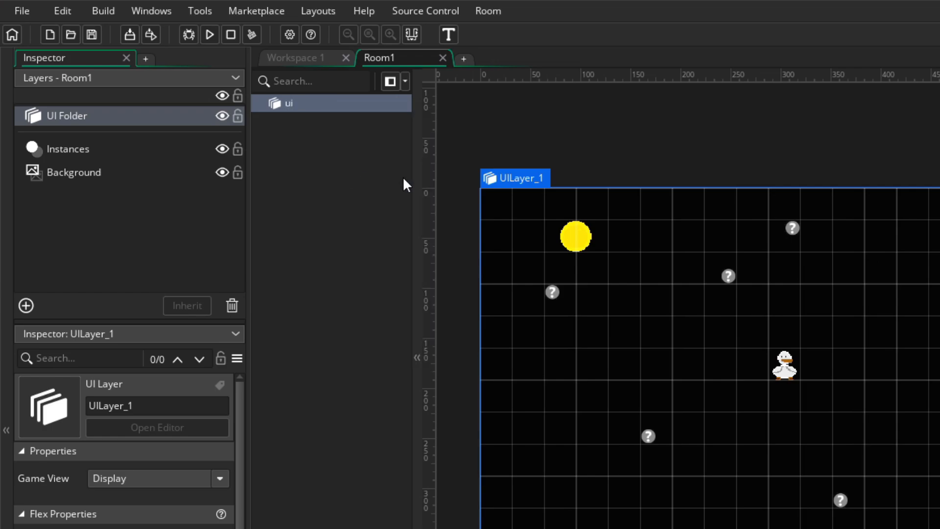
{"action": "type", "text": "ui_layer"}
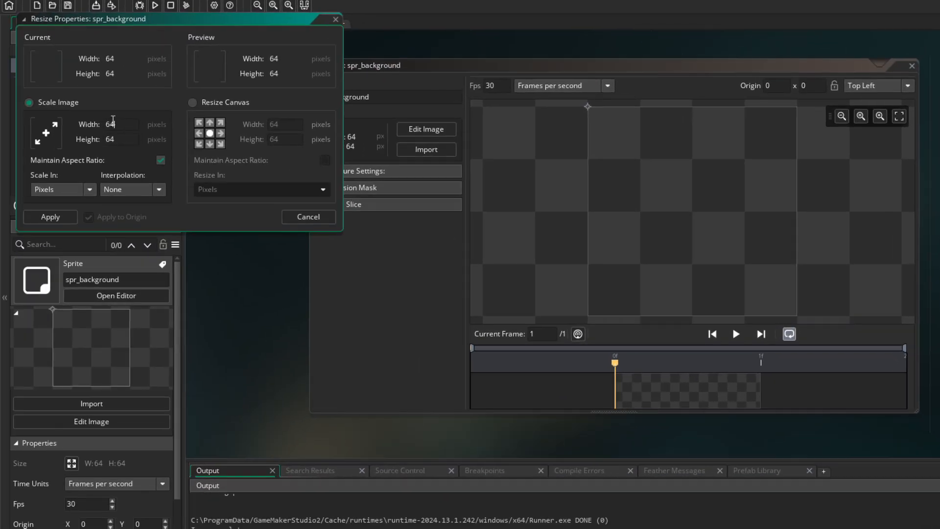
Enter a smaller scaled size for spr_background under Scale Image.
{"action": "left_click", "coordinate": [50, 216]}
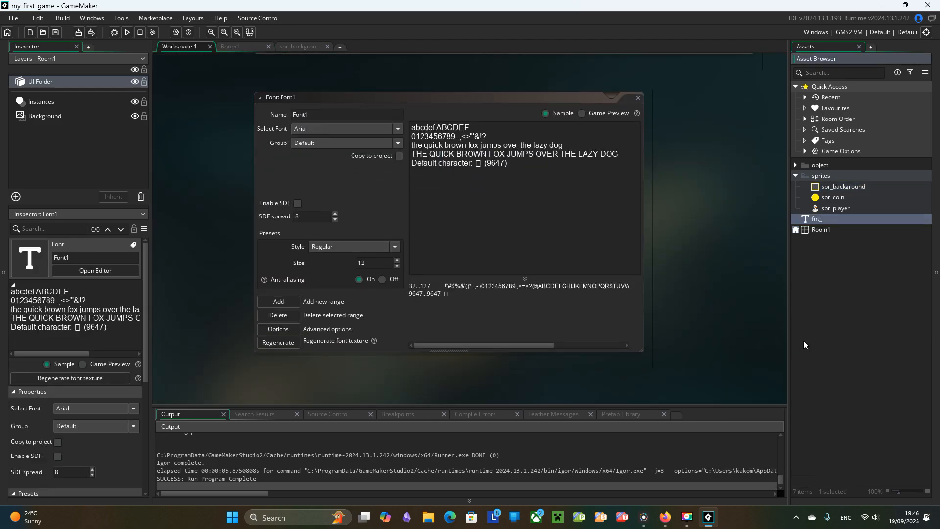
Name the font fnt_my_font and set the panel's spr_background Fill Container Stretch to Both.
{"action": "type", "text": "fnt_my_font"}
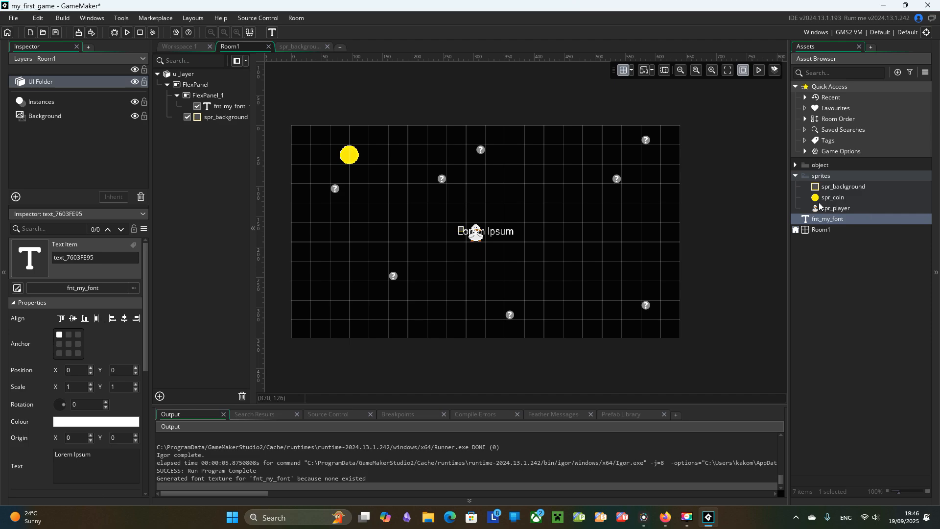
{"action": "left_click", "coordinate": [230, 117]}
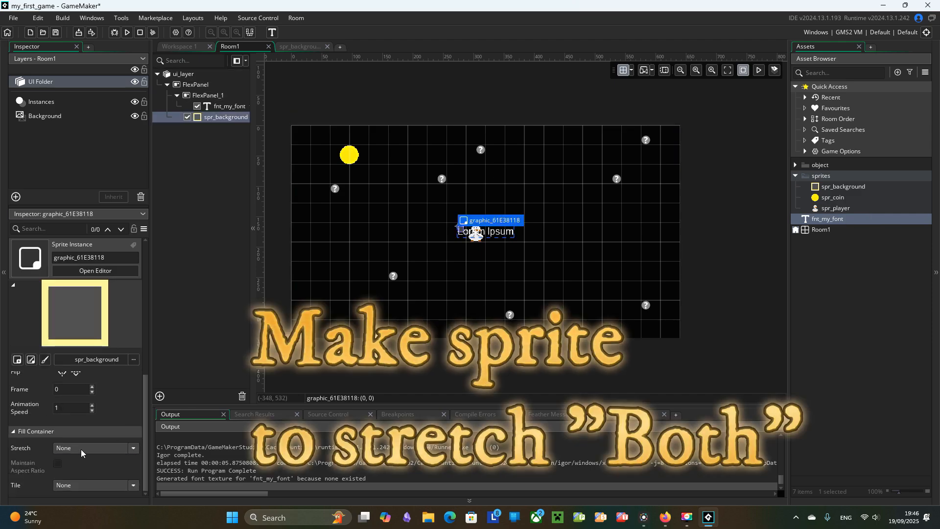
{"action": "left_click", "coordinate": [93, 447]}
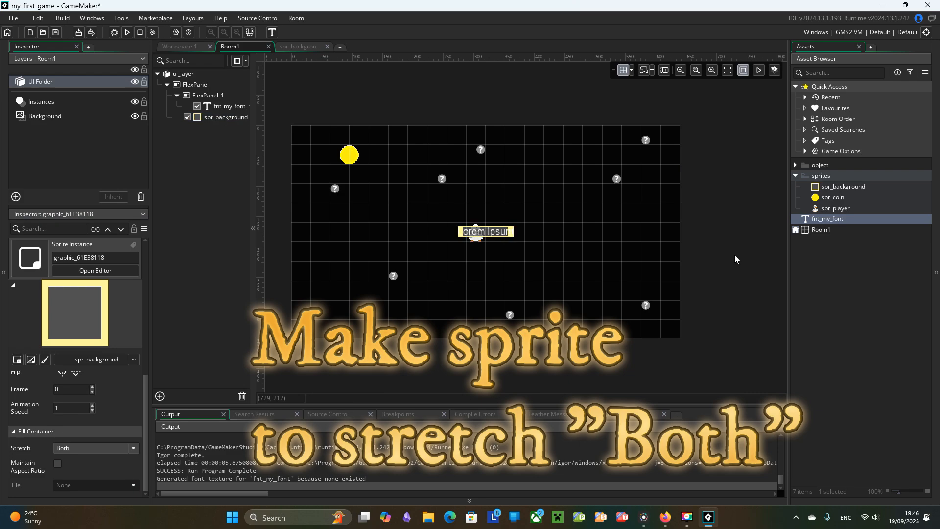
{"action": "left_click", "coordinate": [842, 187]}
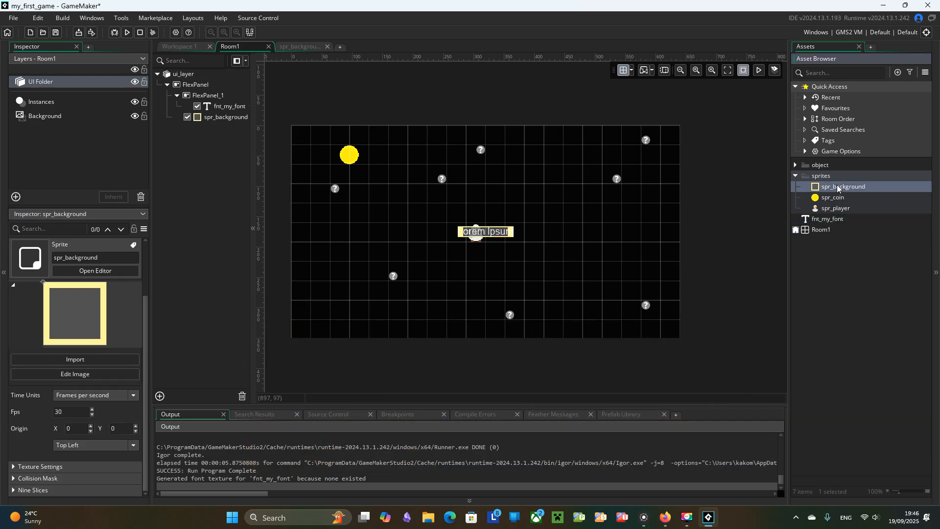
{"action": "double_click", "coordinate": [842, 187]}
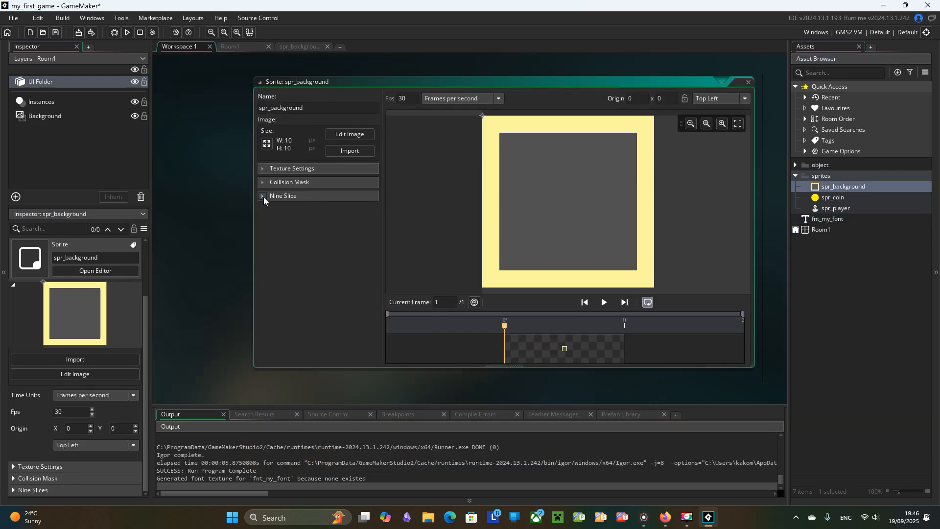
Activate nine-slice on spr_background with guides one pixel in from each edge.
{"action": "left_click", "coordinate": [283, 195]}
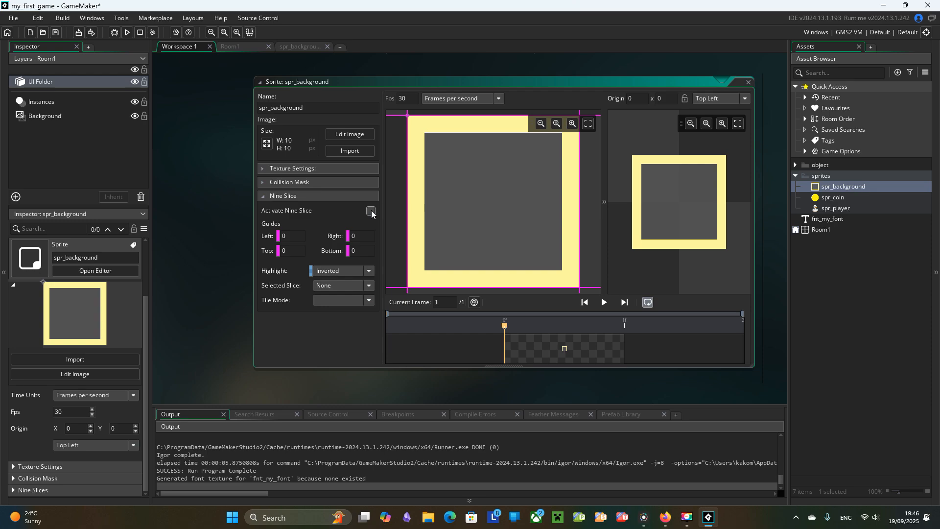
{"action": "left_click", "coordinate": [370, 211]}
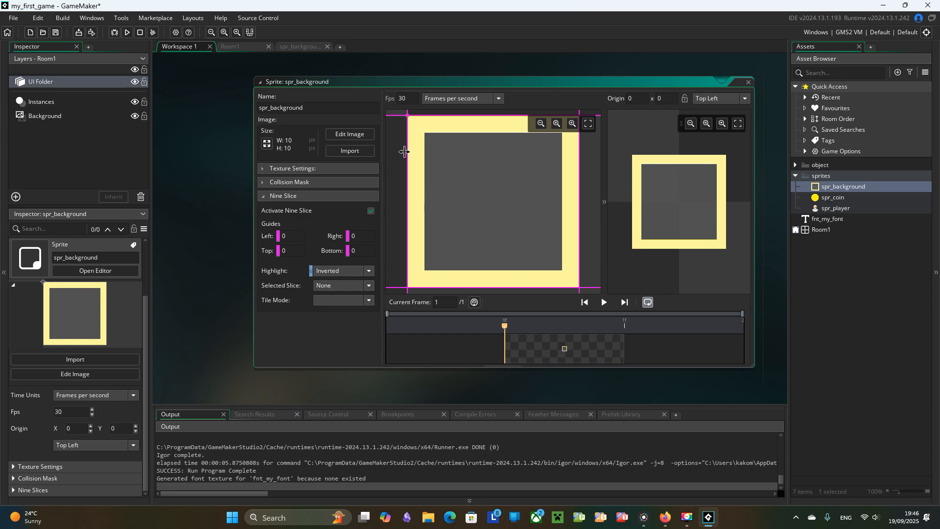
{"action": "left_click_drag", "start_coordinate": [388, 118], "coordinate": [423, 131]}
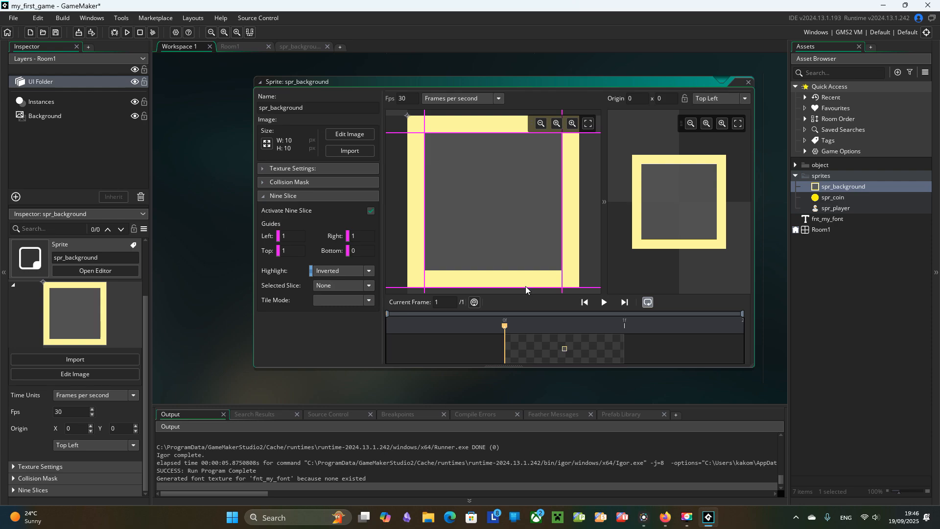
{"action": "left_click", "coordinate": [229, 46]}
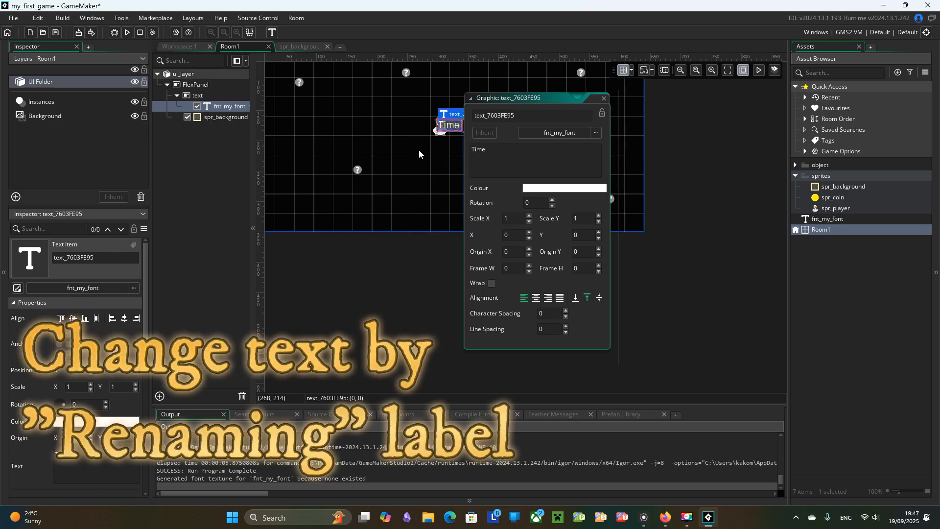
Set the outer FlexPanel's padding to 20.
{"action": "left_click", "coordinate": [510, 150]}
{"action": "type", "text": " is up!"}
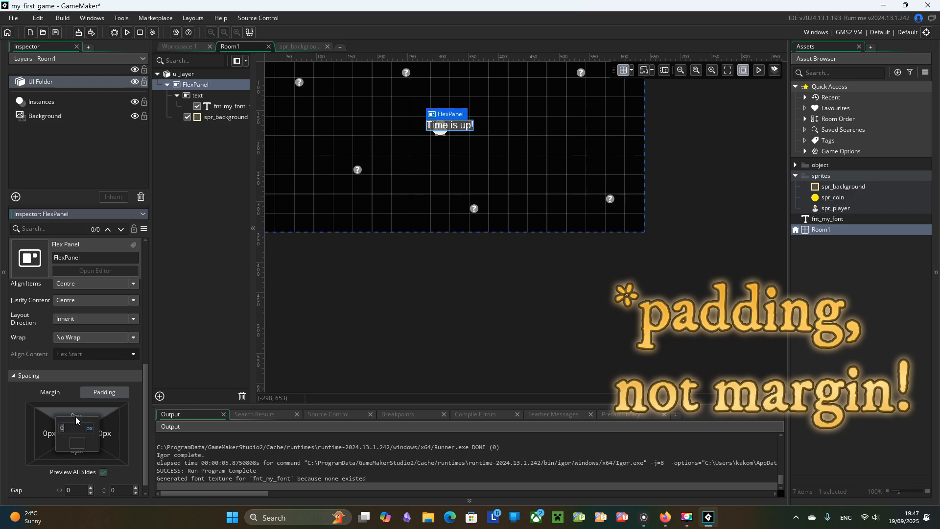
{"action": "type", "text": "20"}
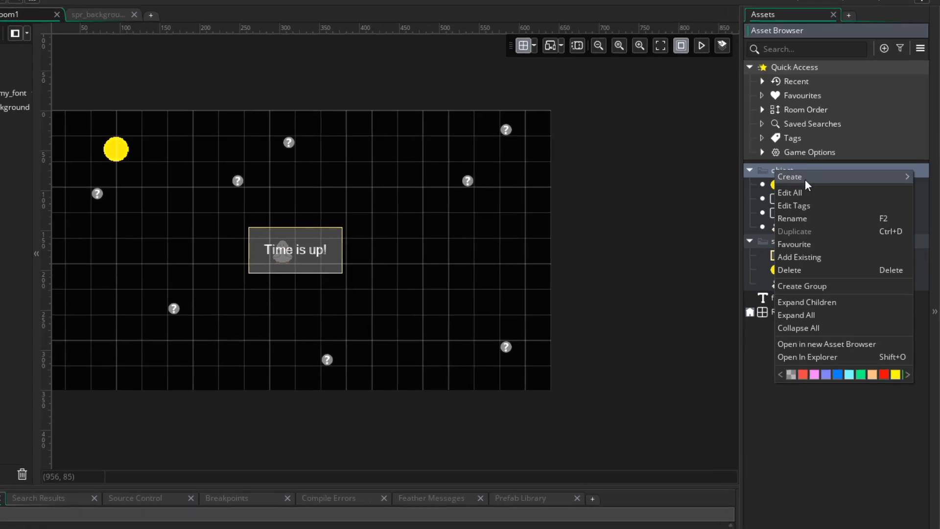
Create the obj_button object and add a text item to the button panel.
{"action": "left_click", "coordinate": [789, 176]}
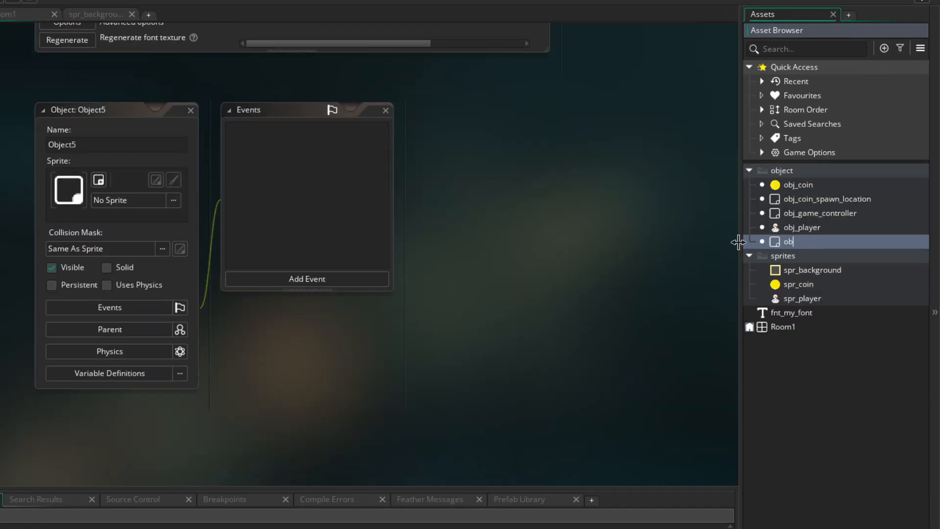
{"action": "type", "text": "obj_button"}
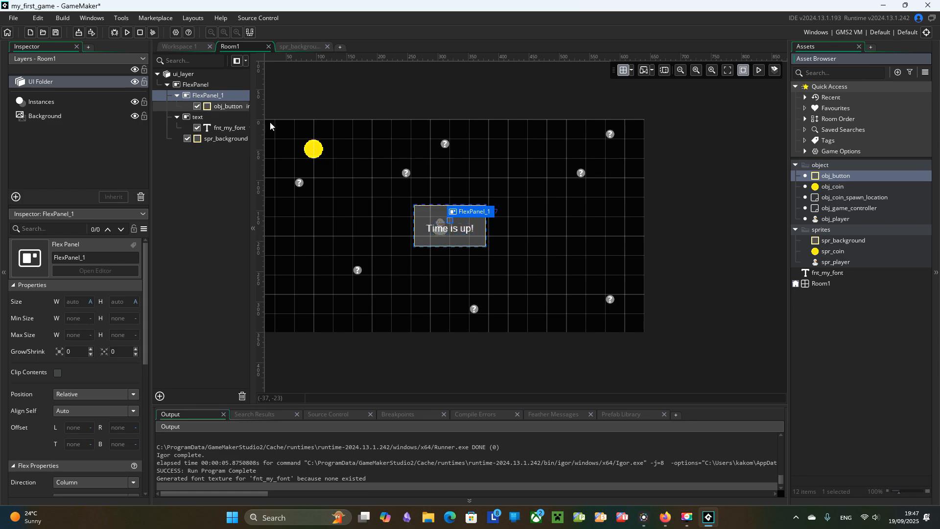
{"action": "right_click", "coordinate": [206, 96]}
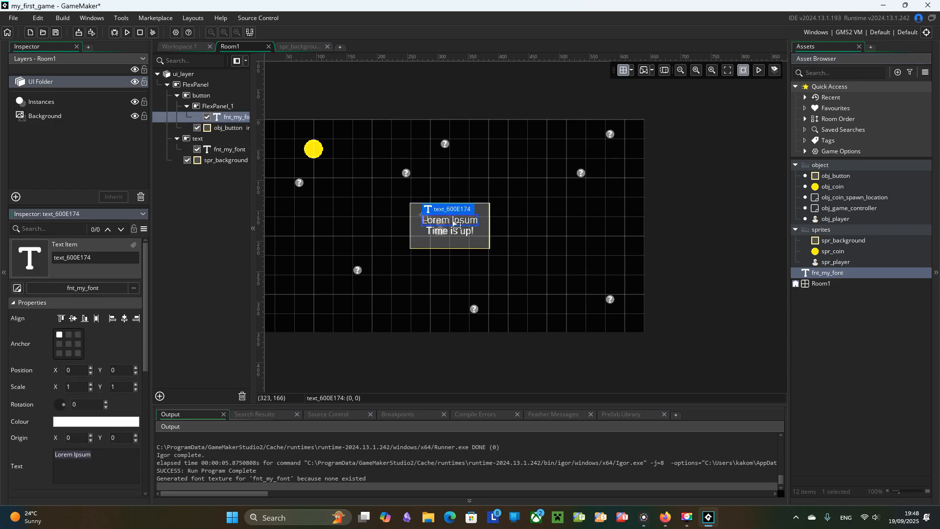
Label the button 'Try again!' and give its flex panel a 30 px bottom margin.
{"action": "double_click", "coordinate": [449, 220]}
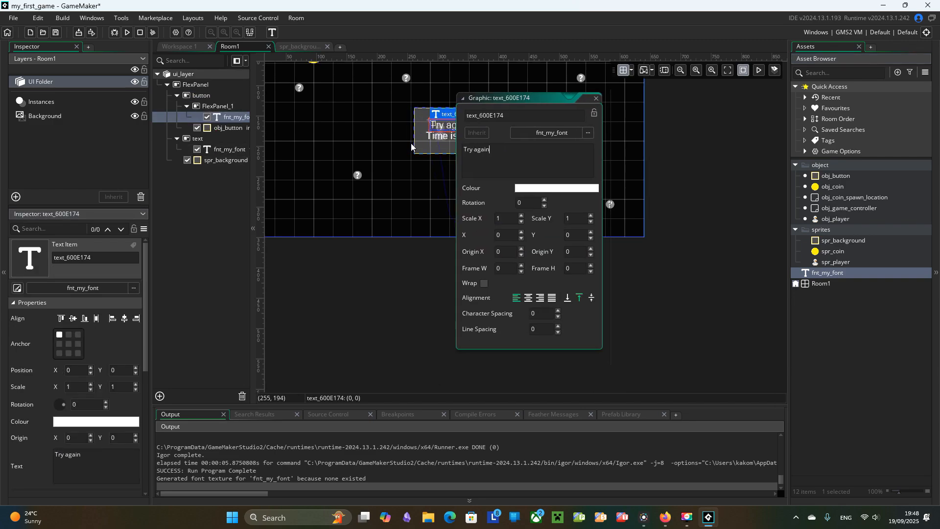
{"action": "left_click", "coordinate": [594, 98]}
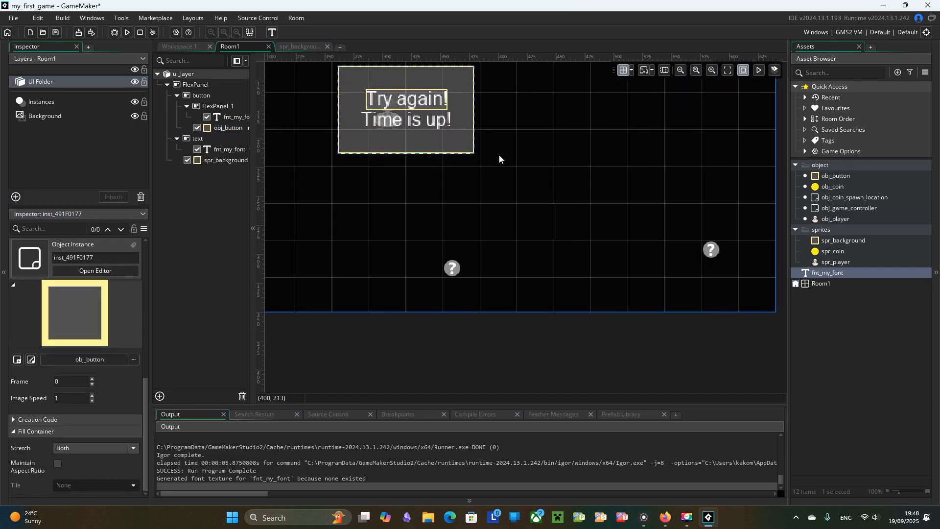
{"action": "left_click", "coordinate": [218, 106]}
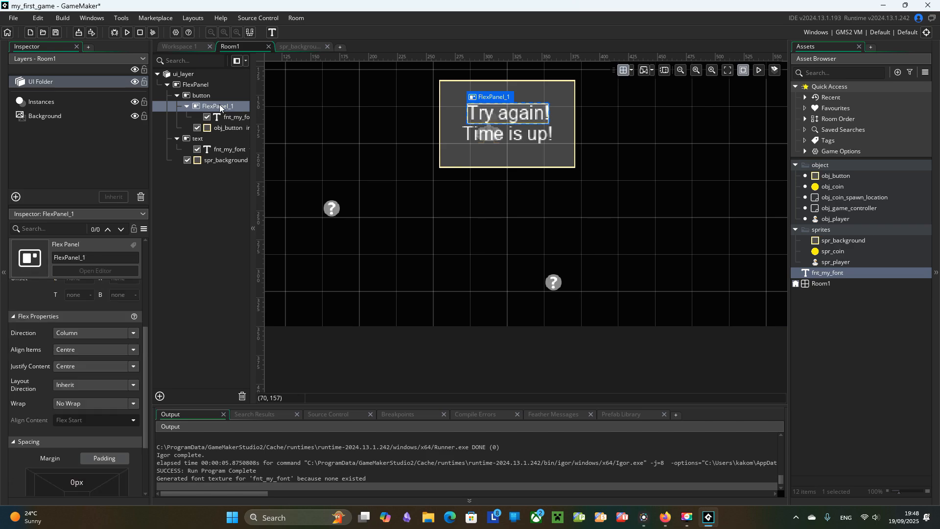
{"action": "left_click", "coordinate": [206, 139]}
{"action": "type", "text": "text"}
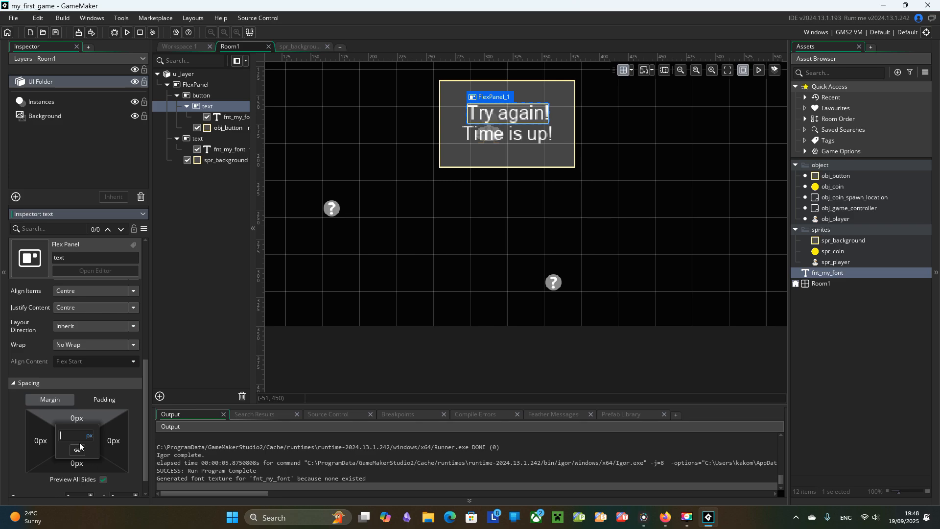
{"action": "type", "text": "10"}
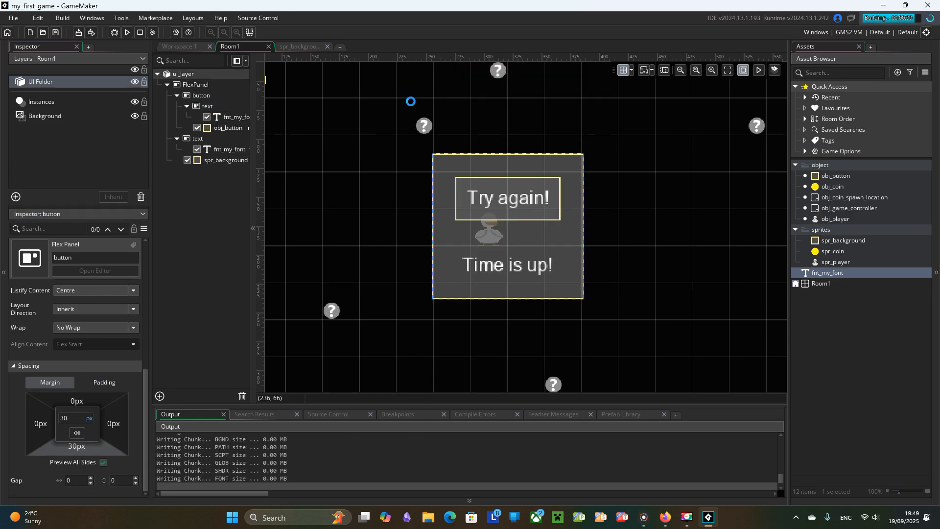
{"action": "left_click", "coordinate": [126, 32]}
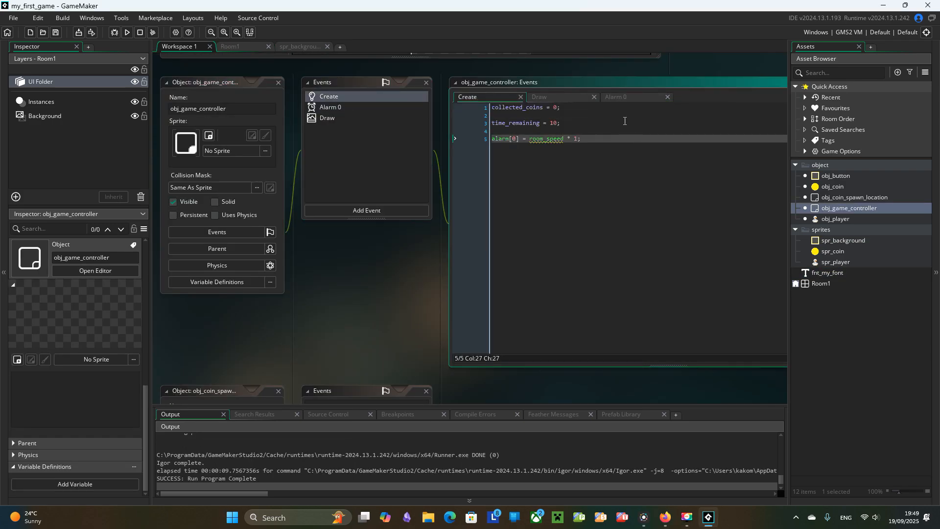
Store ui_layer's id in Create, hide that layer with layer_set_visible, and run the game.
{"action": "type", "text": "ui_layer_id ="}
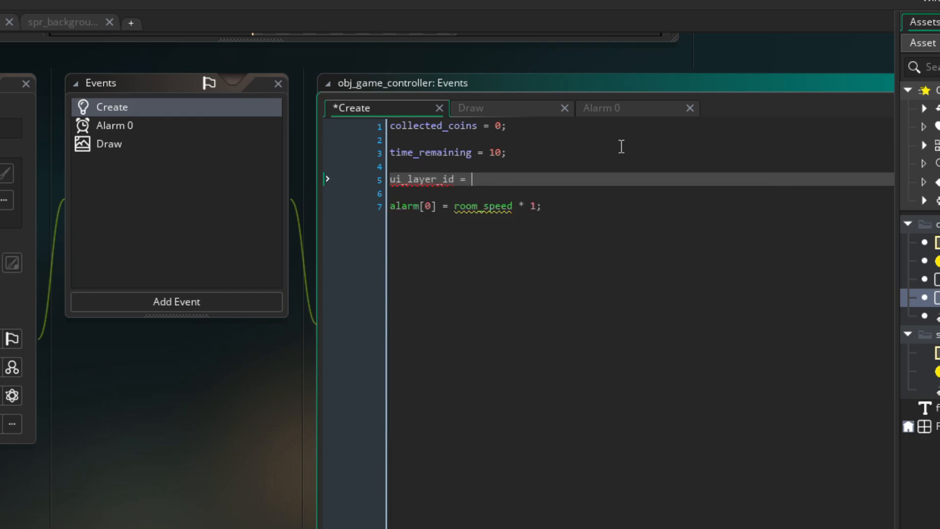
{"action": "type", "text": "layer_get_id("}
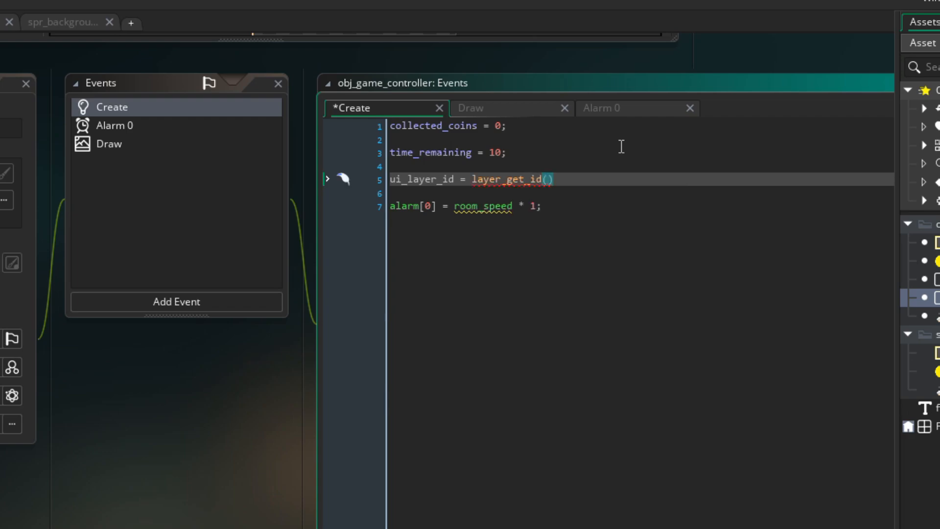
{"action": "type", "text": "\"ui_layer\""}
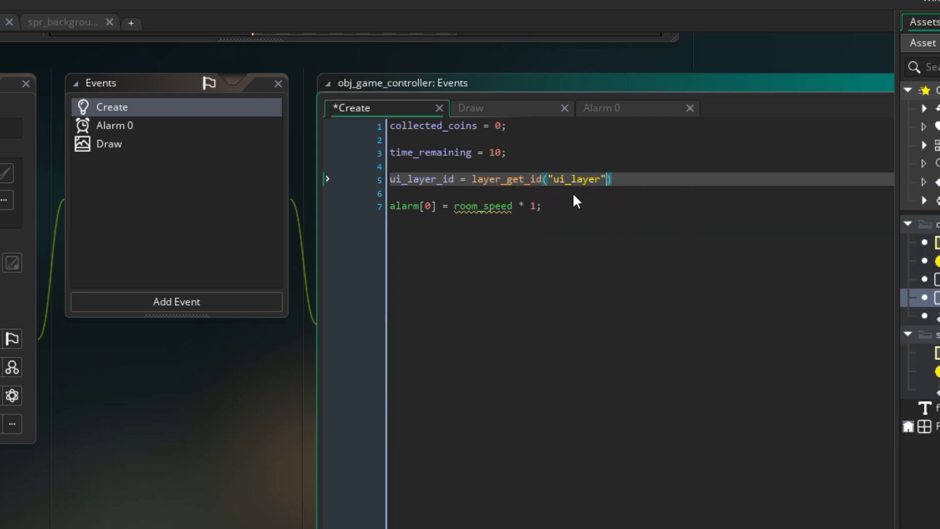
{"action": "type", "text": ";"}
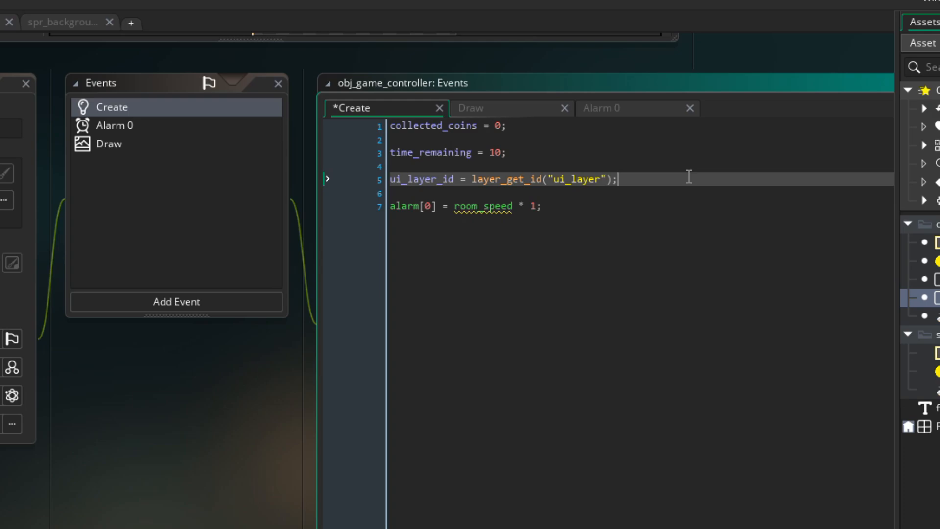
{"action": "key", "text": "Enter"}
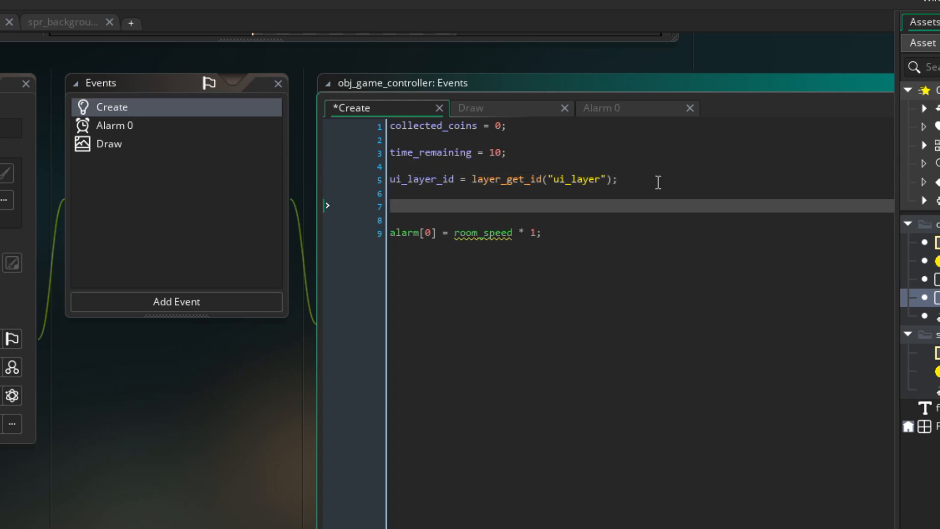
{"action": "type", "text": "layer_set_visible("}
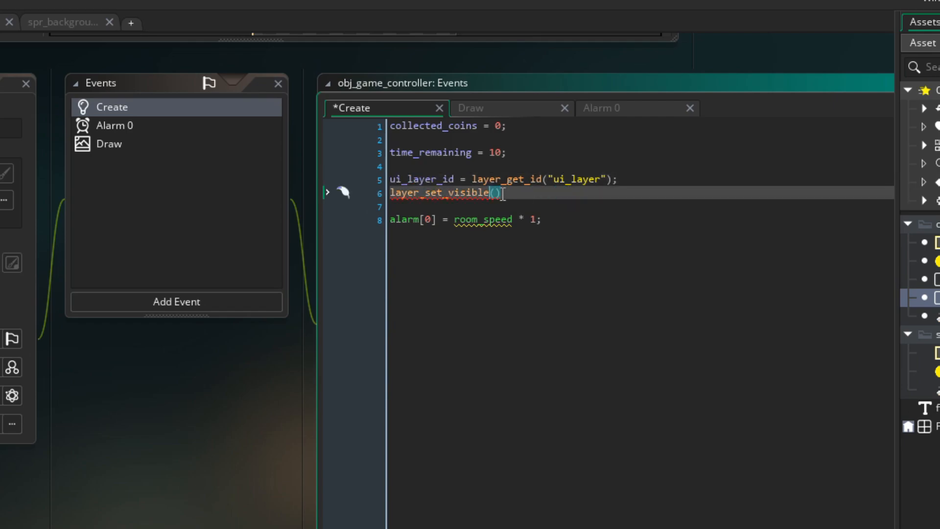
{"action": "type", "text": "ui_layer_id, false"}
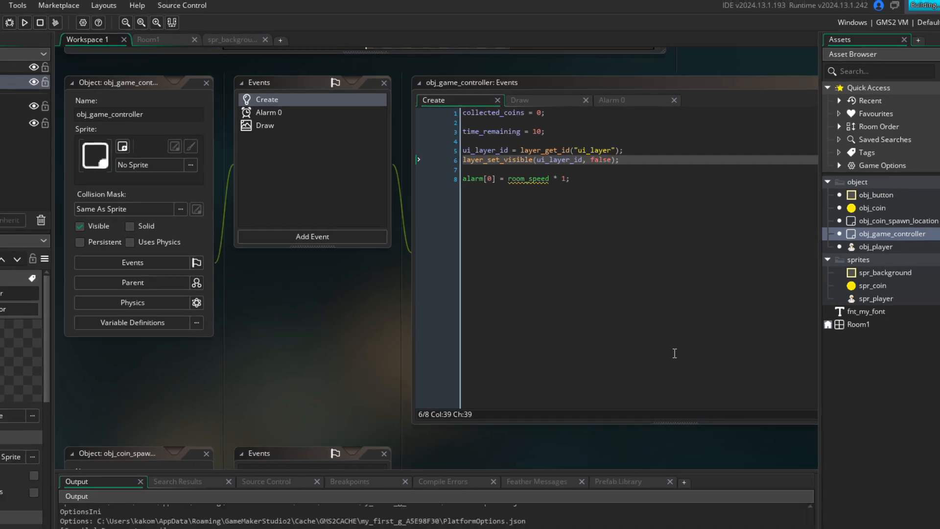
{"action": "left_click", "coordinate": [24, 22]}
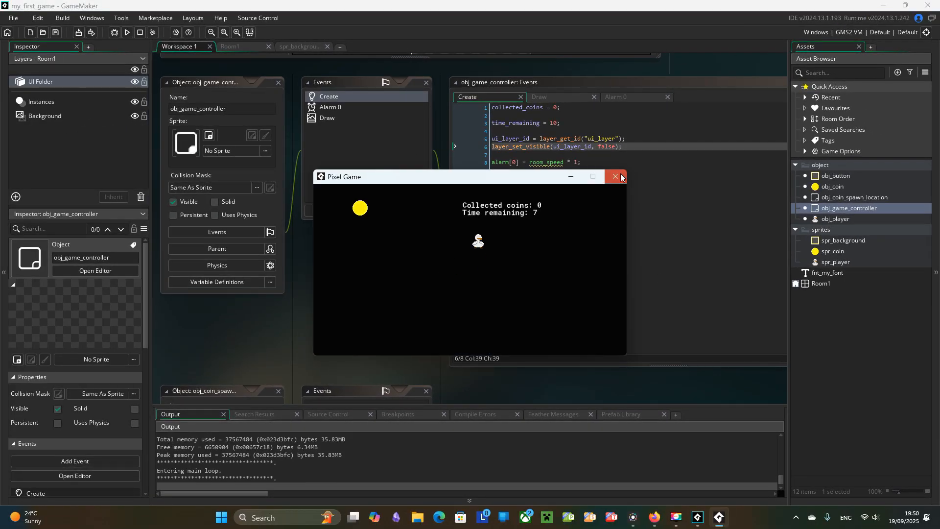
Make Alarm 0 call layer_set_visible(ui_layer_id, true) when time_remaining <= 0, then test-run the game.
{"action": "left_click", "coordinate": [615, 176]}
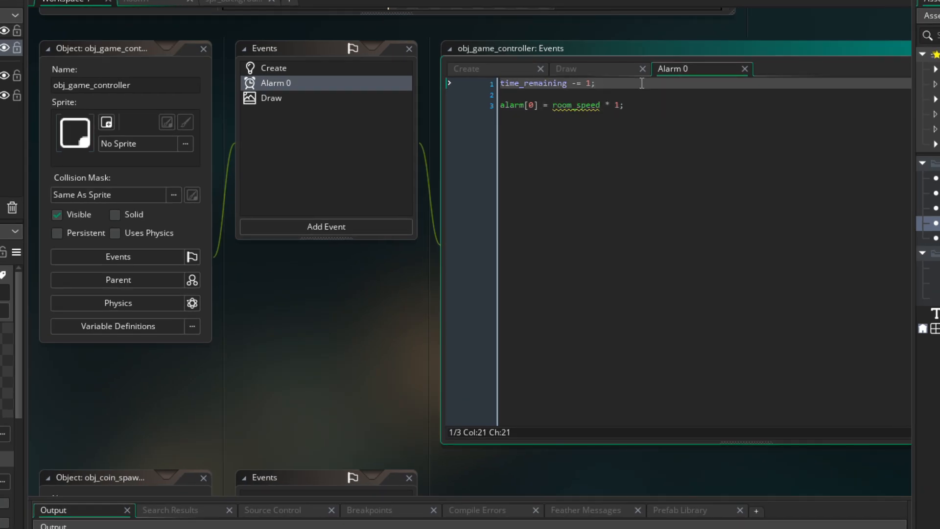
{"action": "type", "text": "if (time_remaining"}
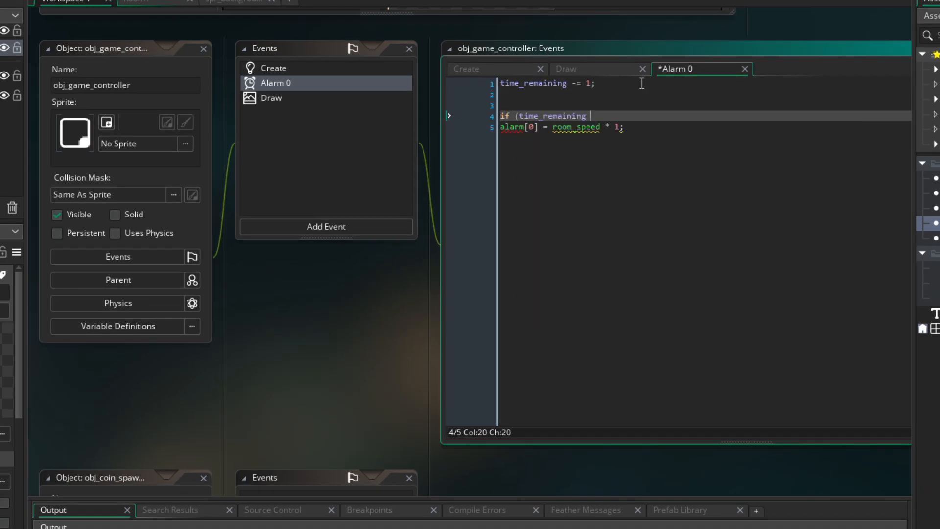
{"action": "type", "text": "<= 0) {"}
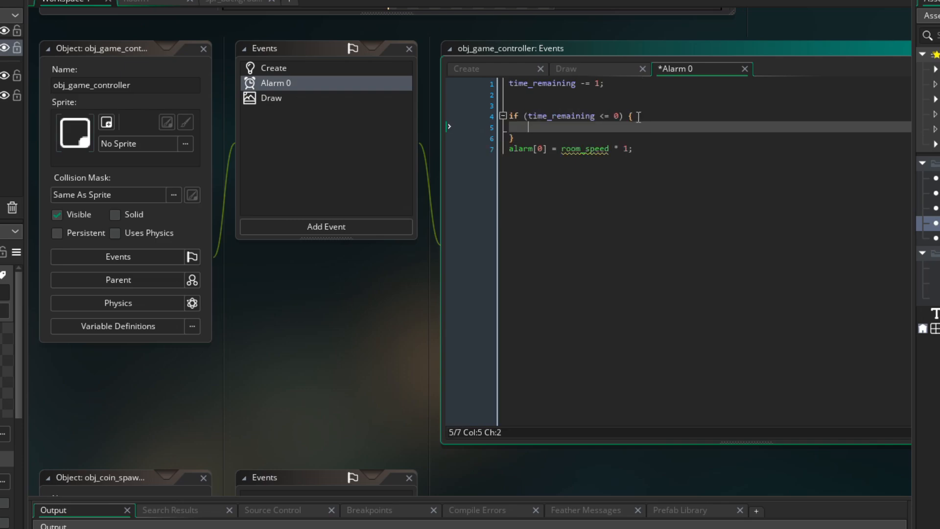
{"action": "type", "text": "layer_set_visible(ui_layer_id, true);"}
{"action": "left_click", "coordinate": [709, 138]}
{"action": "type", "text": " else {"}
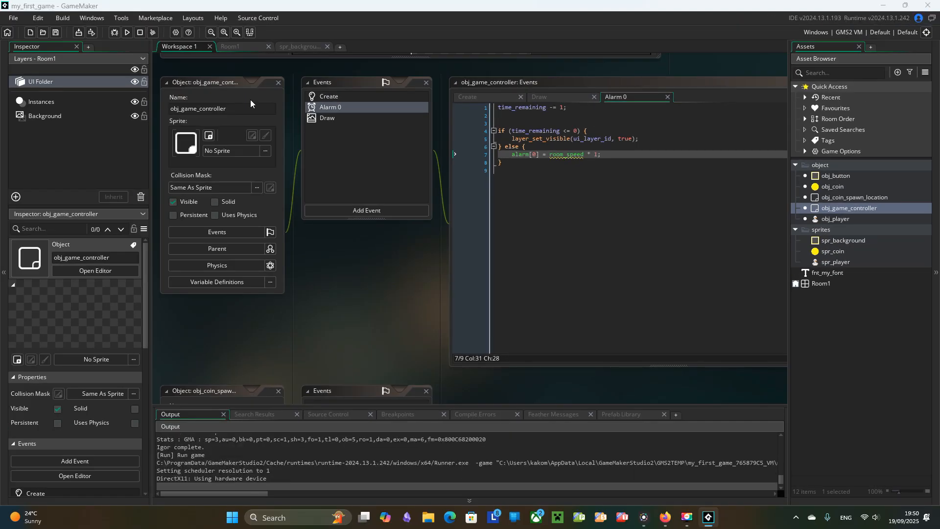
{"action": "left_click", "coordinate": [126, 32]}
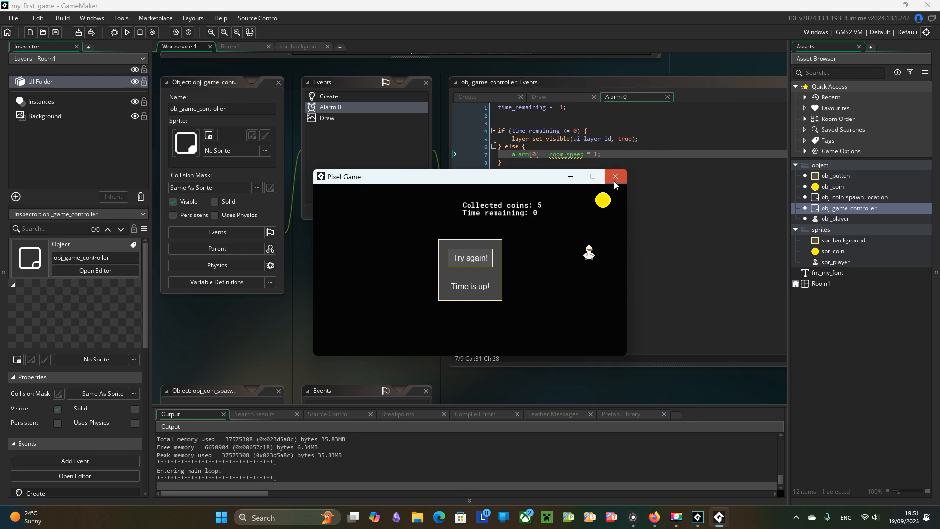
{"action": "left_click", "coordinate": [615, 176]}
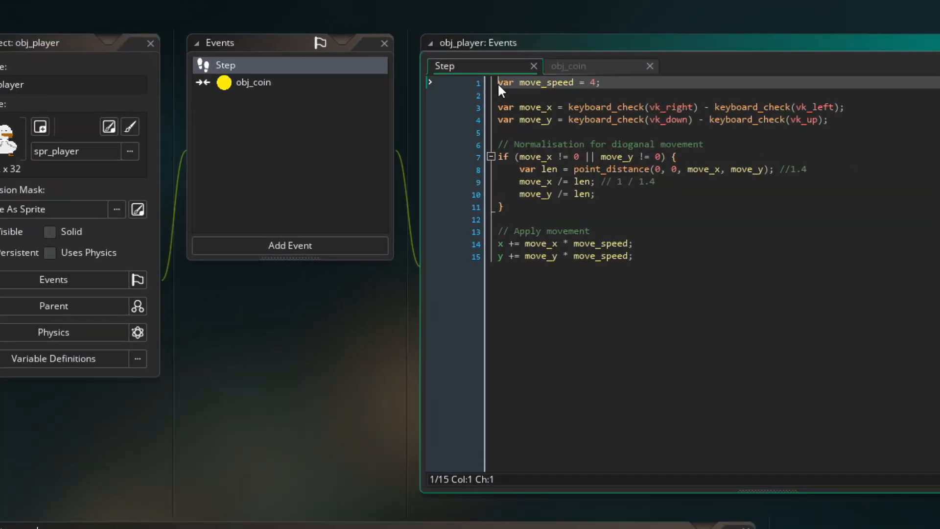
Begin obj_player's Step event with if (obj_game_controller.time_remaining <= 0) { return; }.
{"action": "type", "text": "if (o"}
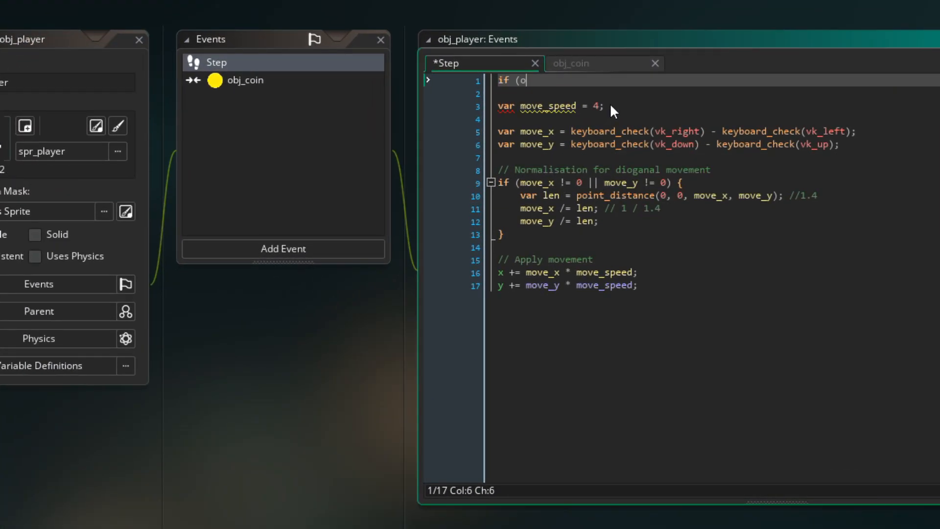
{"action": "type", "text": "bj_game_controller."}
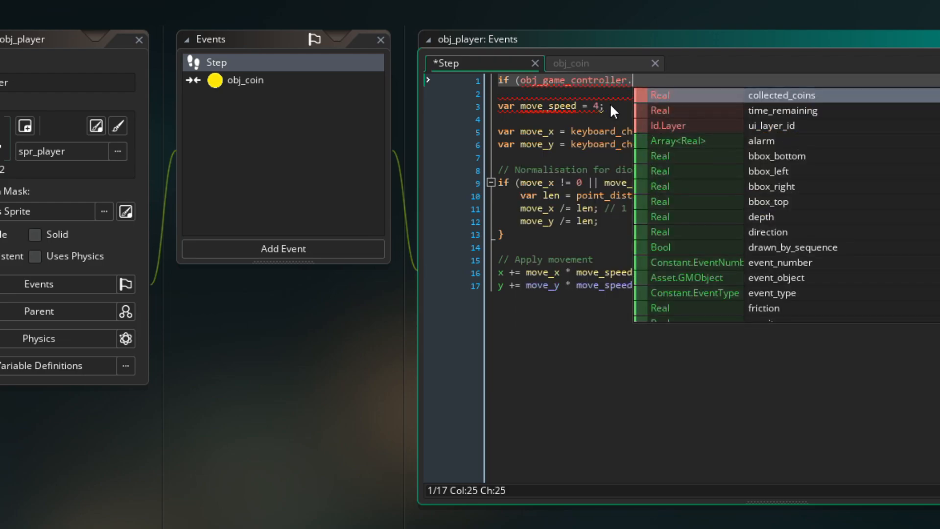
{"action": "type", "text": "time_remaining <= 0) {"}
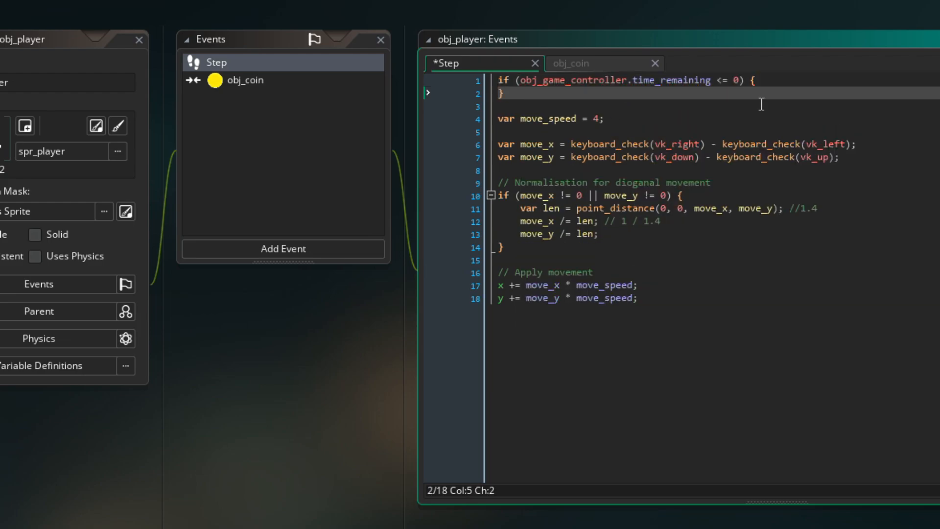
{"action": "type", "text": "return"}
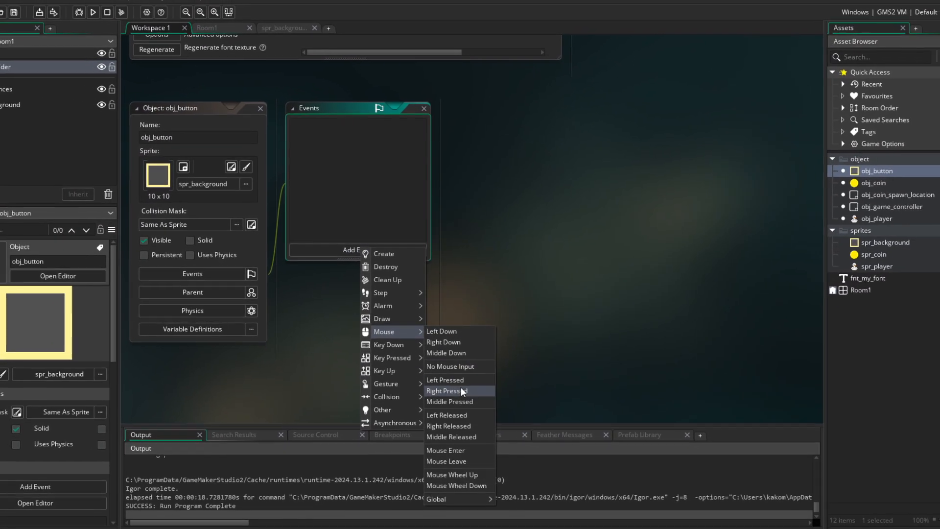
Add a Left Pressed mouse event calling room_restart() to obj_button, then run the game.
{"action": "left_click", "coordinate": [445, 379]}
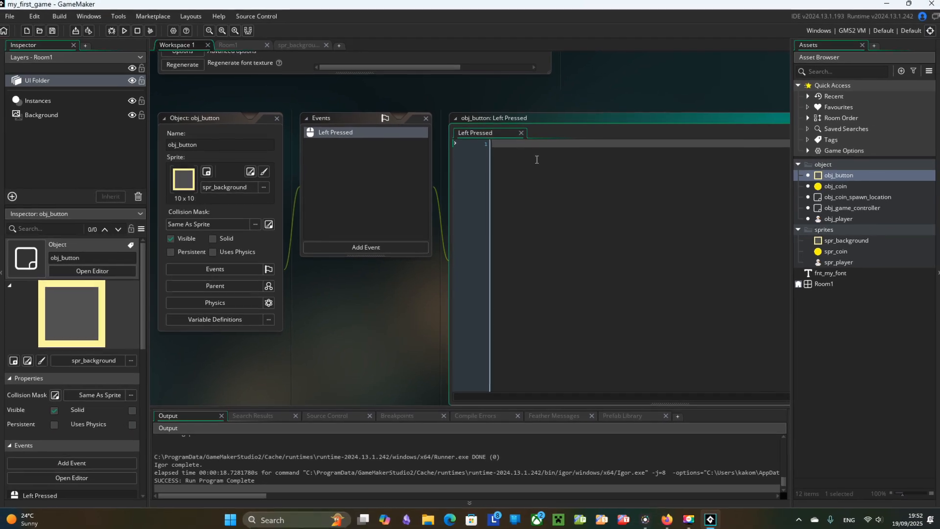
{"action": "type", "text": "room_restart();"}
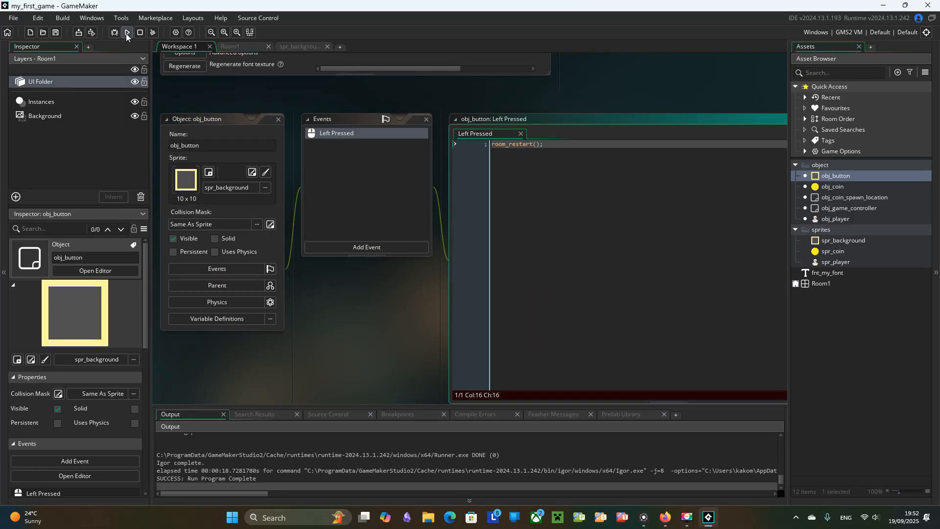
{"action": "left_click", "coordinate": [126, 33]}
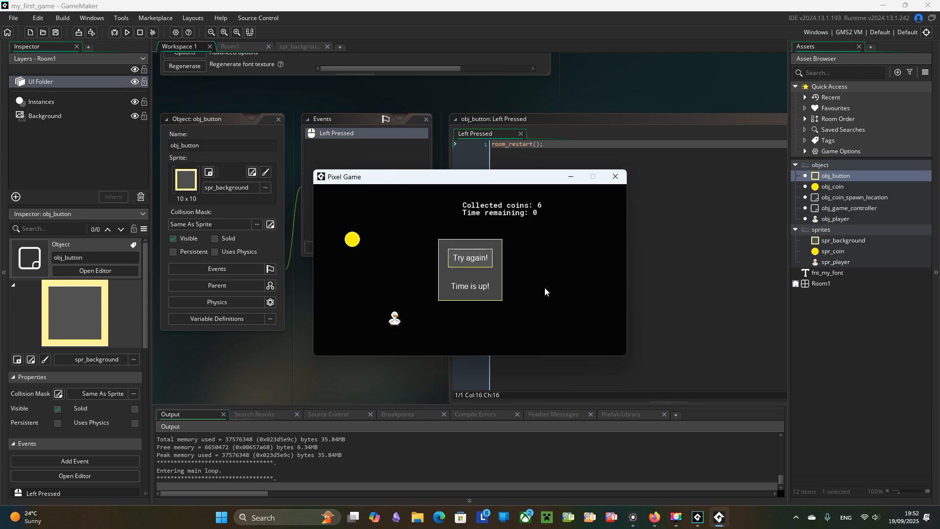
{"action": "mouse_move", "coordinate": [541, 289]}
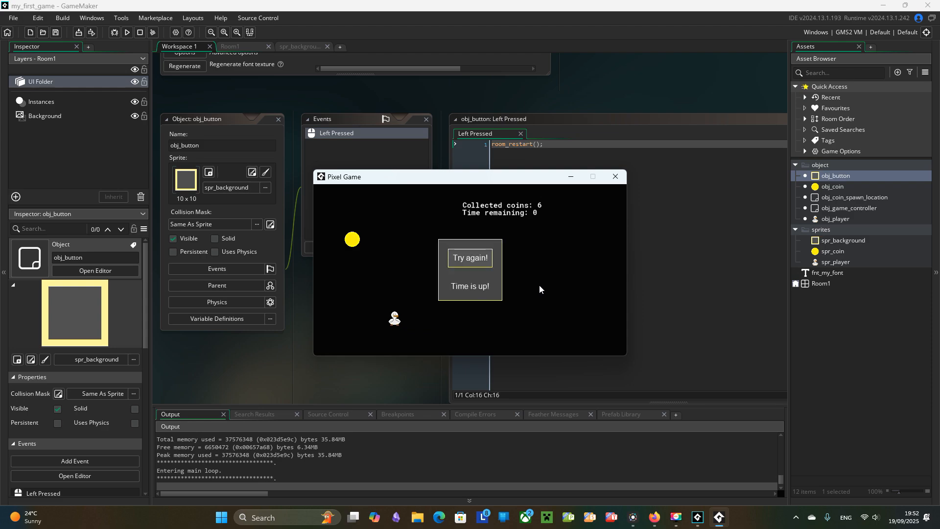
Press Try again! on the Time is up! panel, resetting coins to 0 and time to 10.
{"action": "left_click", "coordinate": [470, 258]}
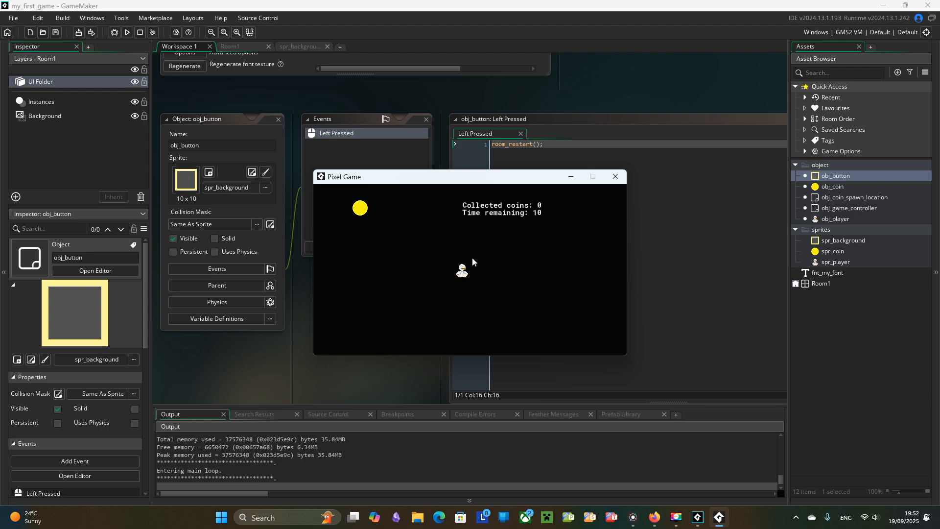